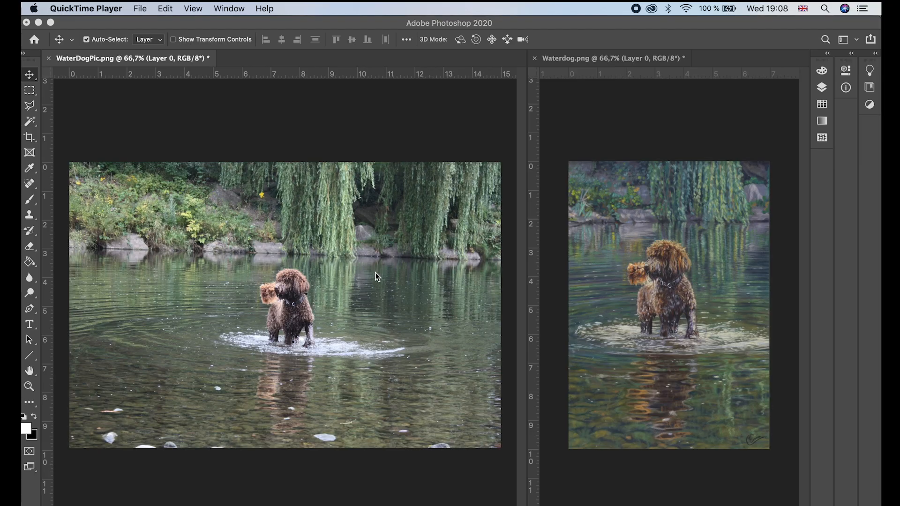
pyautogui.moveTo(370, 291)
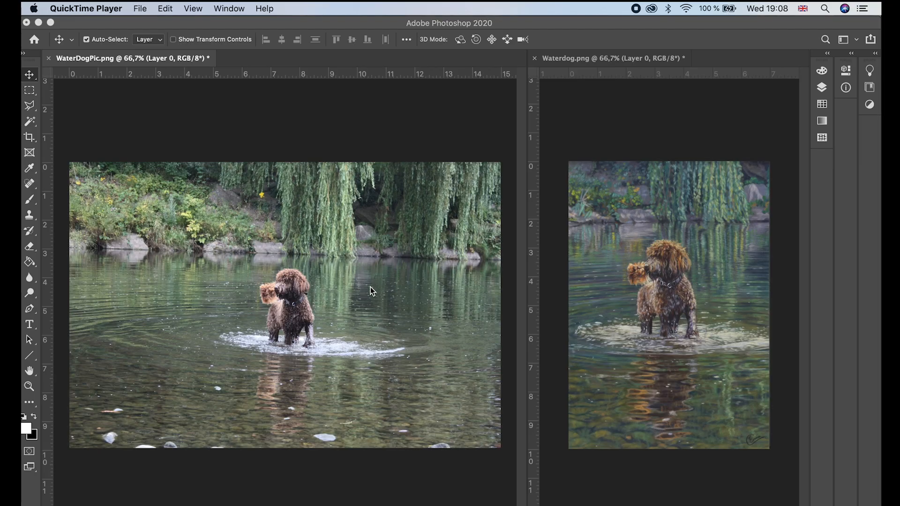
pyautogui.moveTo(436, 261)
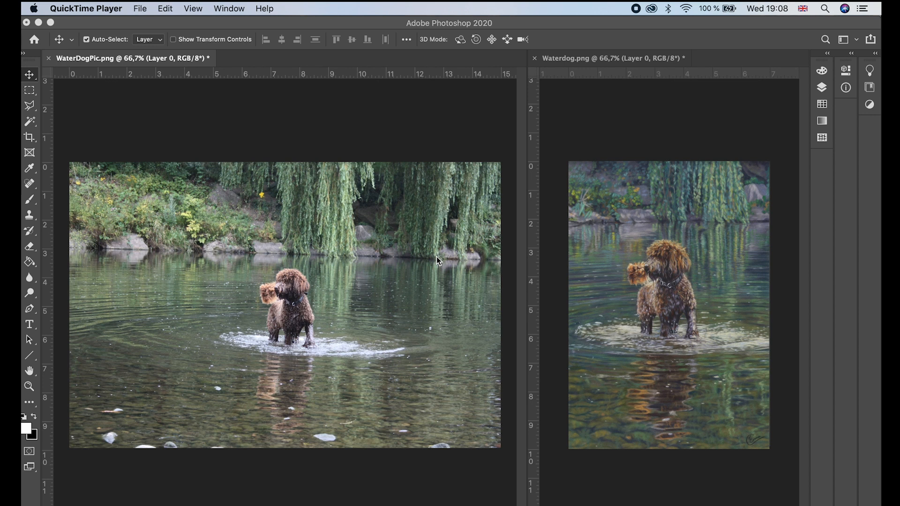
pyautogui.moveTo(342, 290)
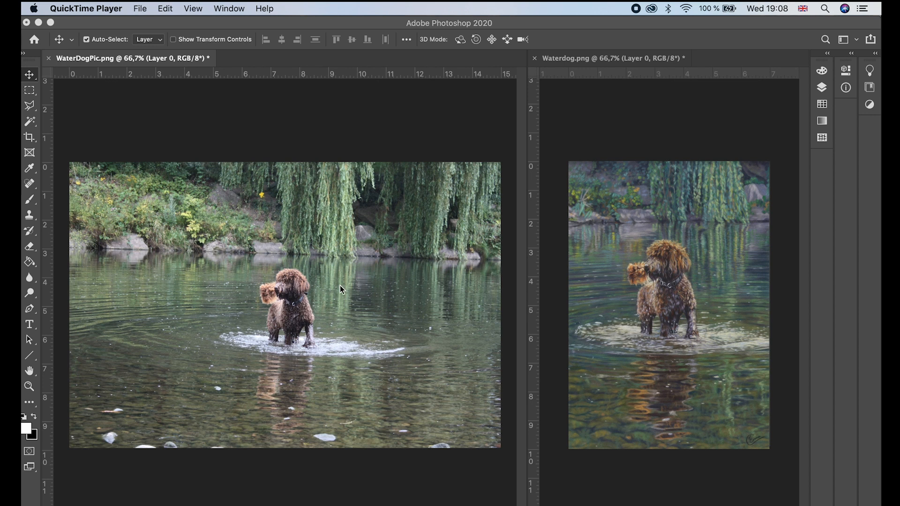
pyautogui.moveTo(235, 280)
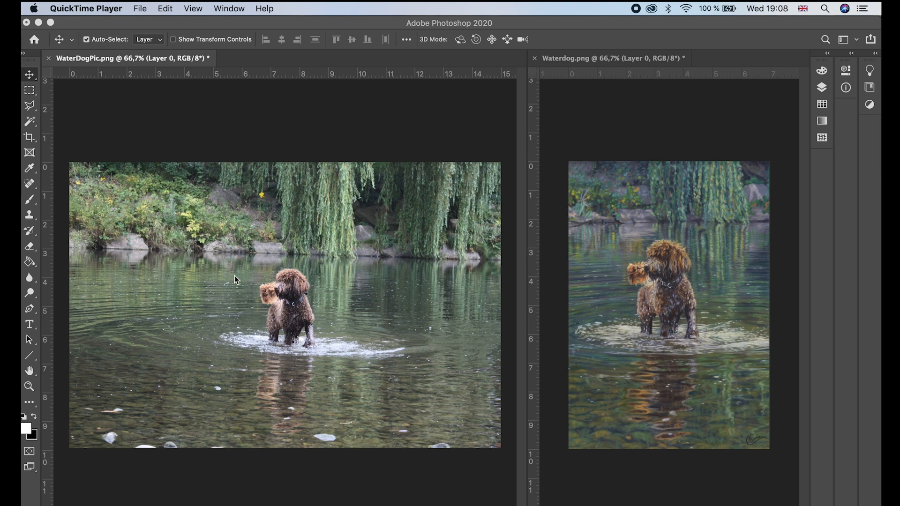
pyautogui.moveTo(662, 291)
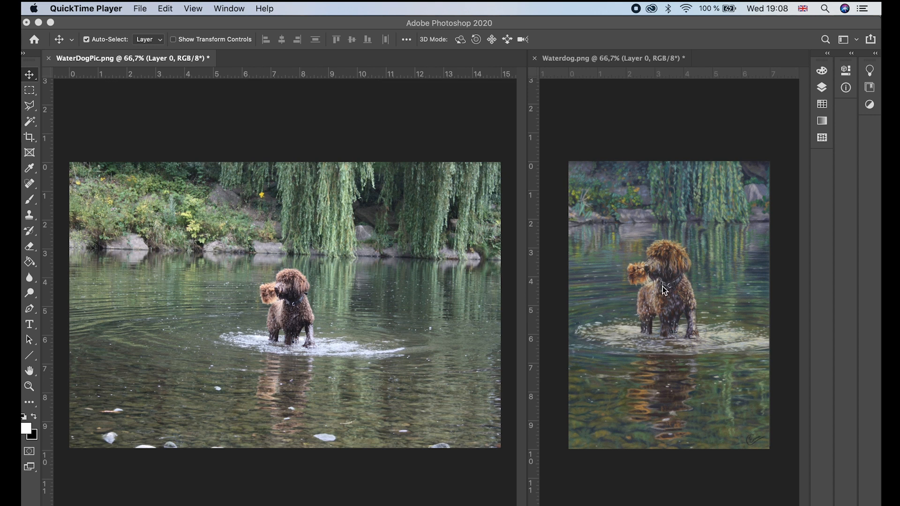
pyautogui.moveTo(667, 256)
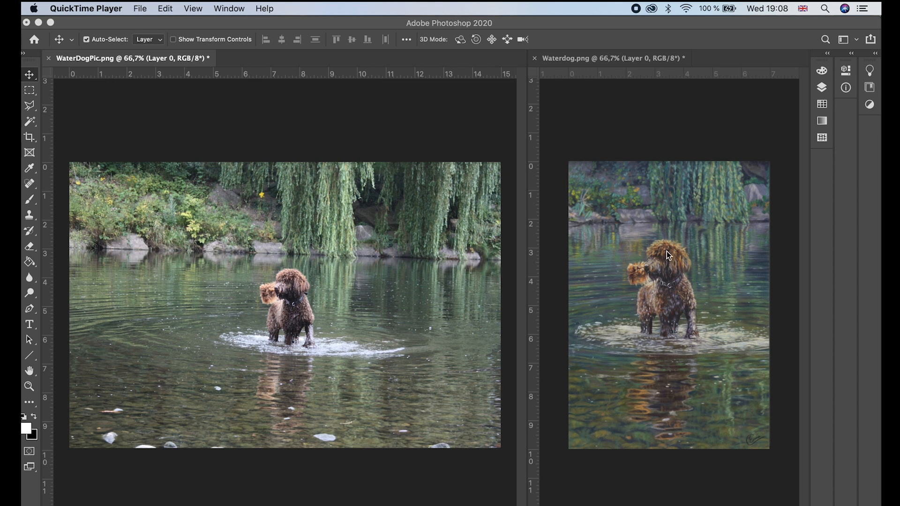
pyautogui.moveTo(664, 258)
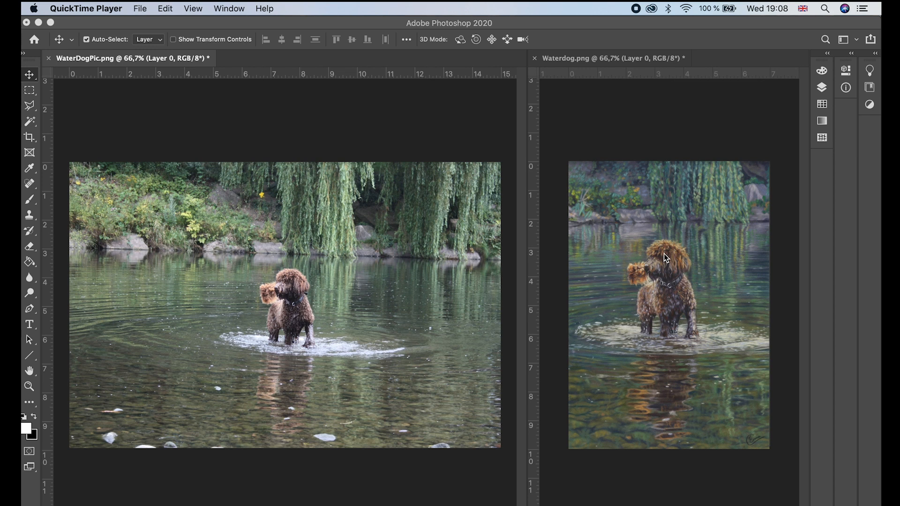
pyautogui.moveTo(697, 361)
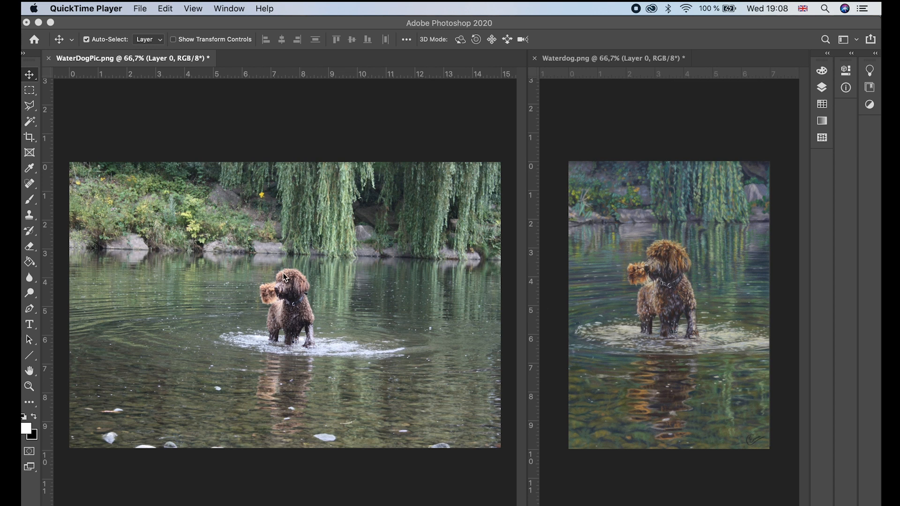
pyautogui.moveTo(294, 346)
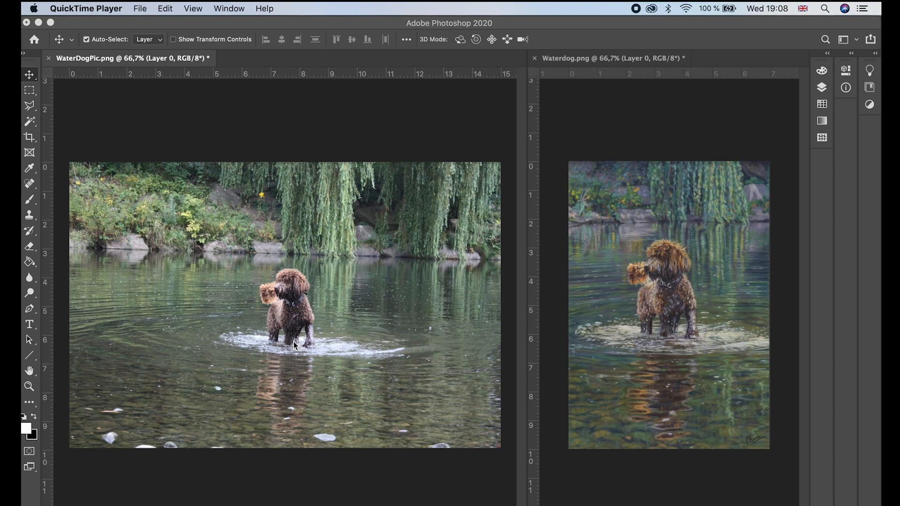
pyautogui.moveTo(282, 292)
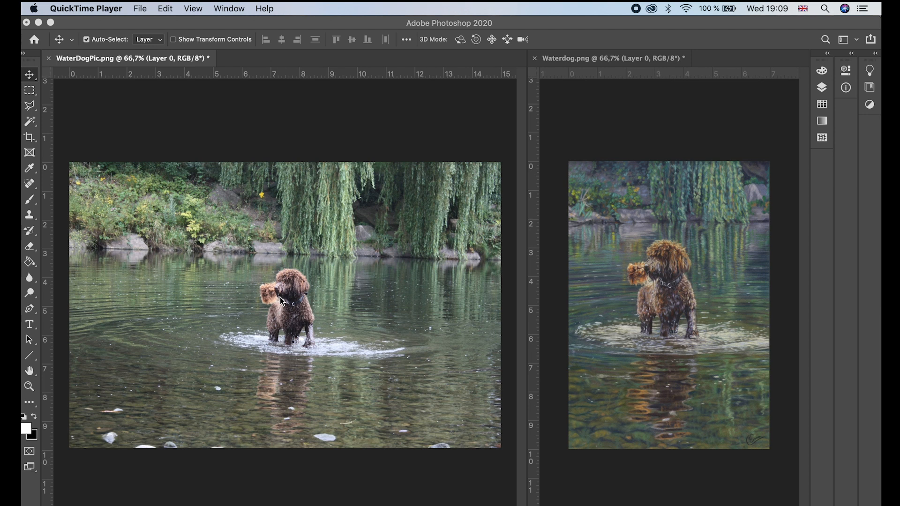
pyautogui.moveTo(215, 254)
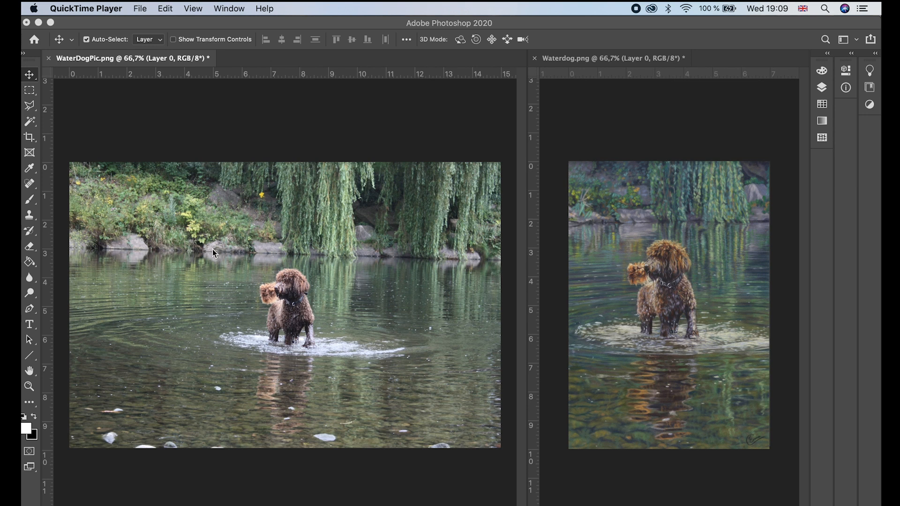
pyautogui.moveTo(263, 265)
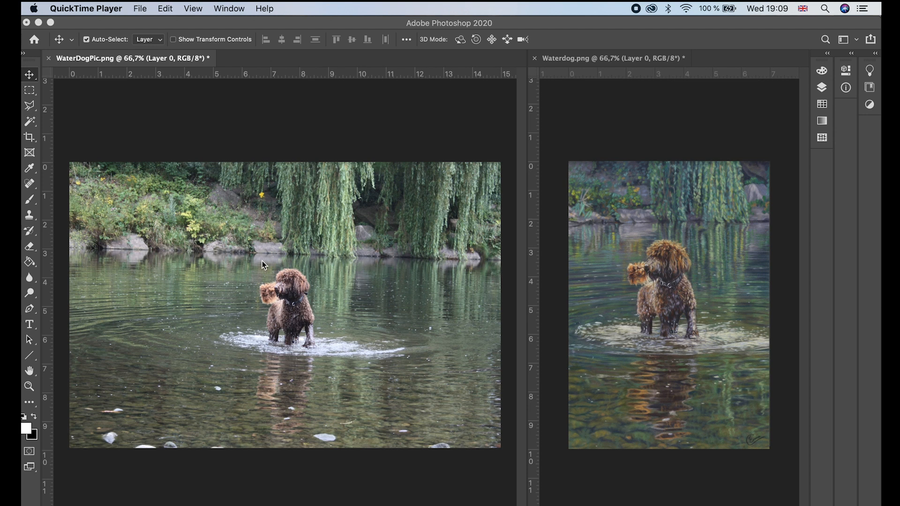
pyautogui.moveTo(197, 136)
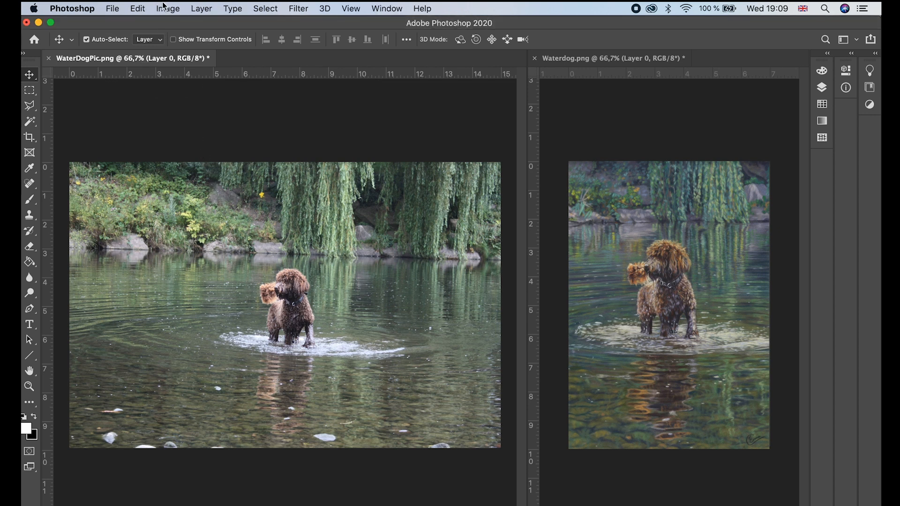
# Step: Put the water dog photo layer into Free Transform from the Edit menu
pyautogui.click(137, 7)
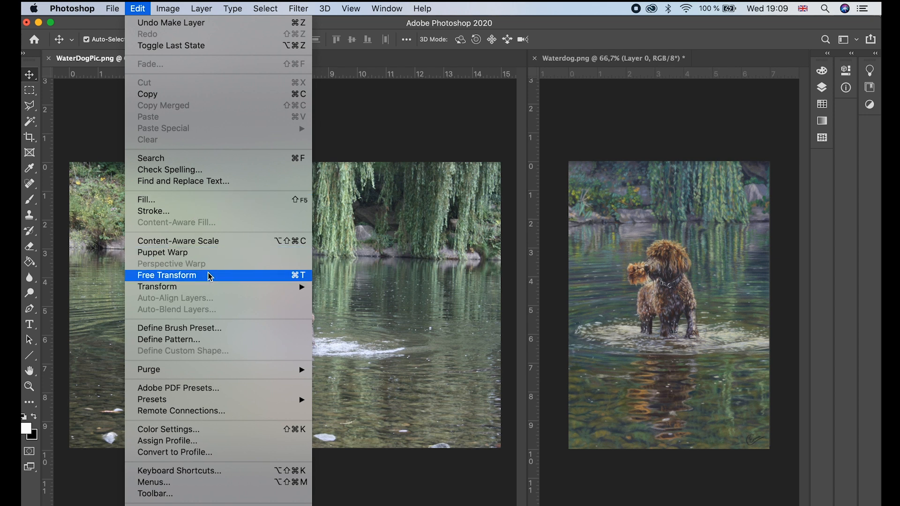
pyautogui.click(167, 275)
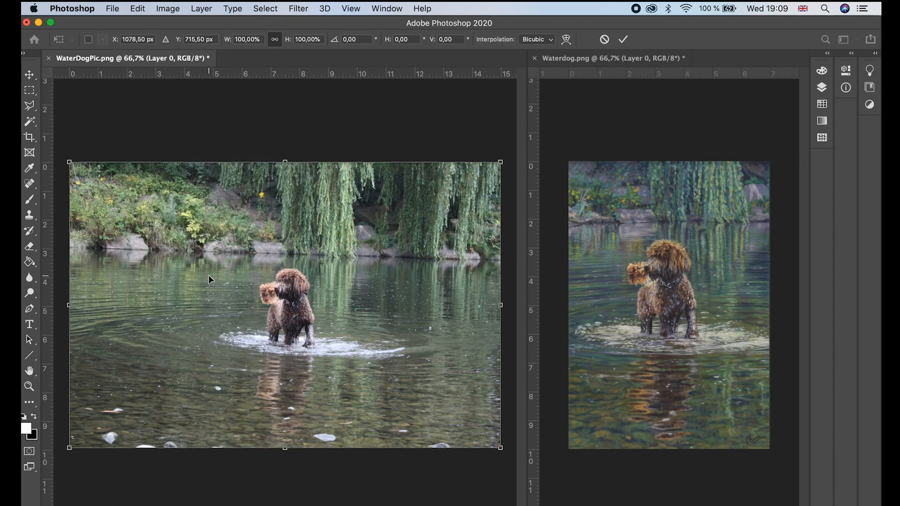
pyautogui.moveTo(310, 286)
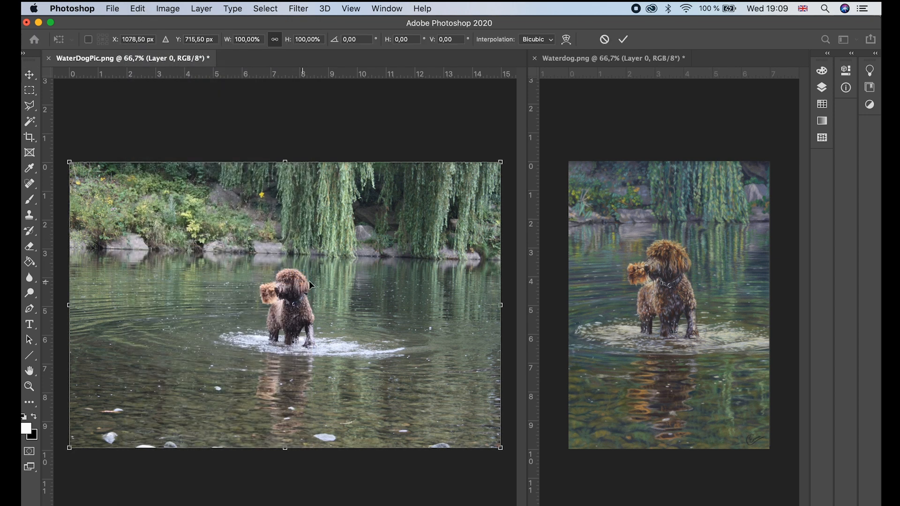
pyautogui.moveTo(496, 150)
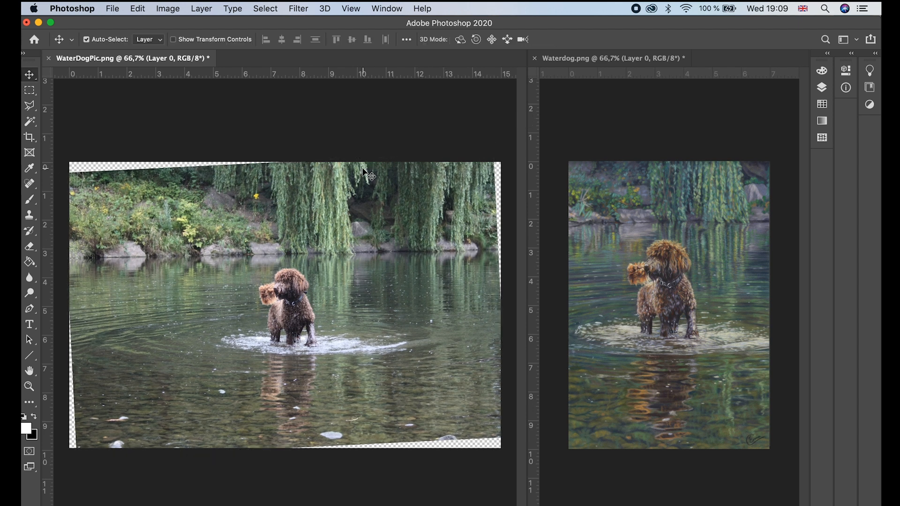
# Step: Add a horizontal guide through View > New Guide at the photo's top edge
pyautogui.click(350, 8)
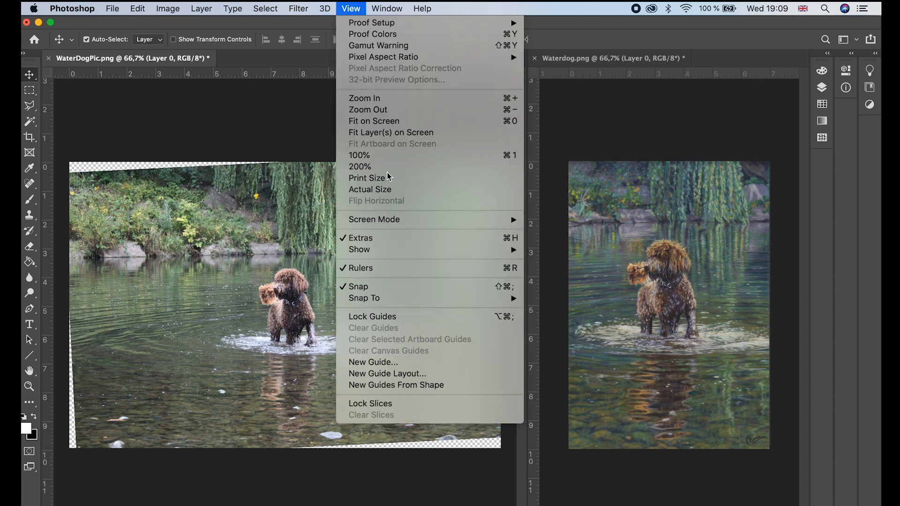
pyautogui.click(372, 362)
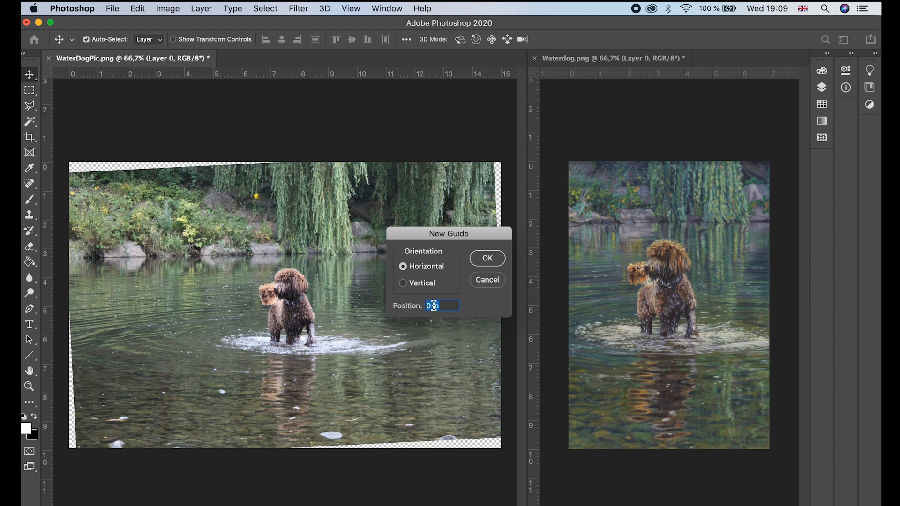
pyautogui.click(486, 258)
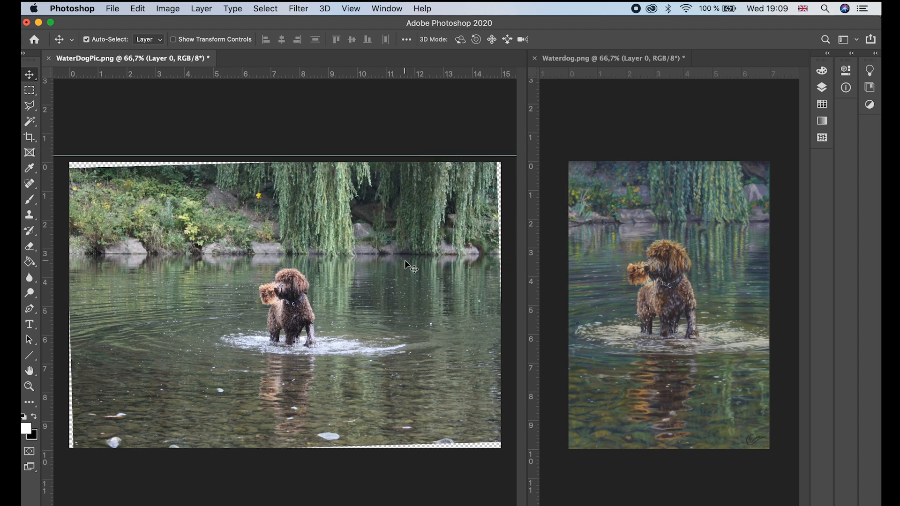
pyautogui.moveTo(184, 258)
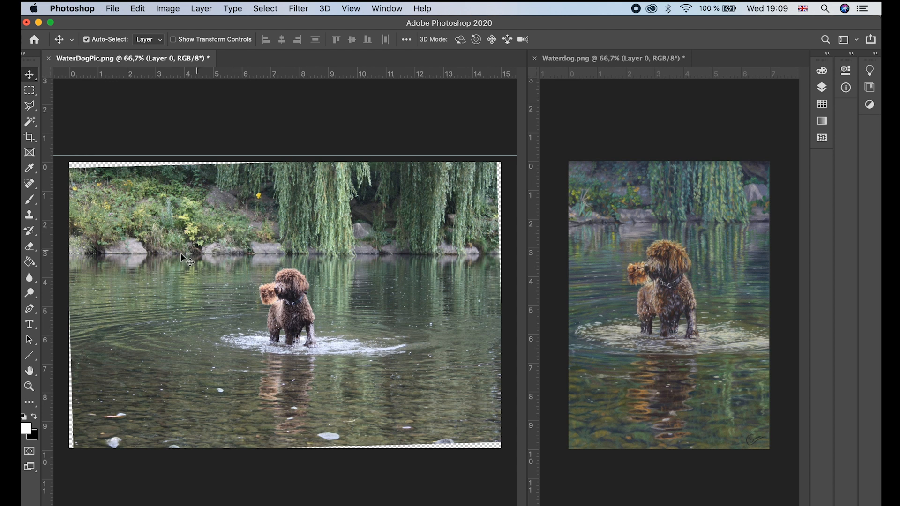
pyautogui.moveTo(413, 267)
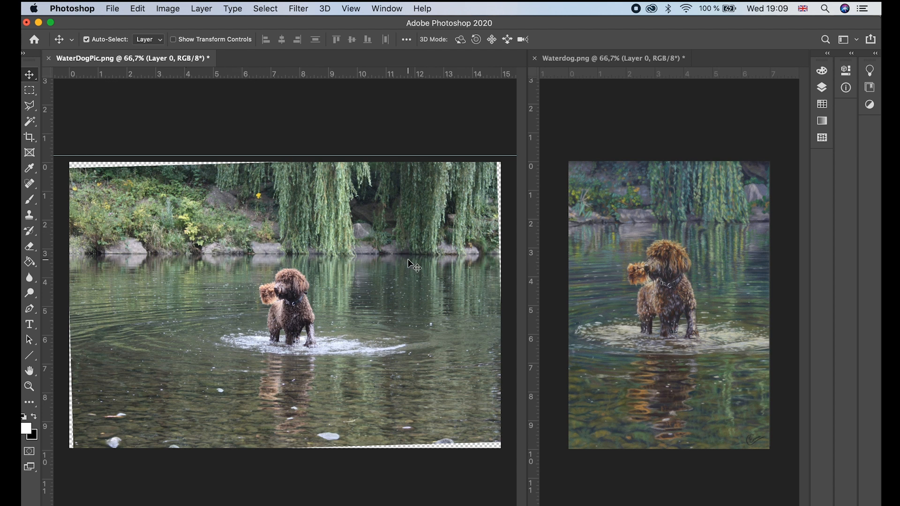
pyautogui.moveTo(192, 268)
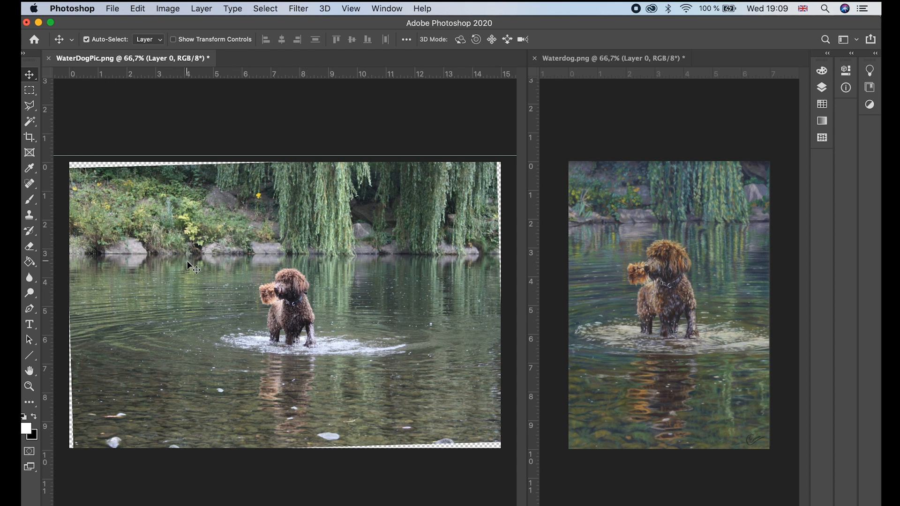
pyautogui.moveTo(235, 228)
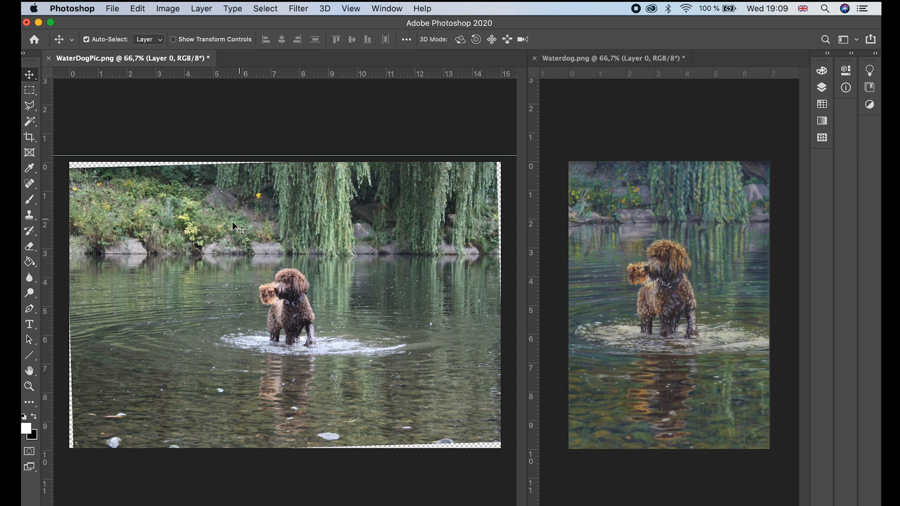
pyautogui.moveTo(278, 222)
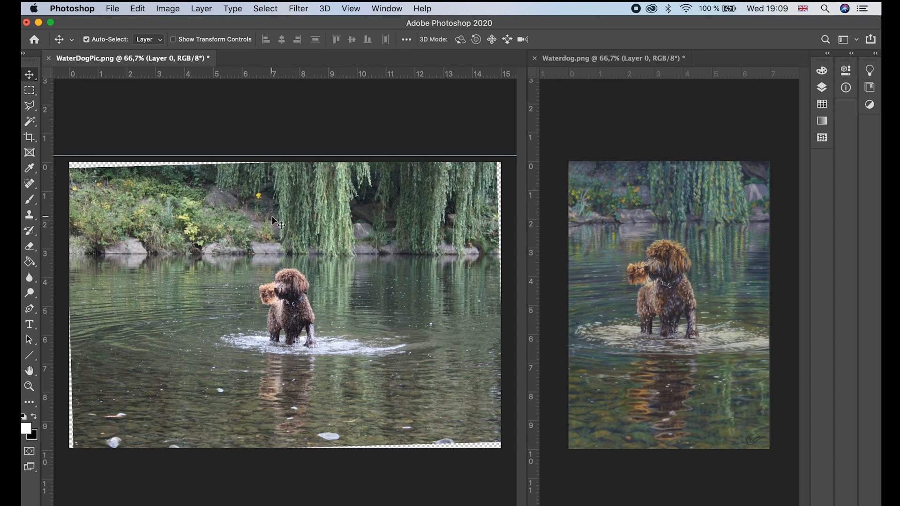
pyautogui.moveTo(341, 209)
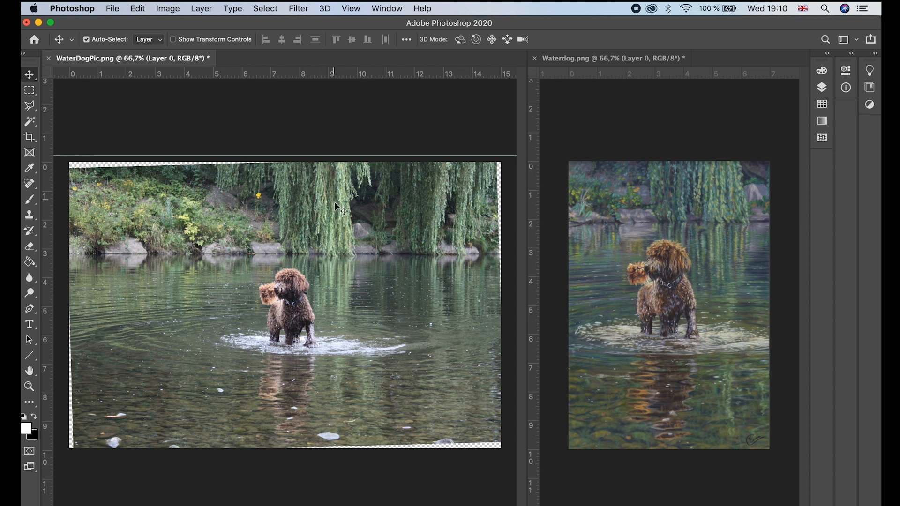
pyautogui.moveTo(332, 307)
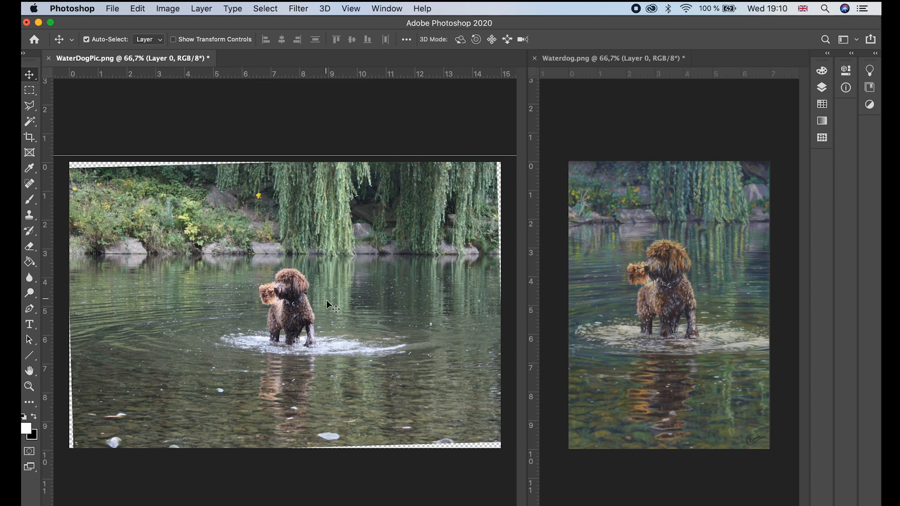
pyautogui.moveTo(335, 362)
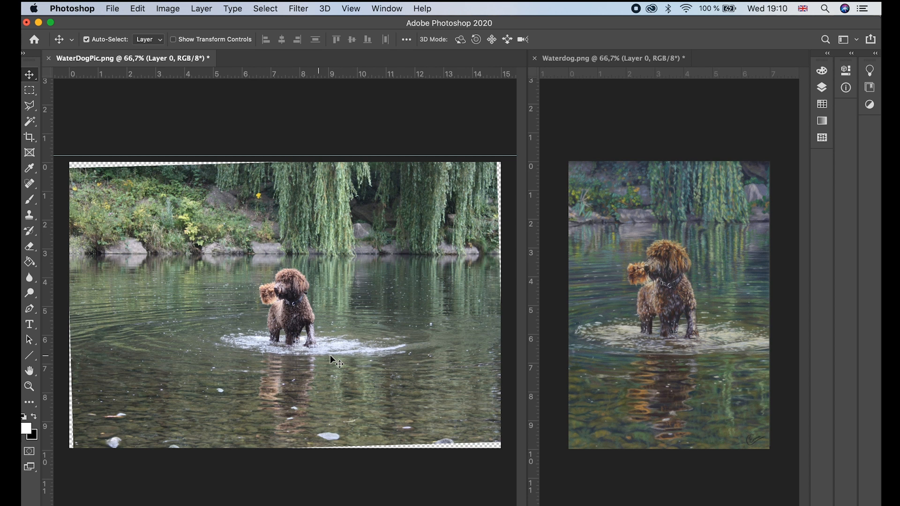
pyautogui.moveTo(368, 353)
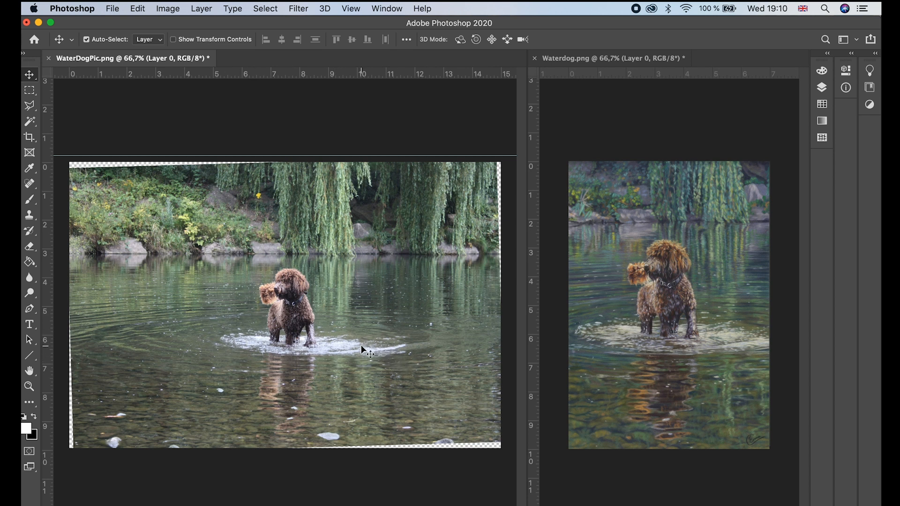
pyautogui.moveTo(285, 377)
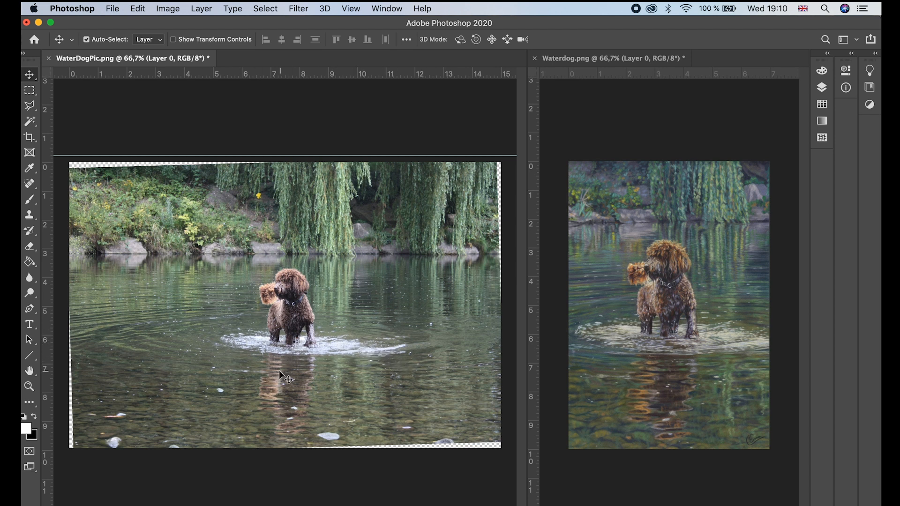
pyautogui.moveTo(299, 442)
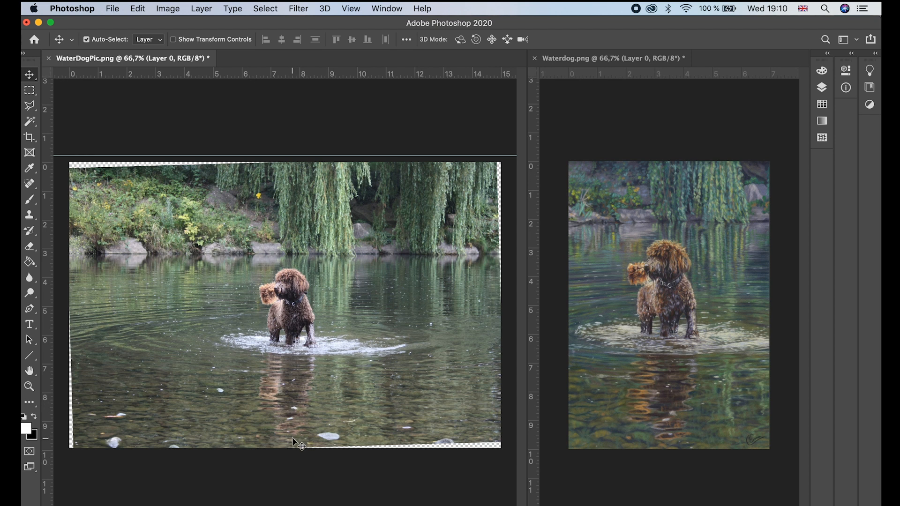
pyautogui.moveTo(195, 223)
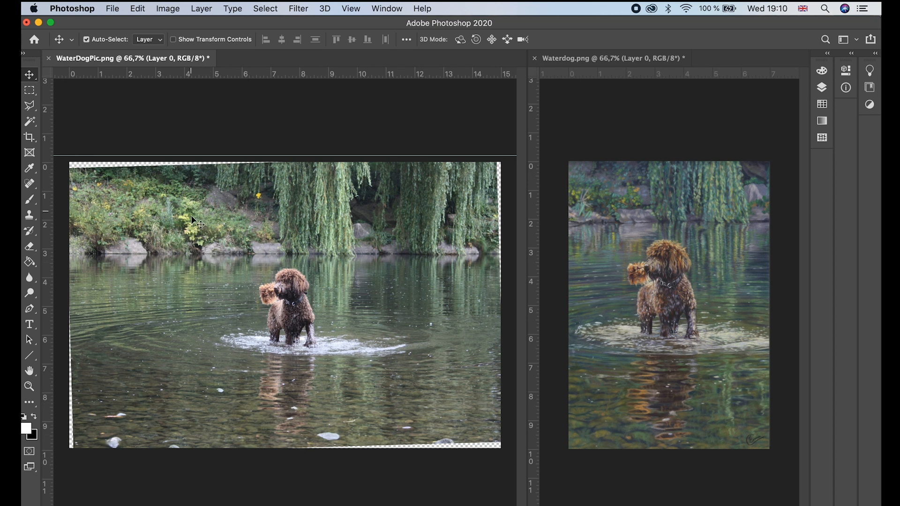
pyautogui.moveTo(422, 439)
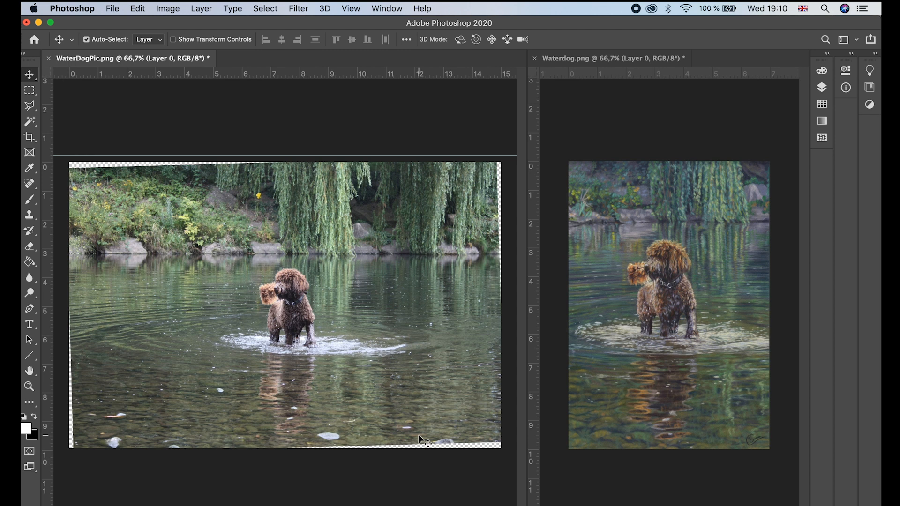
pyautogui.moveTo(221, 190)
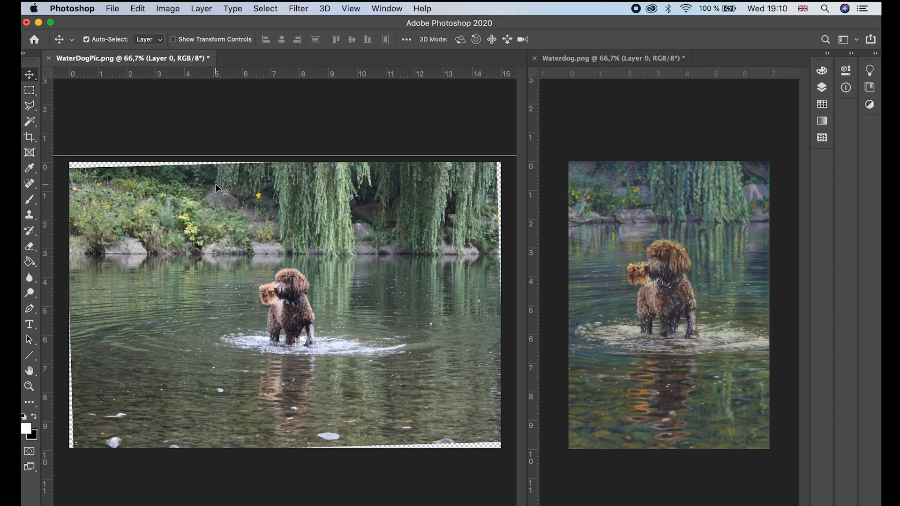
pyautogui.moveTo(105, 195)
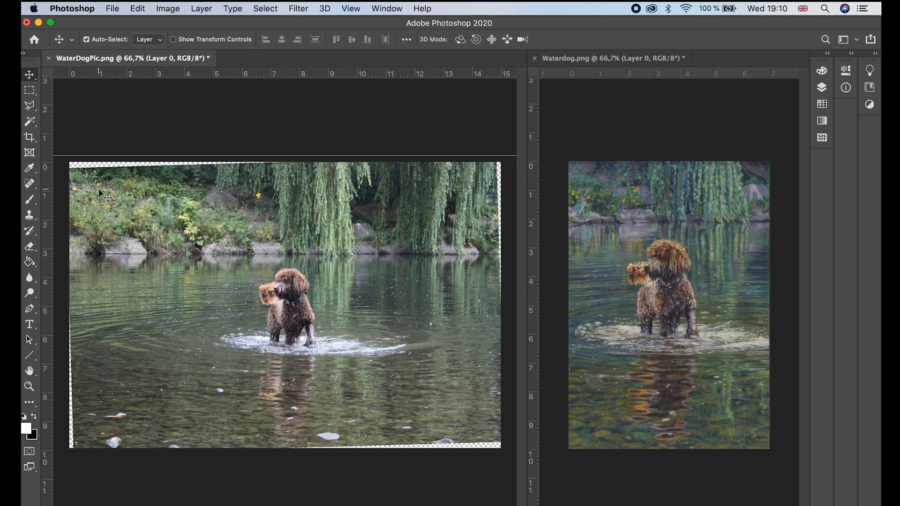
pyautogui.moveTo(360, 181)
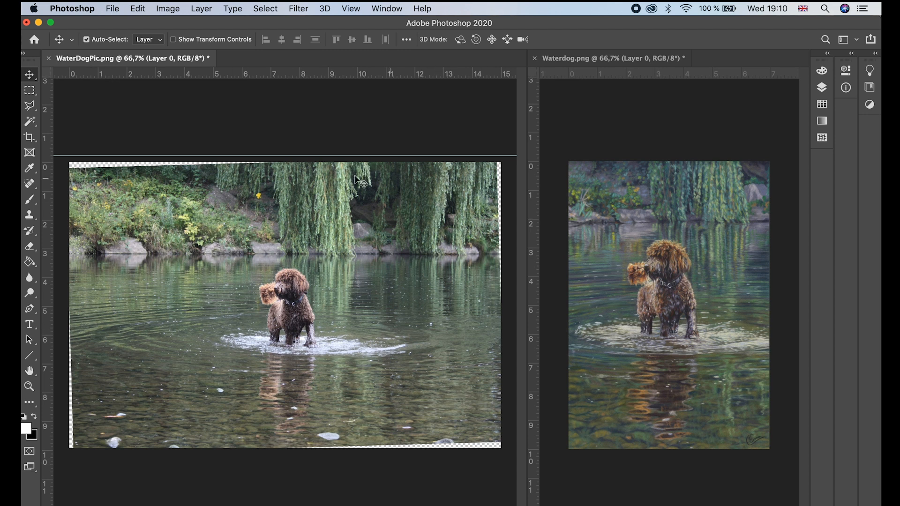
pyautogui.moveTo(153, 356)
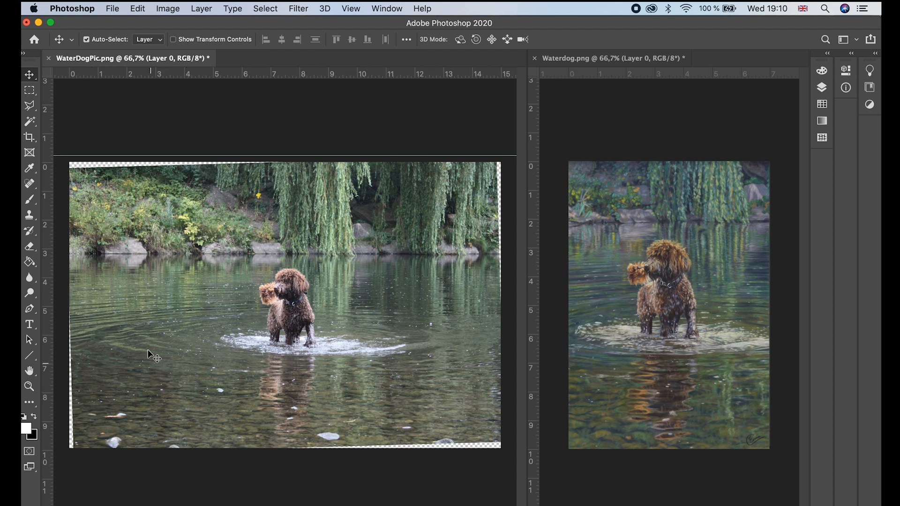
pyautogui.moveTo(449, 310)
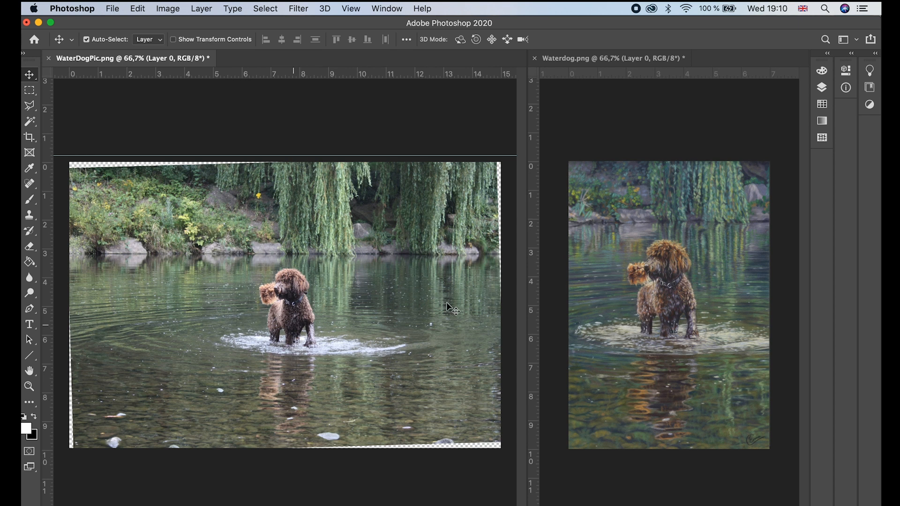
pyautogui.moveTo(477, 403)
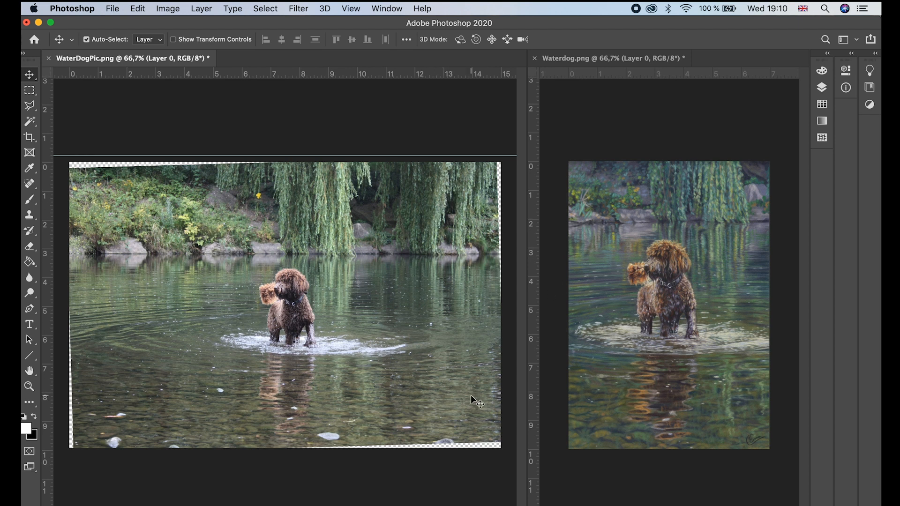
pyautogui.moveTo(249, 303)
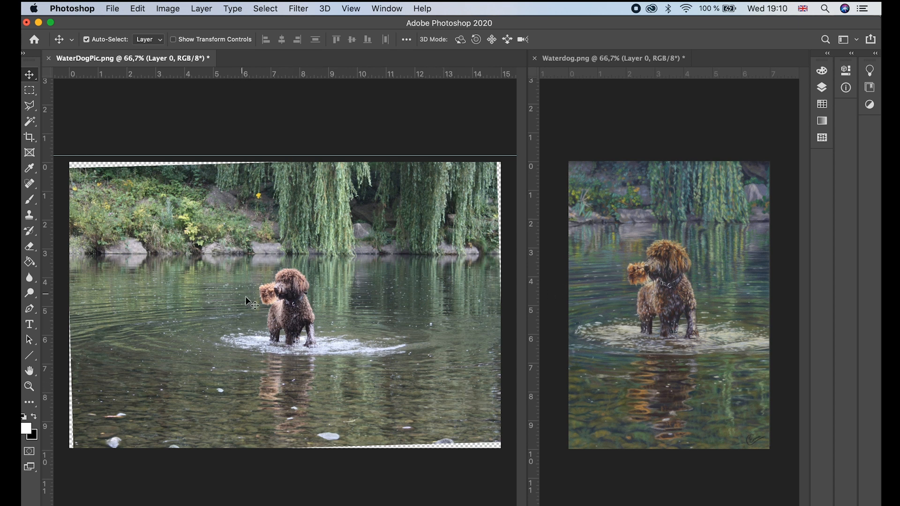
pyautogui.moveTo(130, 202)
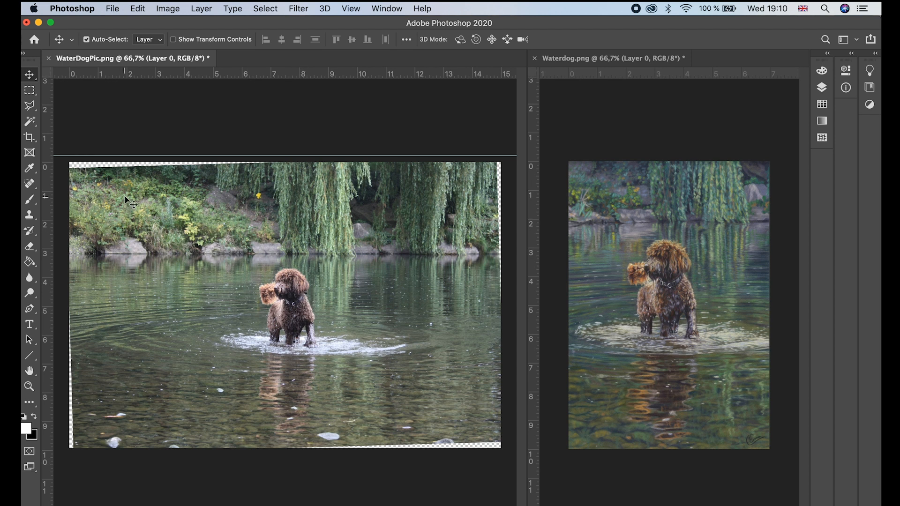
# Step: Select the Crop tool on the wading dog photo
pyautogui.click(28, 138)
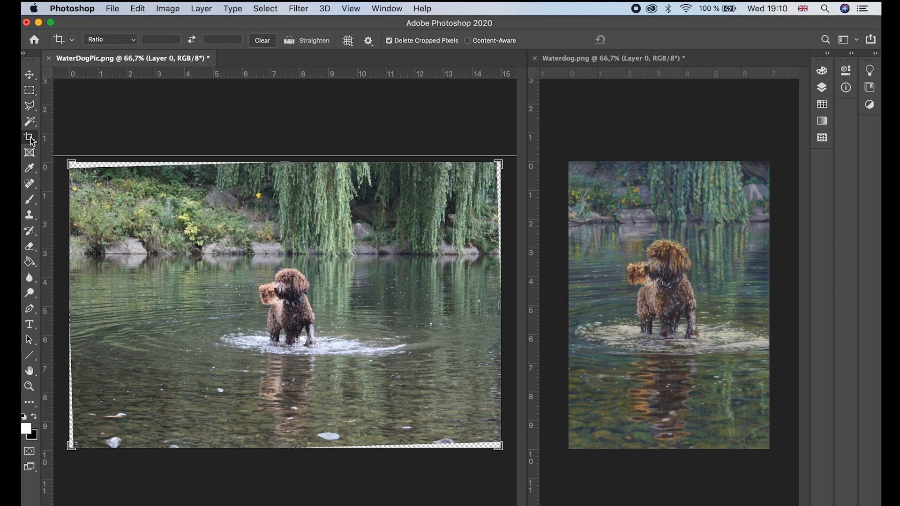
pyautogui.moveTo(30, 138)
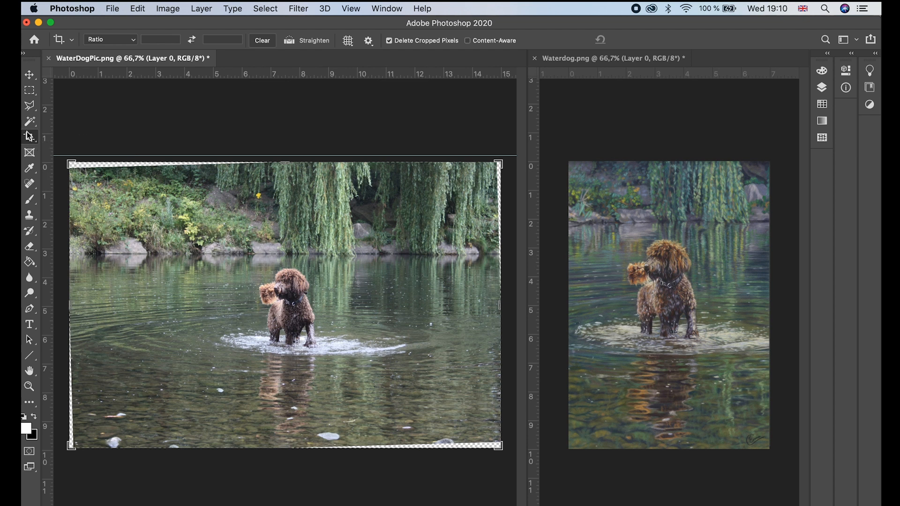
pyautogui.moveTo(220, 214)
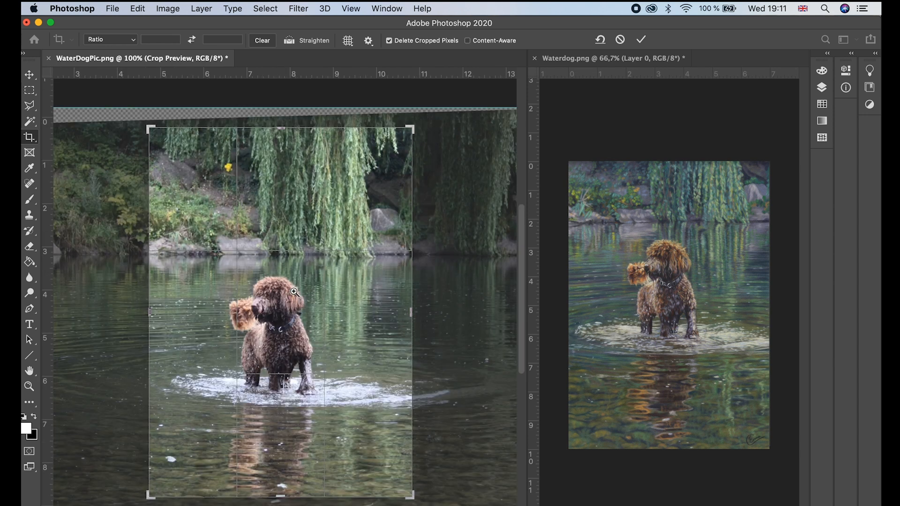
pyautogui.moveTo(205, 258)
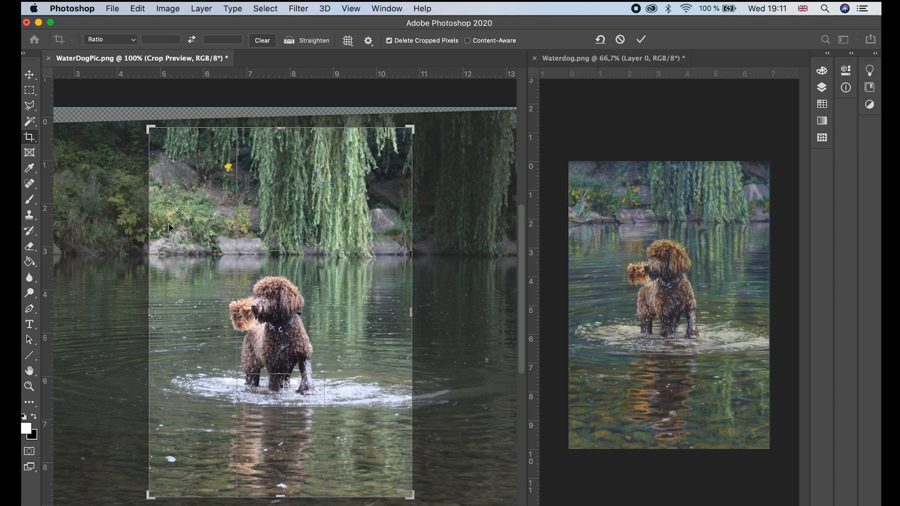
pyautogui.moveTo(342, 320)
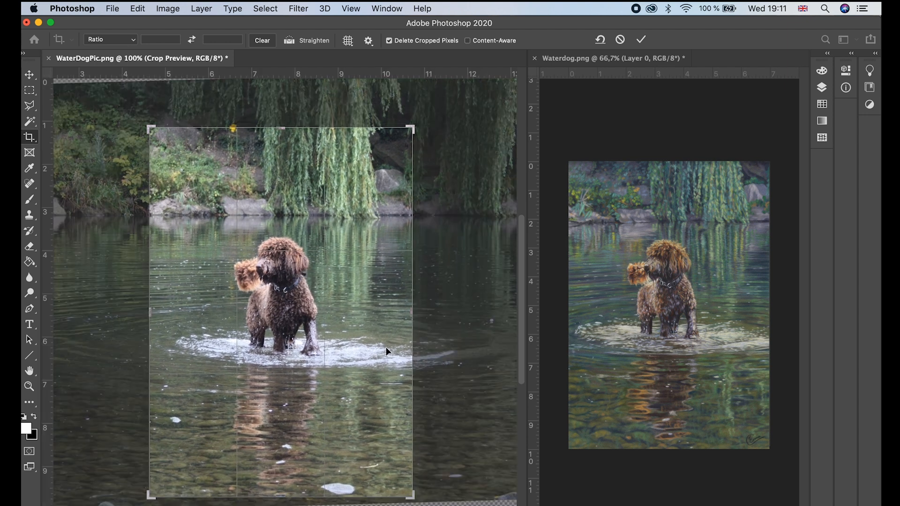
pyautogui.moveTo(402, 402)
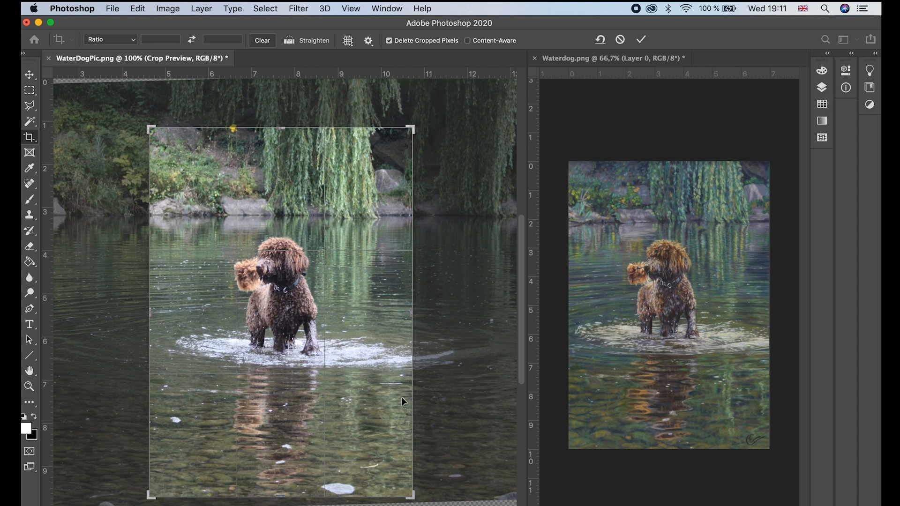
pyautogui.moveTo(419, 340)
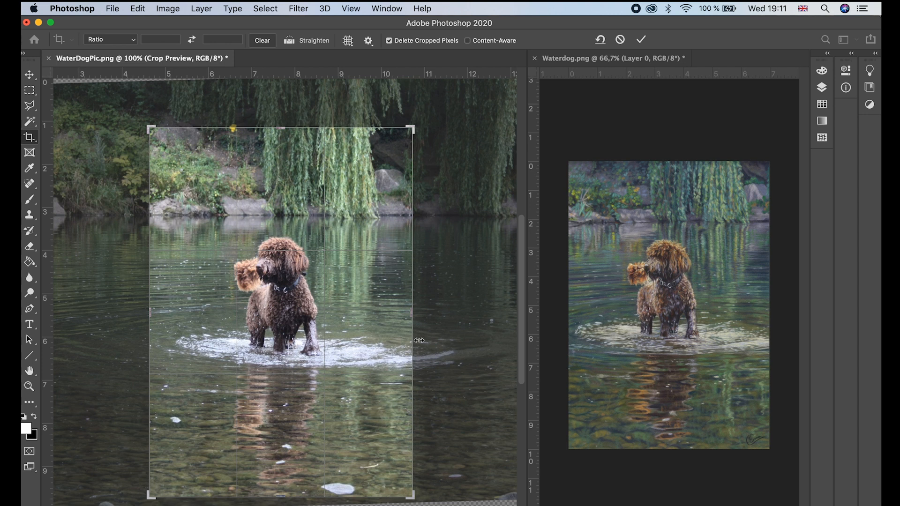
pyautogui.moveTo(360, 352)
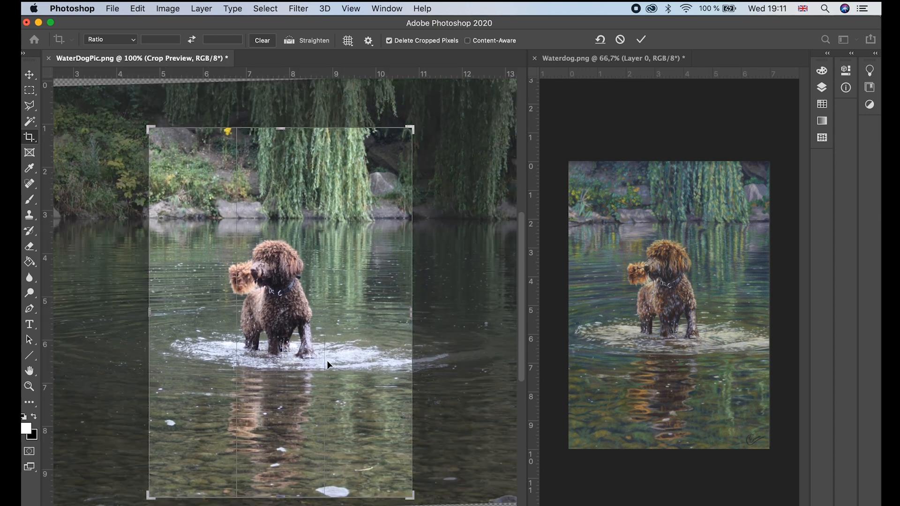
pyautogui.moveTo(348, 357)
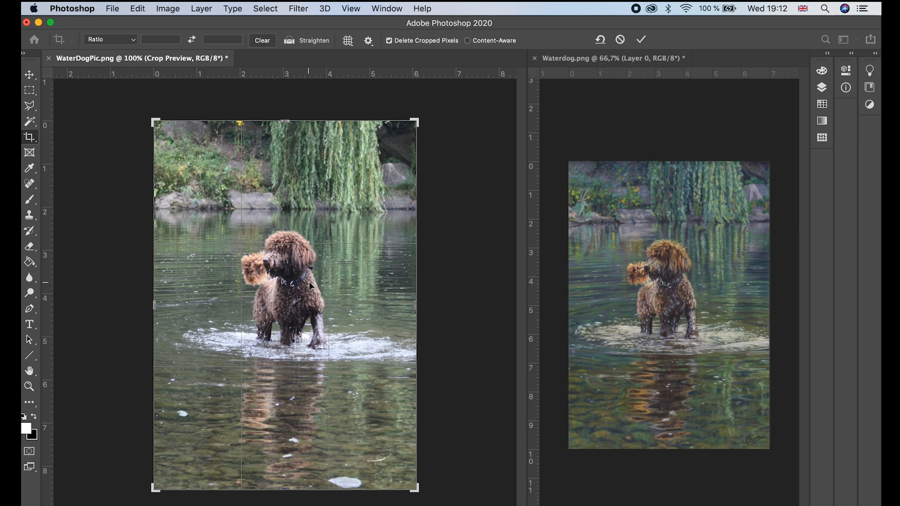
pyautogui.moveTo(657, 276)
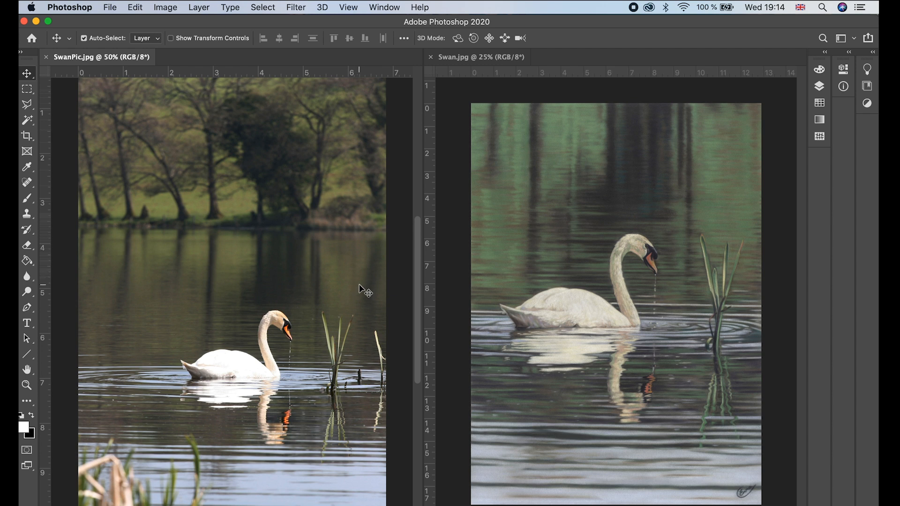
pyautogui.moveTo(250, 376)
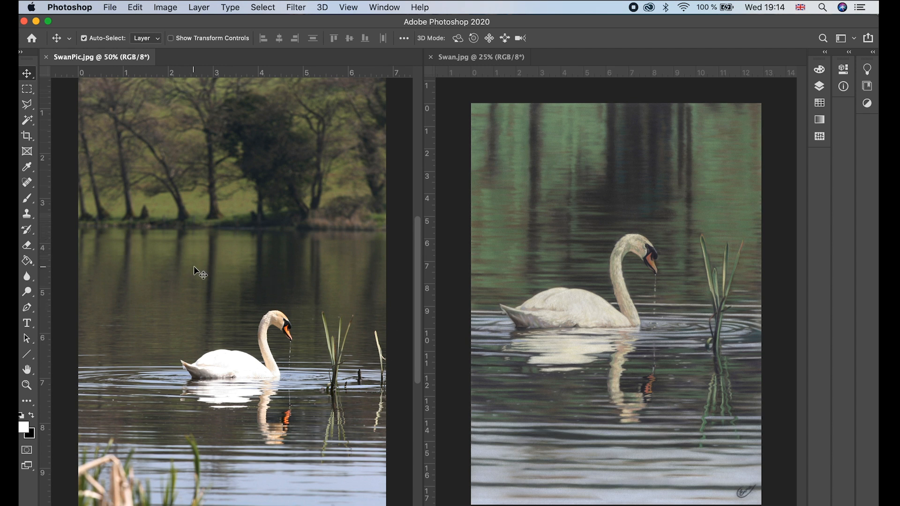
pyautogui.moveTo(277, 289)
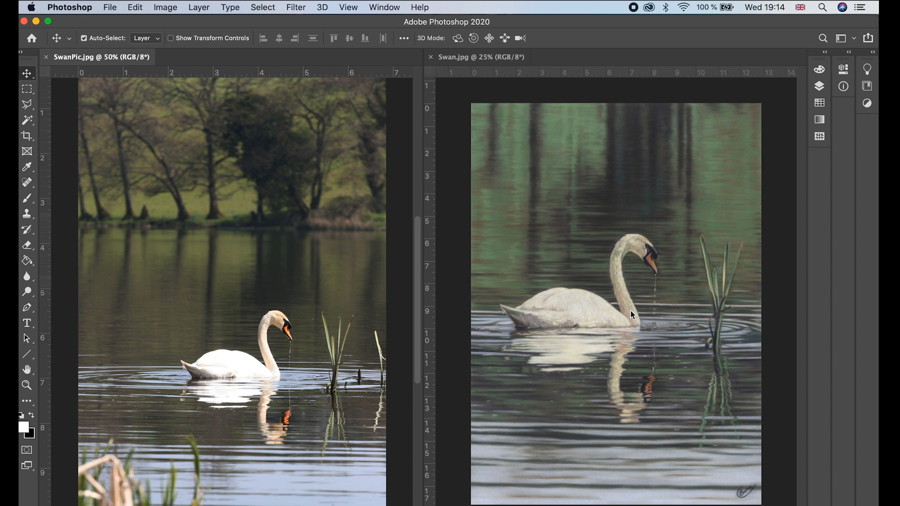
pyautogui.moveTo(625, 296)
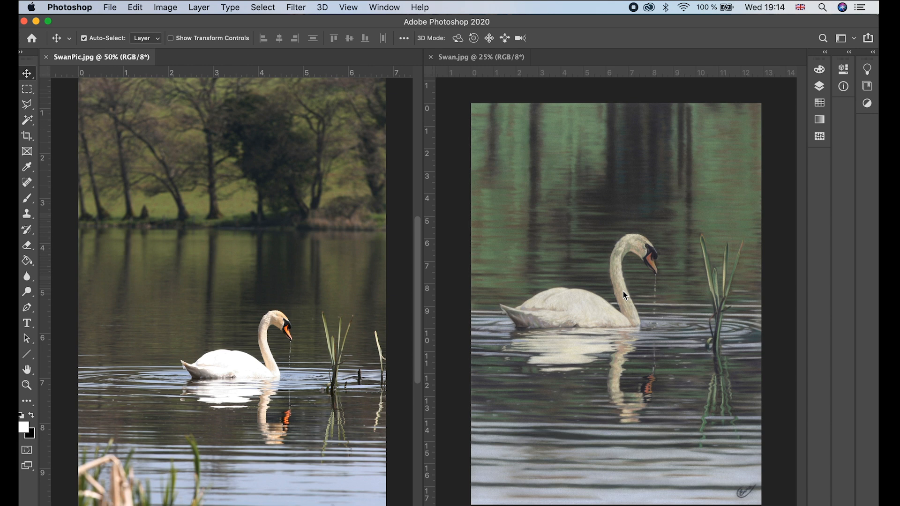
pyautogui.moveTo(647, 369)
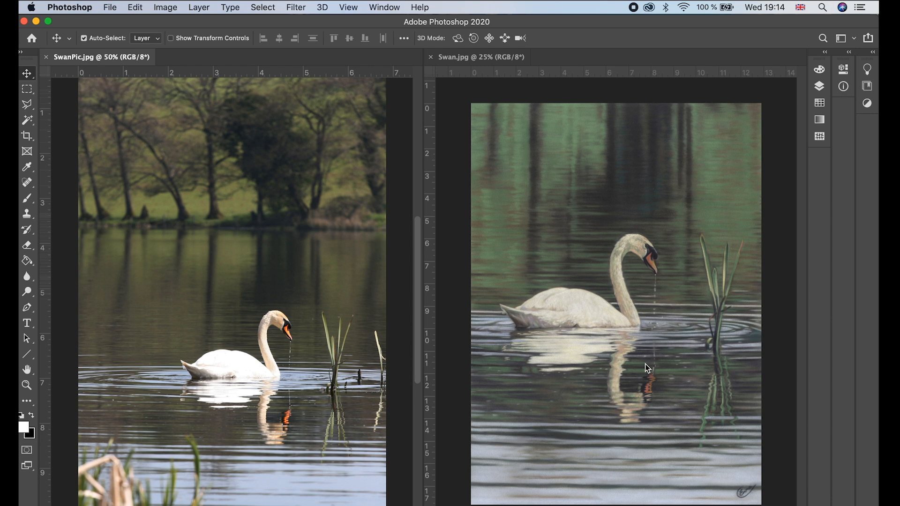
pyautogui.moveTo(613, 391)
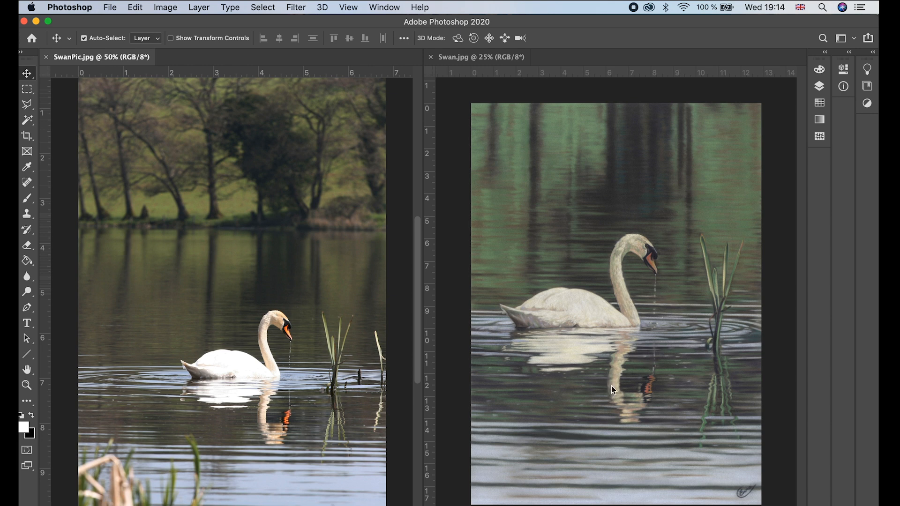
pyautogui.moveTo(263, 429)
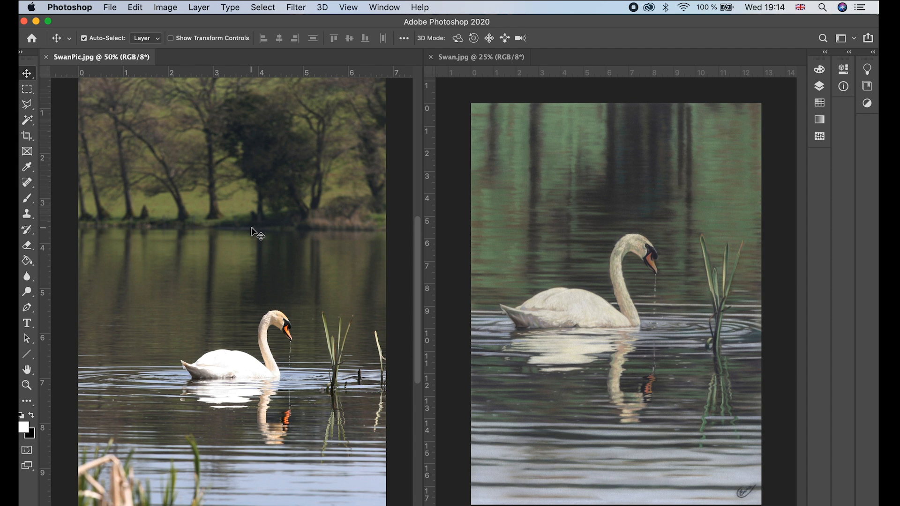
pyautogui.moveTo(252, 387)
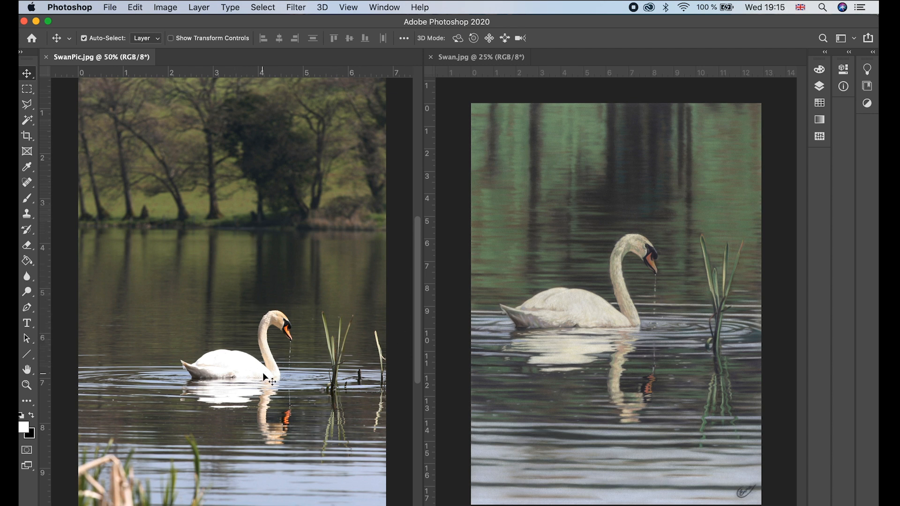
pyautogui.moveTo(250, 379)
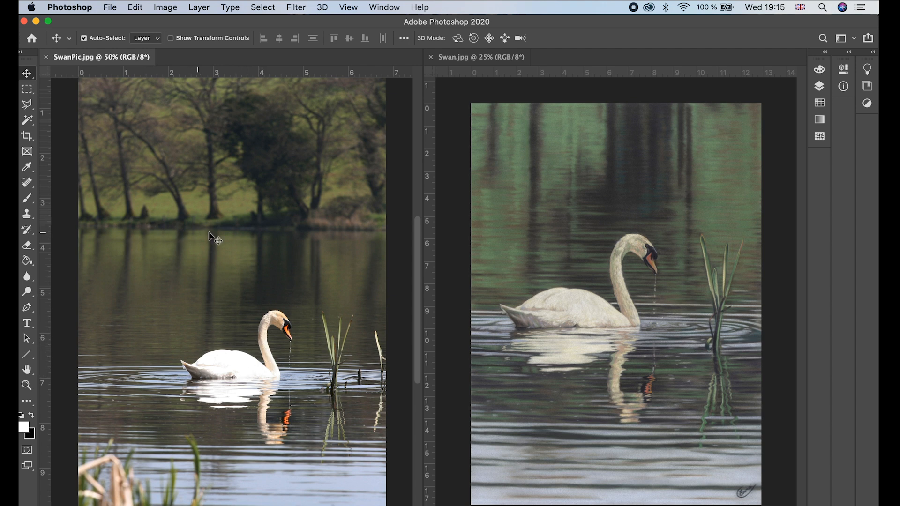
pyautogui.moveTo(299, 414)
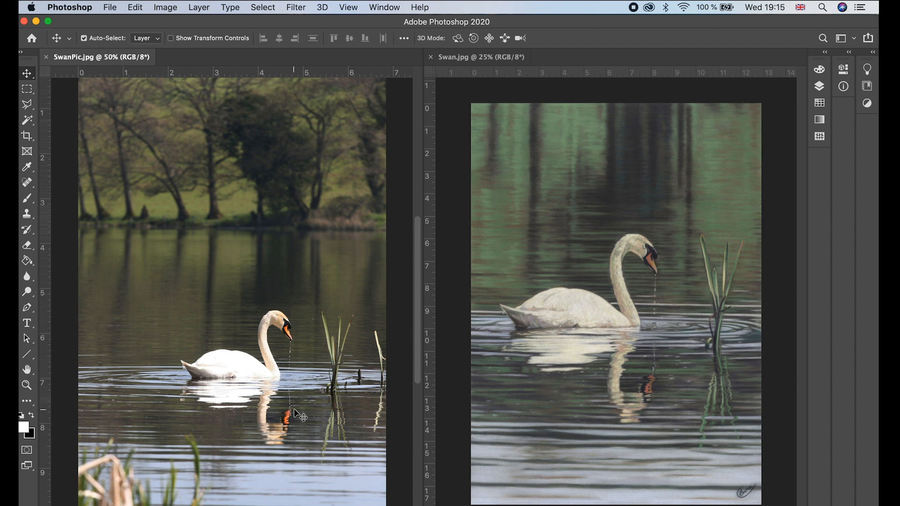
# Step: Select the Crop tool on the swan photo
pyautogui.click(27, 137)
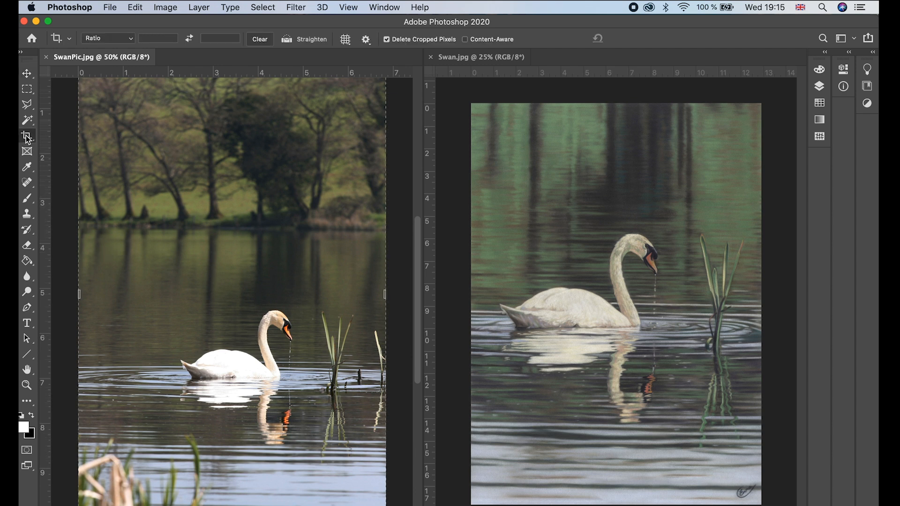
pyautogui.moveTo(163, 241)
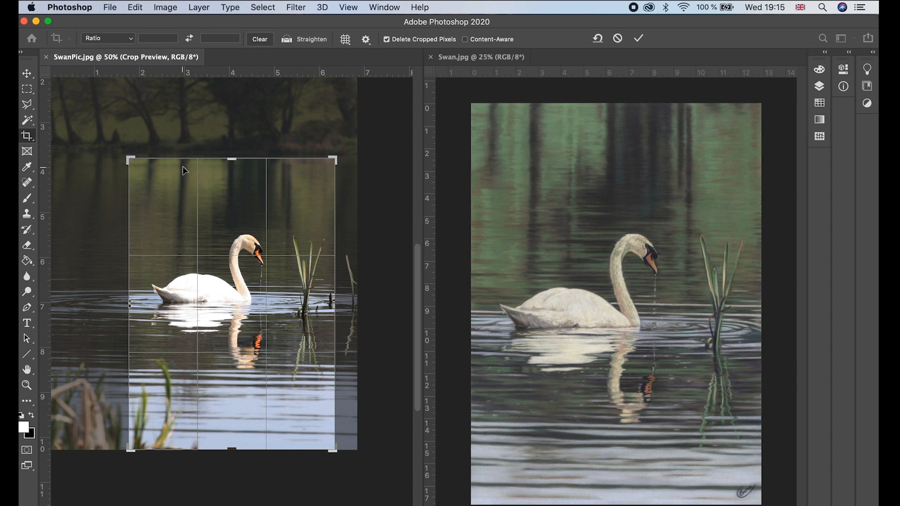
pyautogui.moveTo(230, 230)
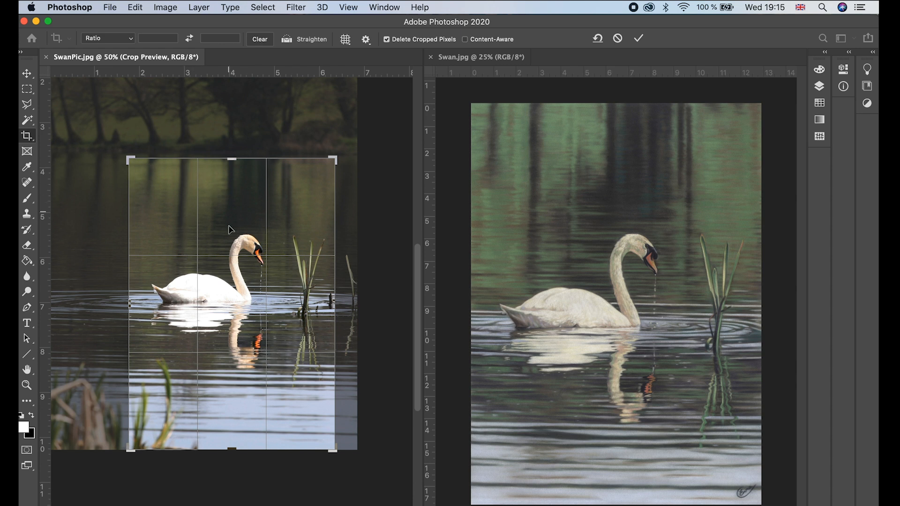
pyautogui.moveTo(287, 204)
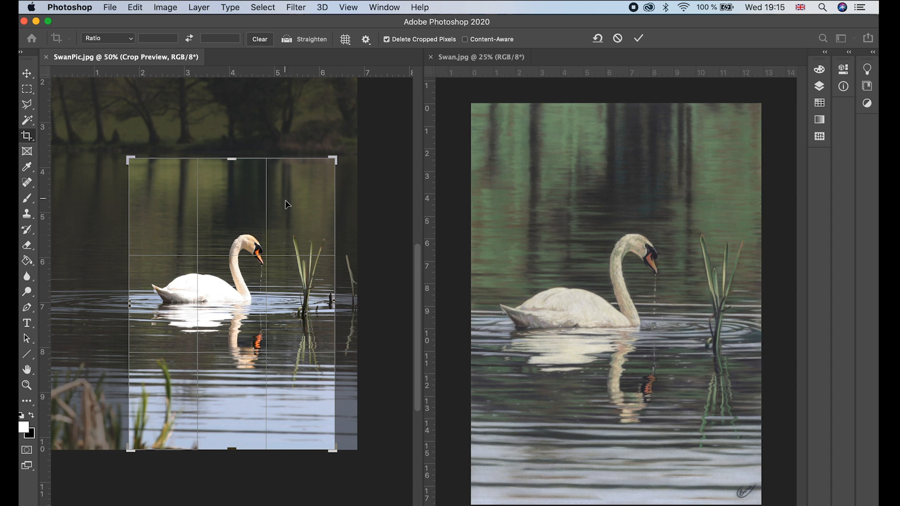
pyautogui.moveTo(250, 320)
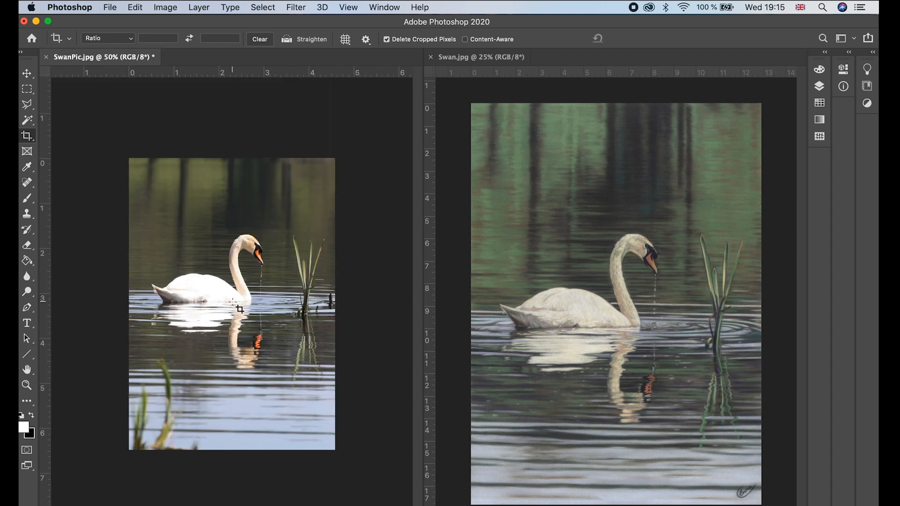
pyautogui.moveTo(251, 291)
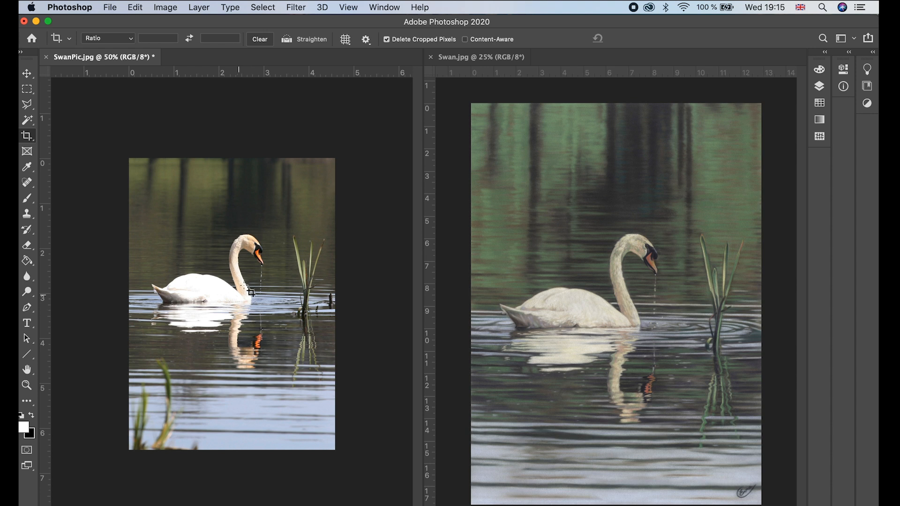
pyautogui.moveTo(635, 320)
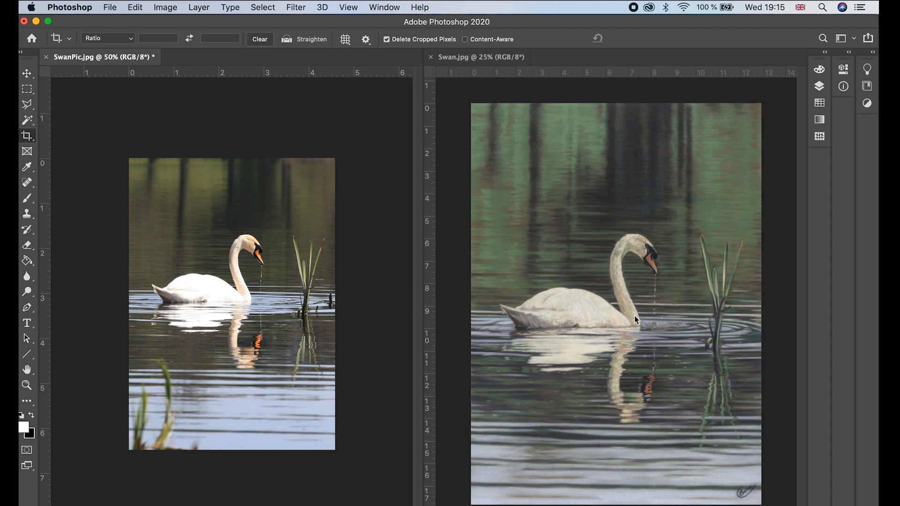
pyautogui.moveTo(560, 315)
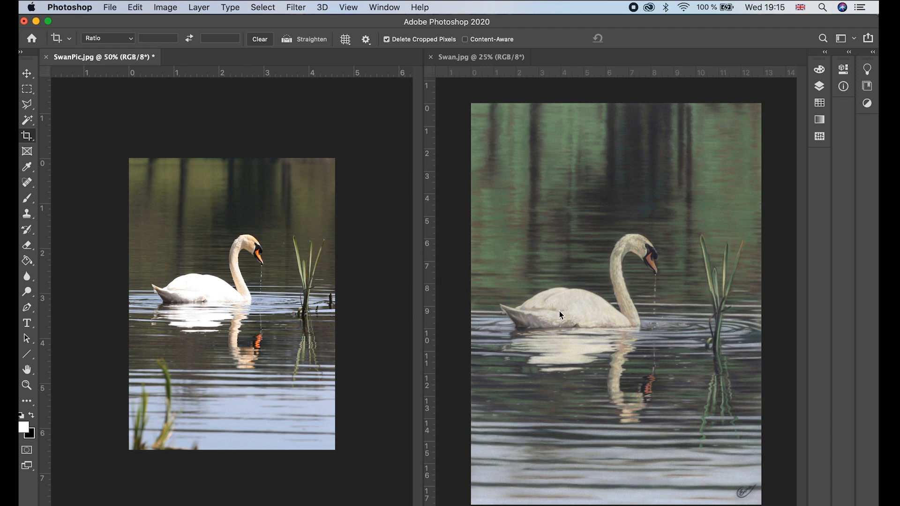
pyautogui.moveTo(665, 325)
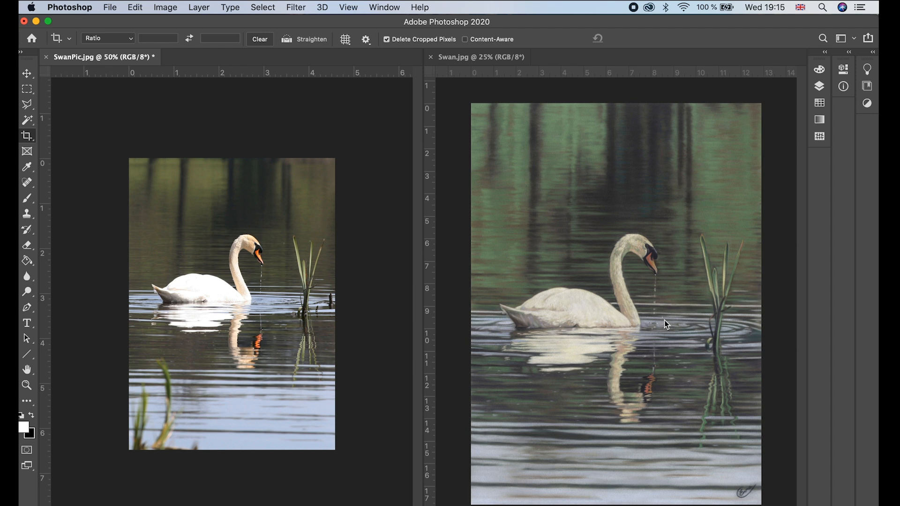
pyautogui.moveTo(476, 326)
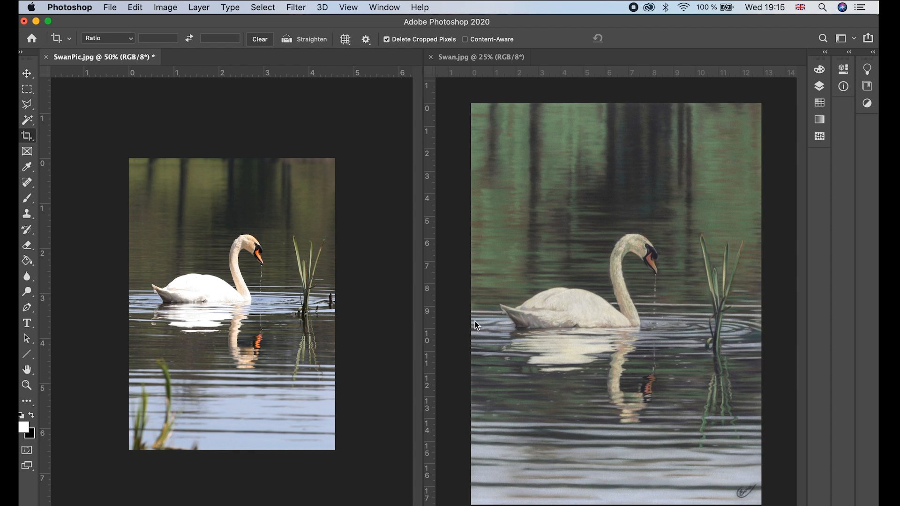
pyautogui.moveTo(565, 311)
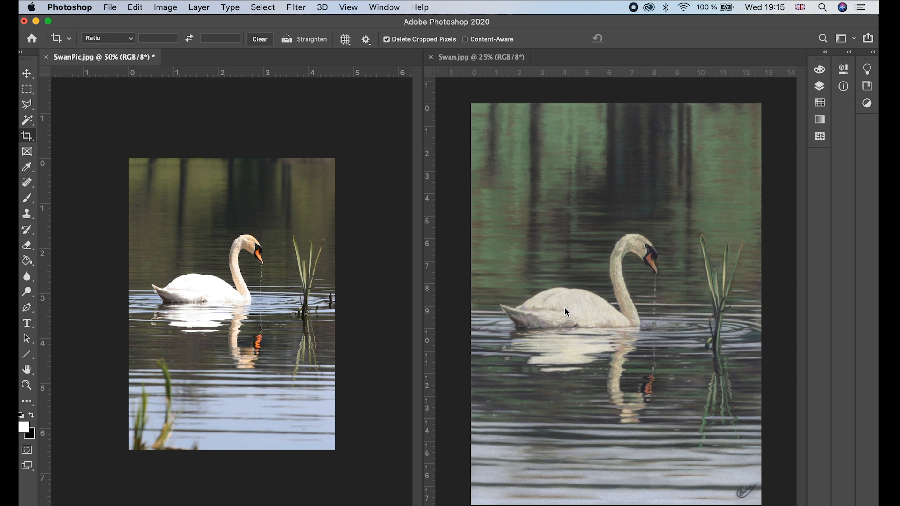
pyautogui.moveTo(505, 297)
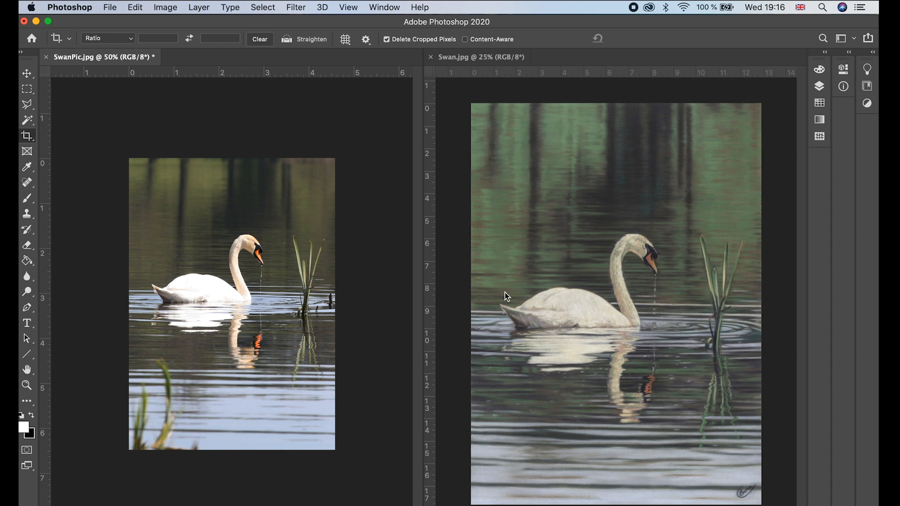
pyautogui.moveTo(544, 321)
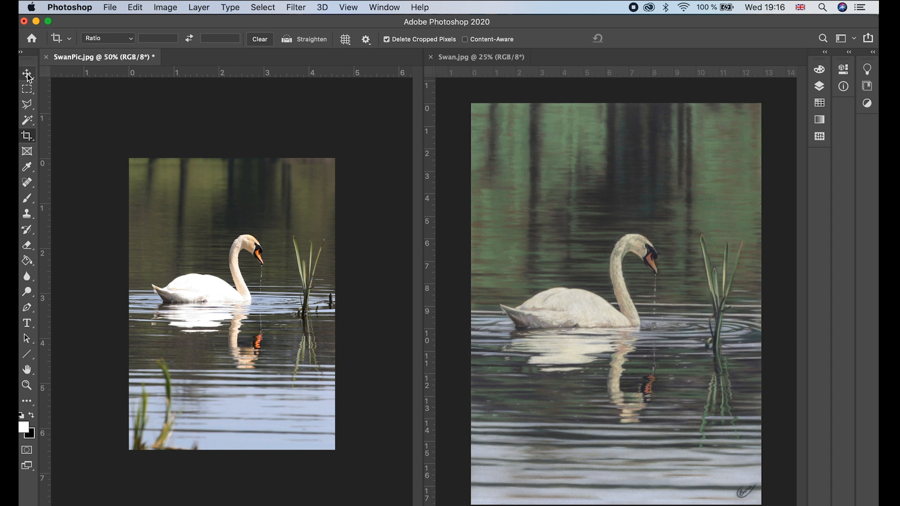
pyautogui.click(26, 73)
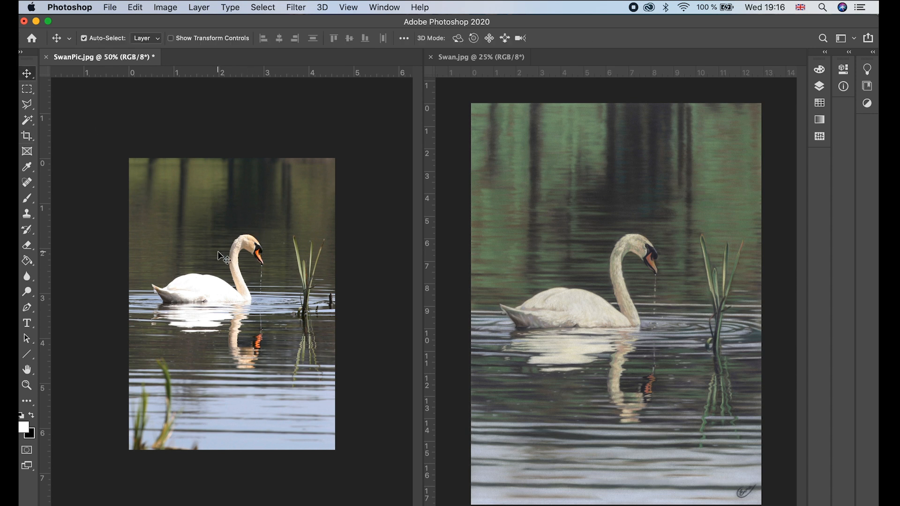
pyautogui.moveTo(269, 223)
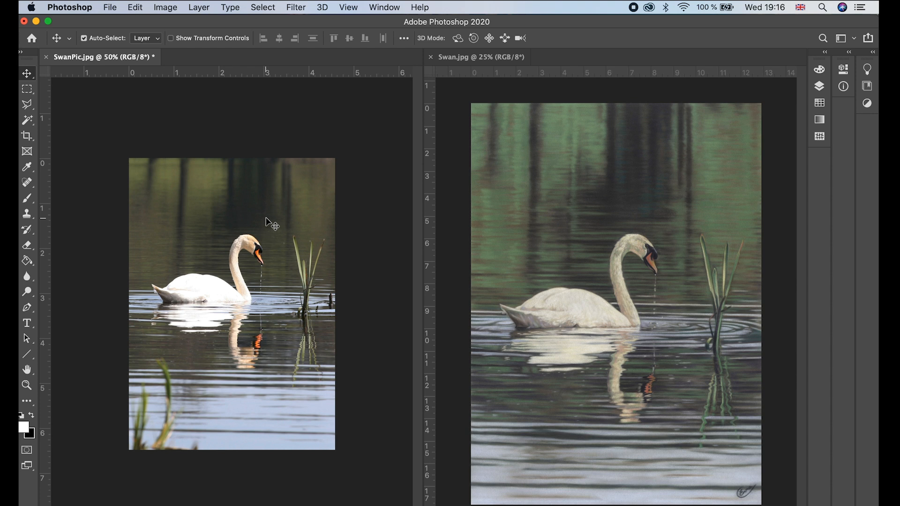
pyautogui.moveTo(277, 215)
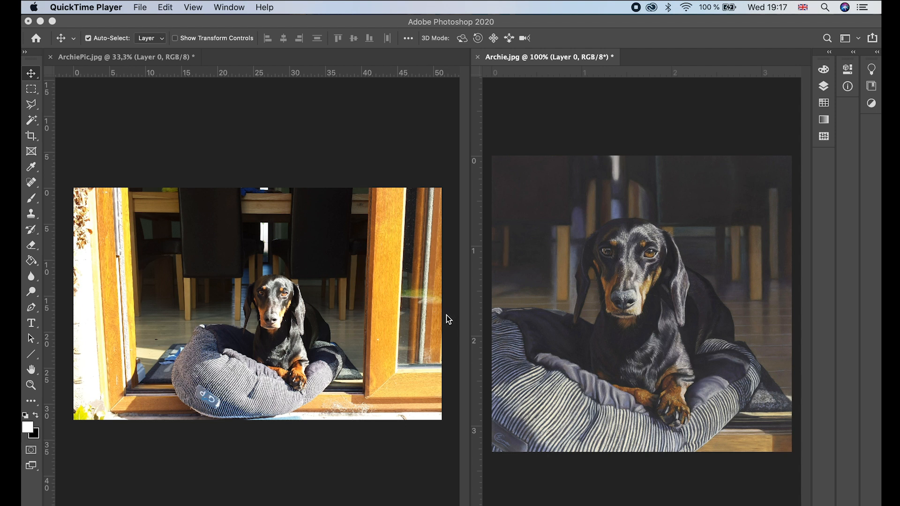
pyautogui.moveTo(352, 238)
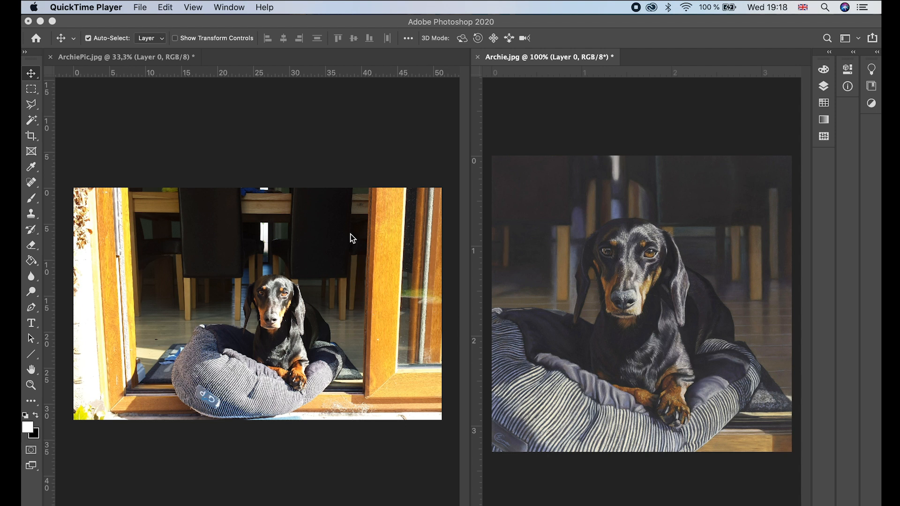
pyautogui.moveTo(355, 299)
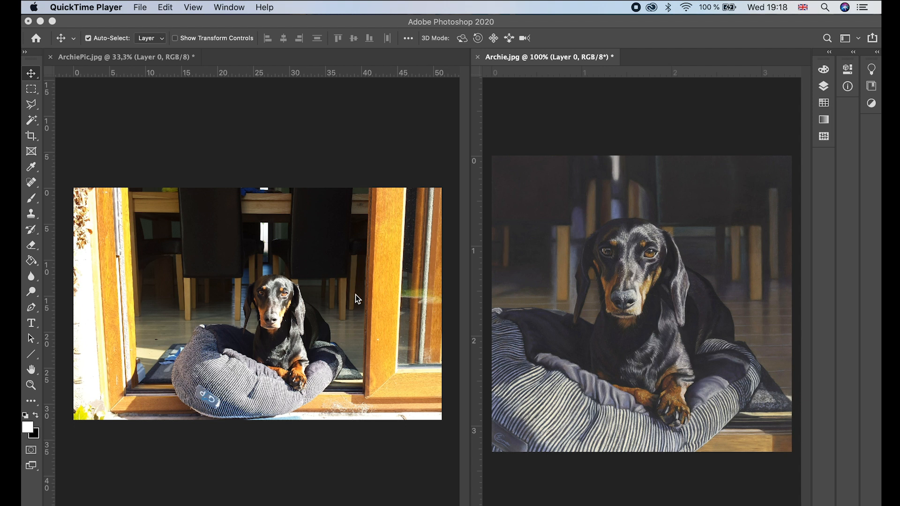
pyautogui.moveTo(388, 319)
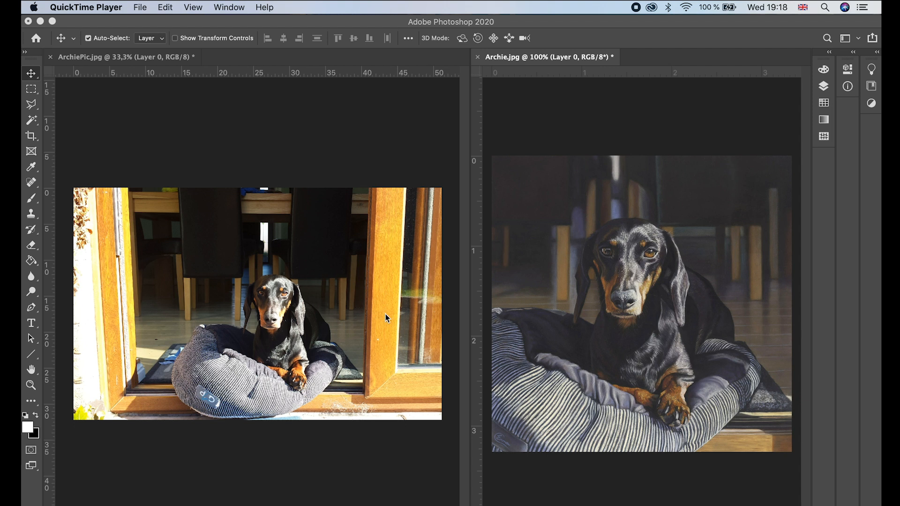
pyautogui.moveTo(394, 404)
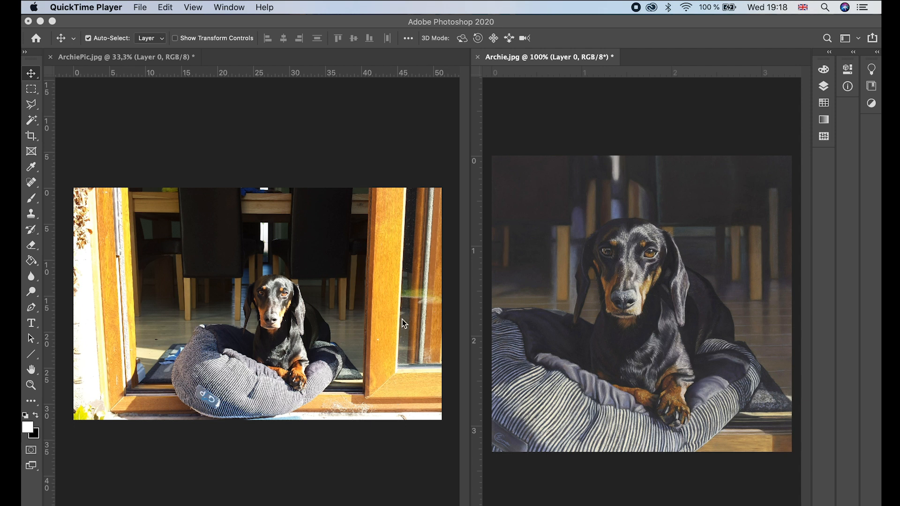
pyautogui.moveTo(350, 359)
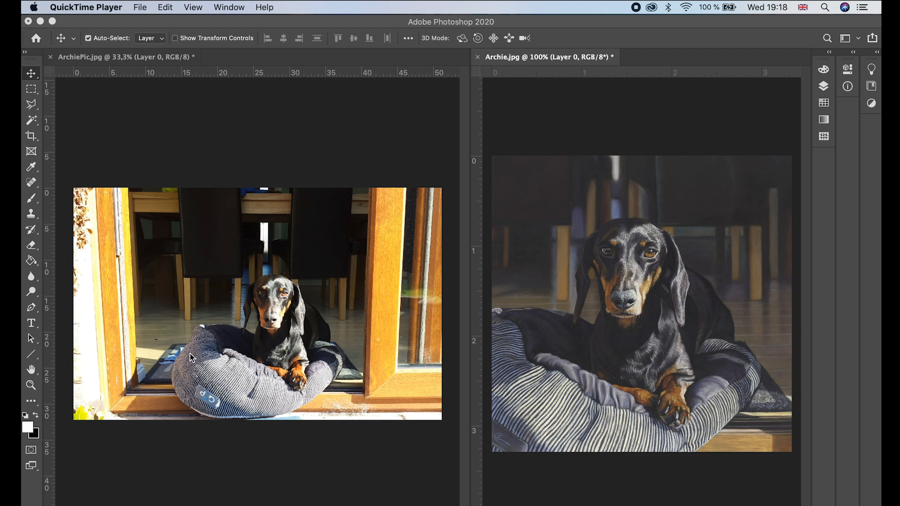
pyautogui.moveTo(117, 248)
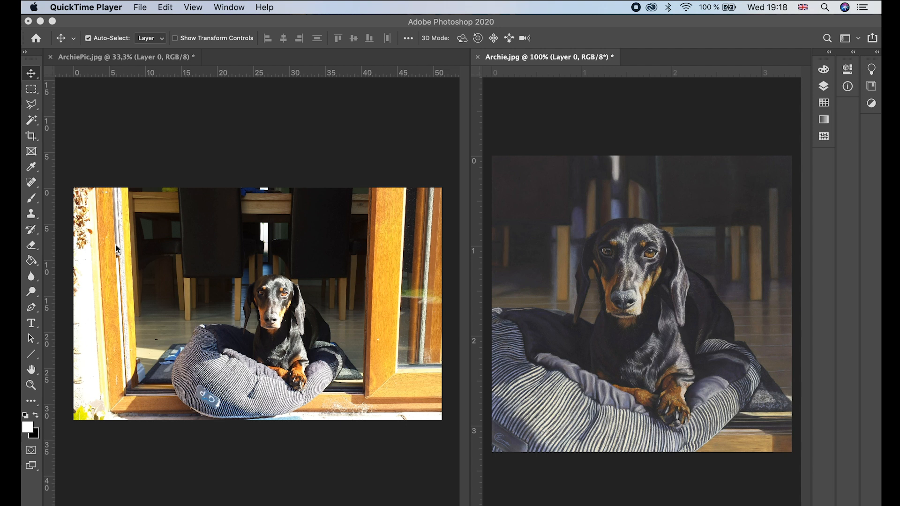
pyautogui.moveTo(409, 292)
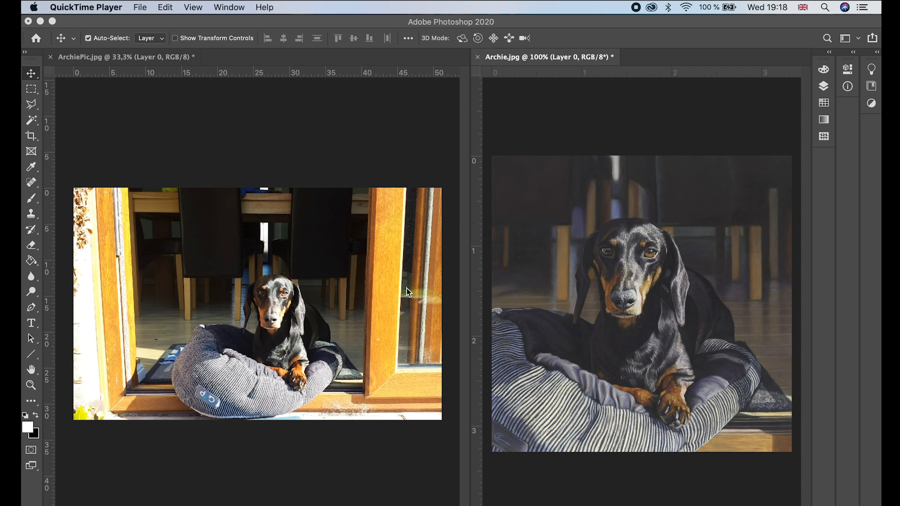
pyautogui.moveTo(384, 273)
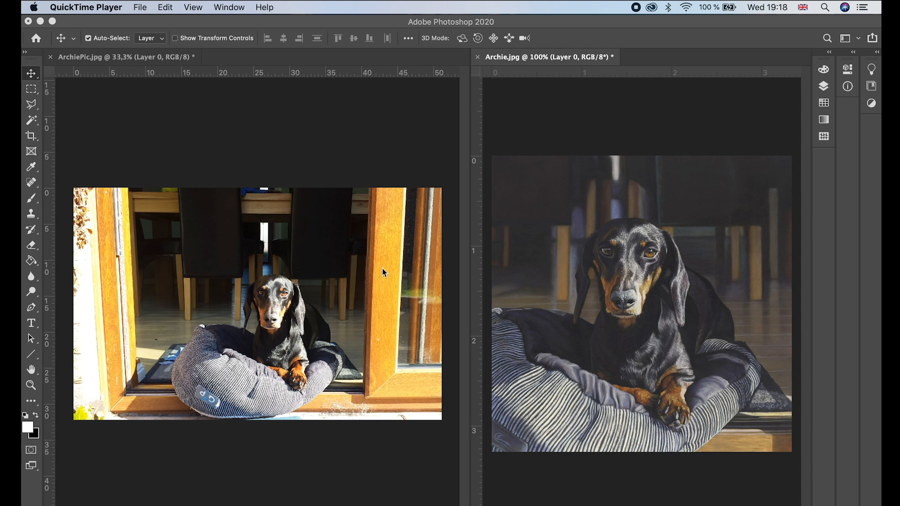
pyautogui.moveTo(106, 355)
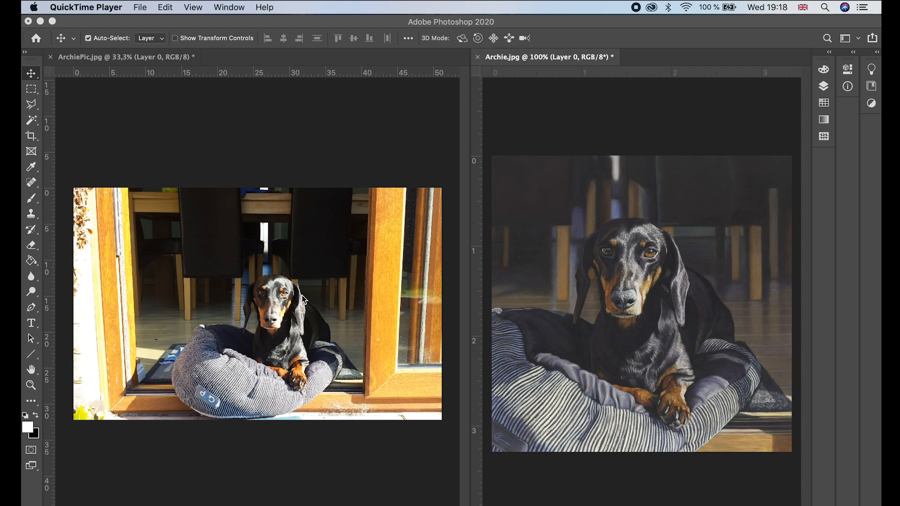
pyautogui.moveTo(260, 314)
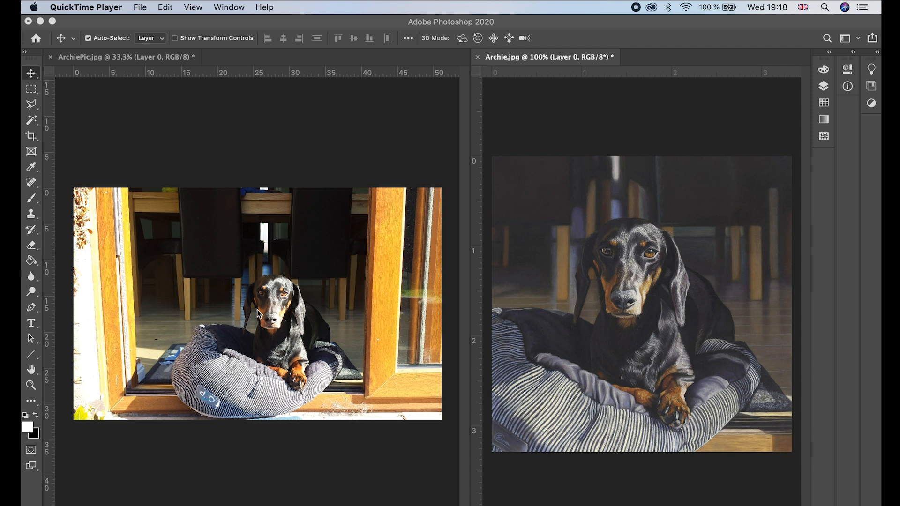
pyautogui.moveTo(308, 309)
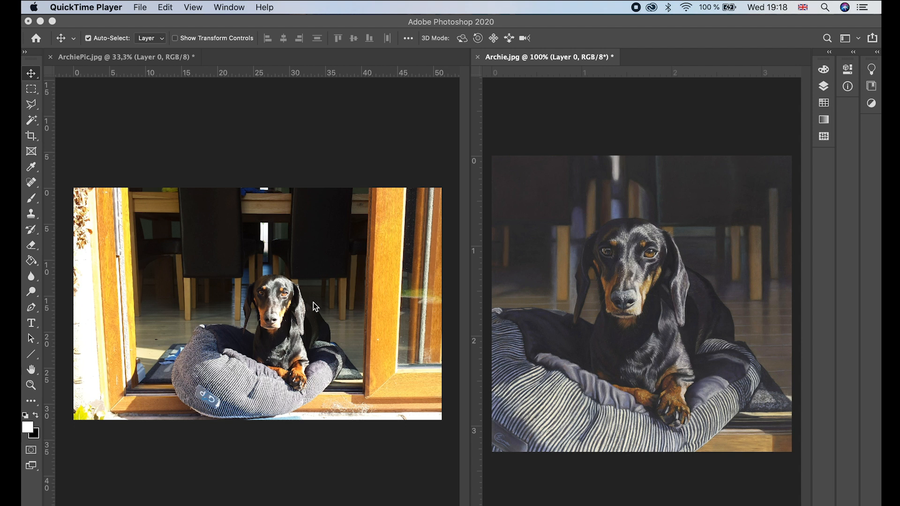
pyautogui.moveTo(319, 337)
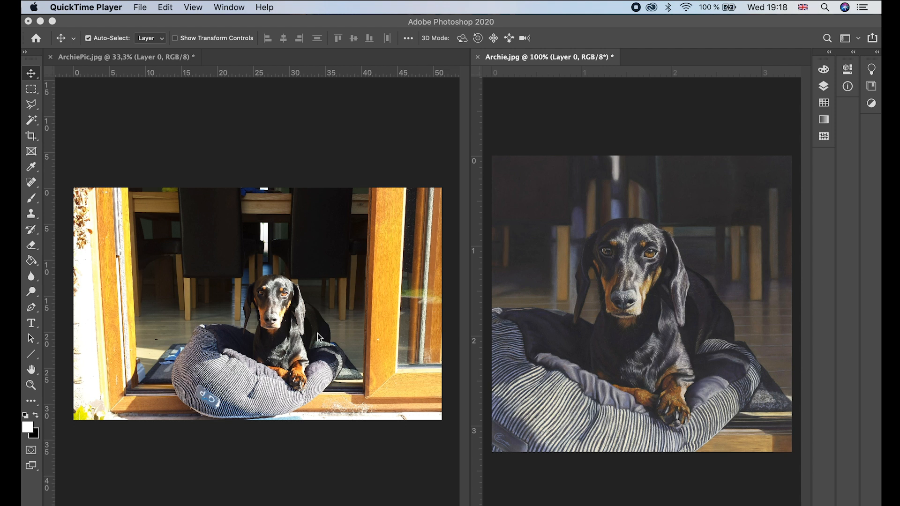
pyautogui.moveTo(271, 278)
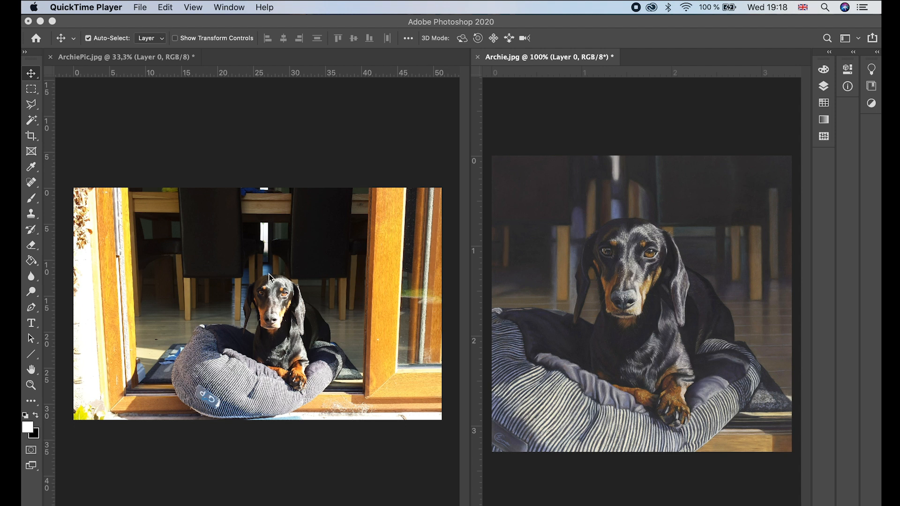
pyautogui.moveTo(291, 269)
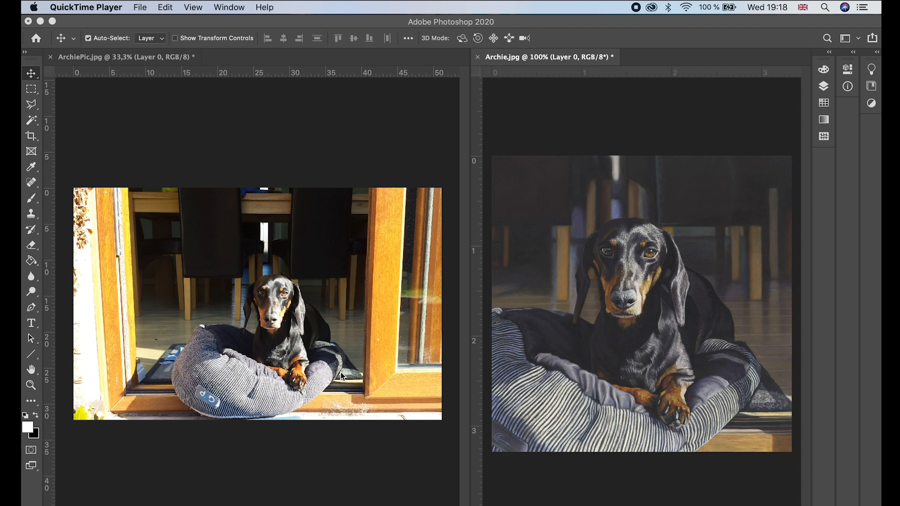
pyautogui.moveTo(61, 133)
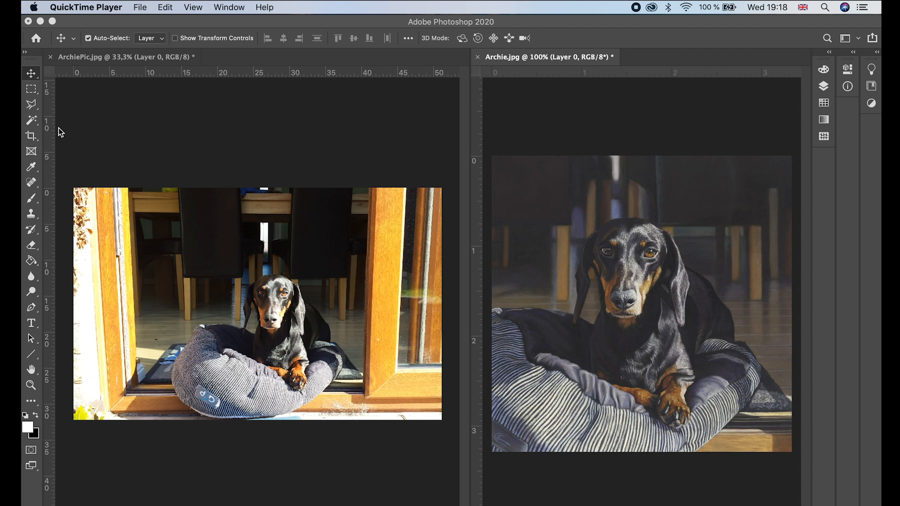
# Step: Apply a square crop around the dachshund and its bed
pyautogui.click(31, 137)
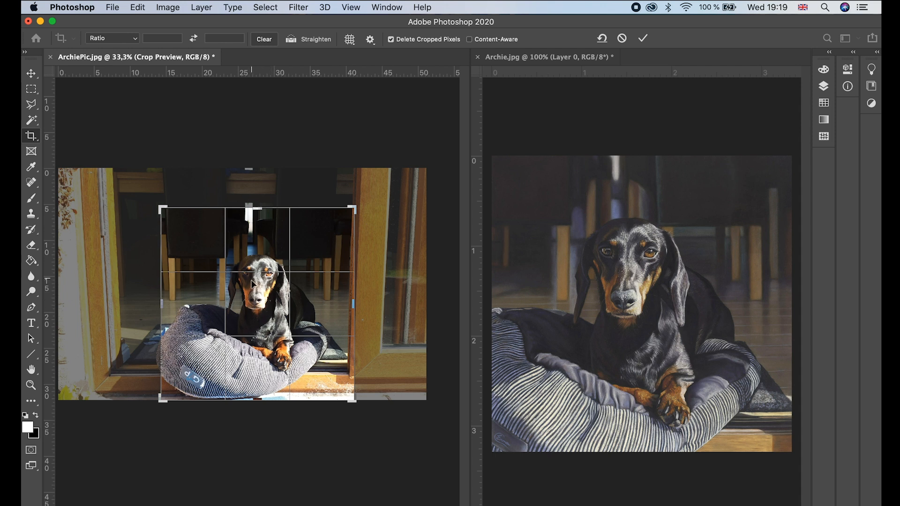
pyautogui.moveTo(258, 327)
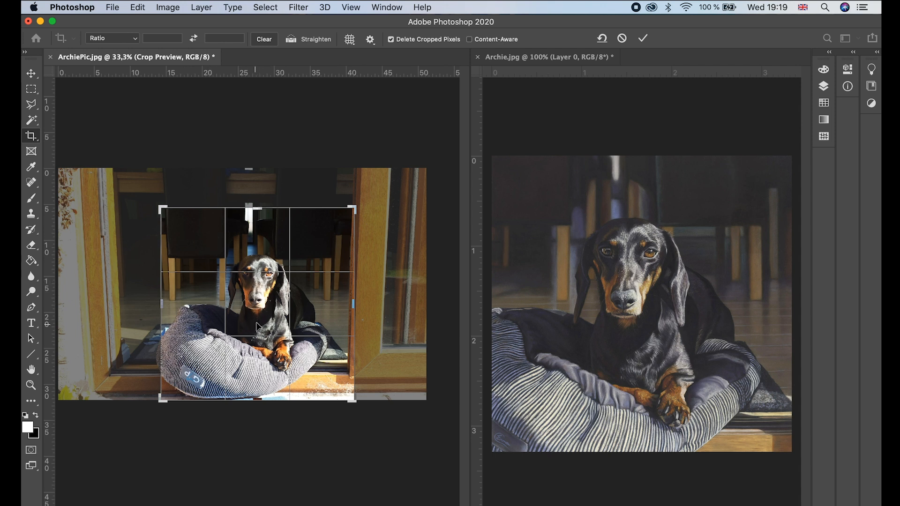
pyautogui.click(642, 38)
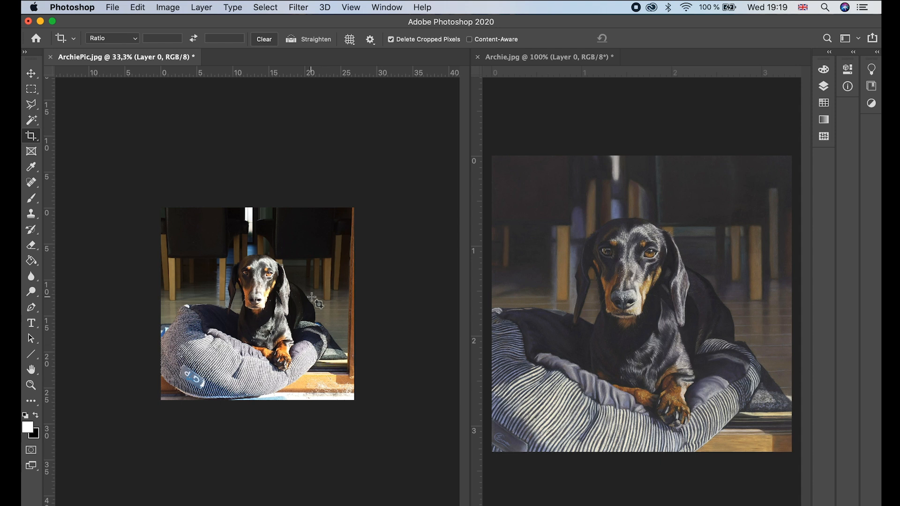
pyautogui.moveTo(217, 285)
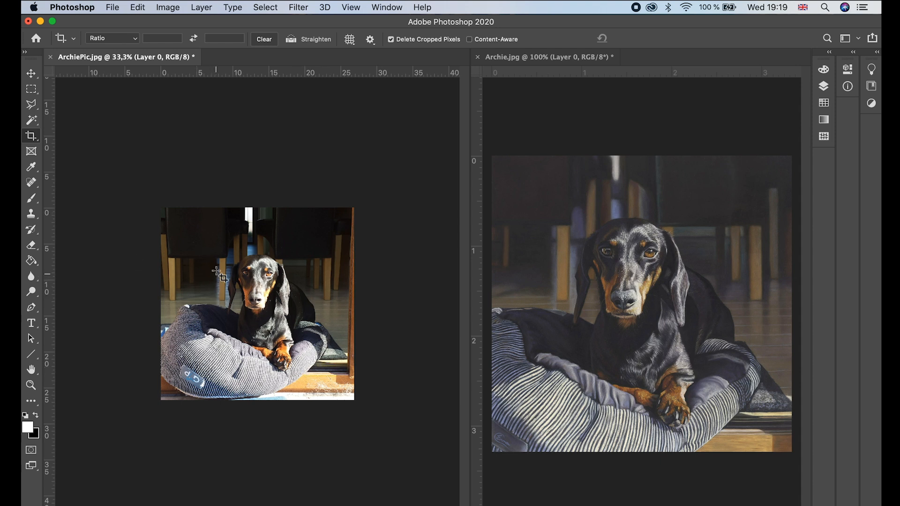
pyautogui.moveTo(198, 199)
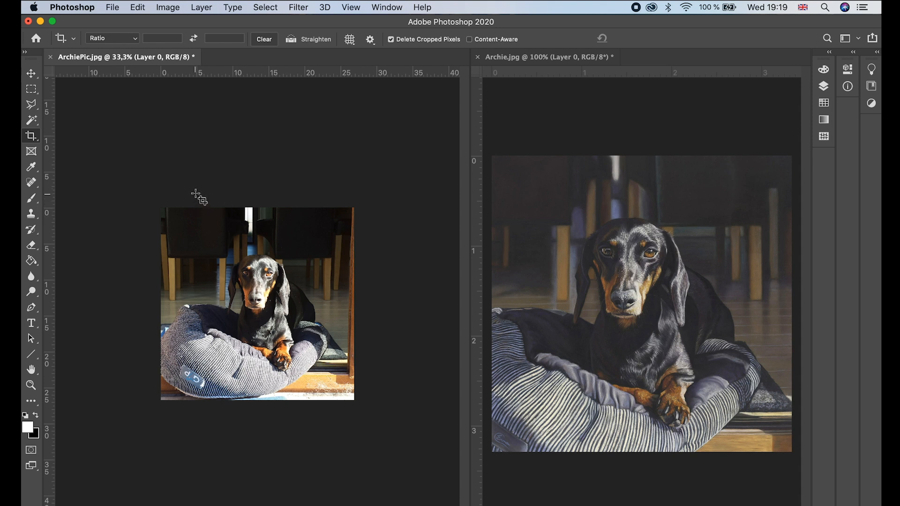
pyautogui.moveTo(313, 291)
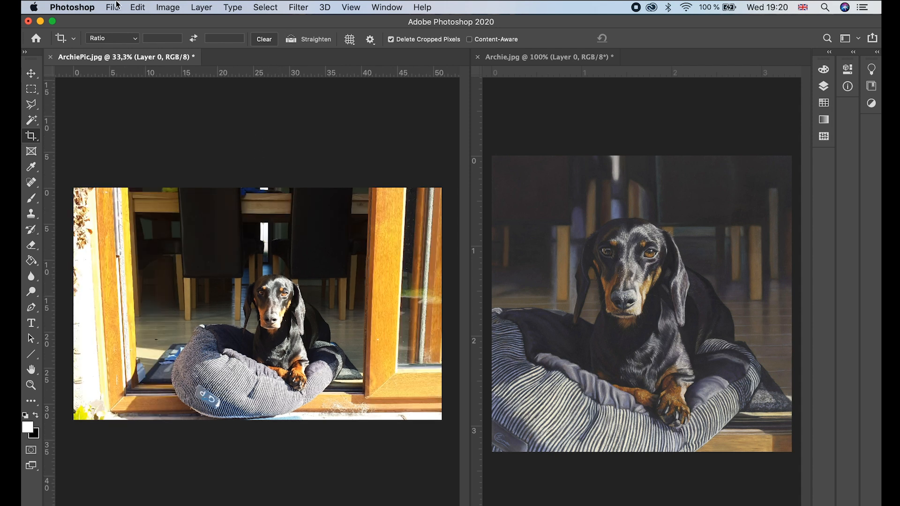
pyautogui.click(112, 7)
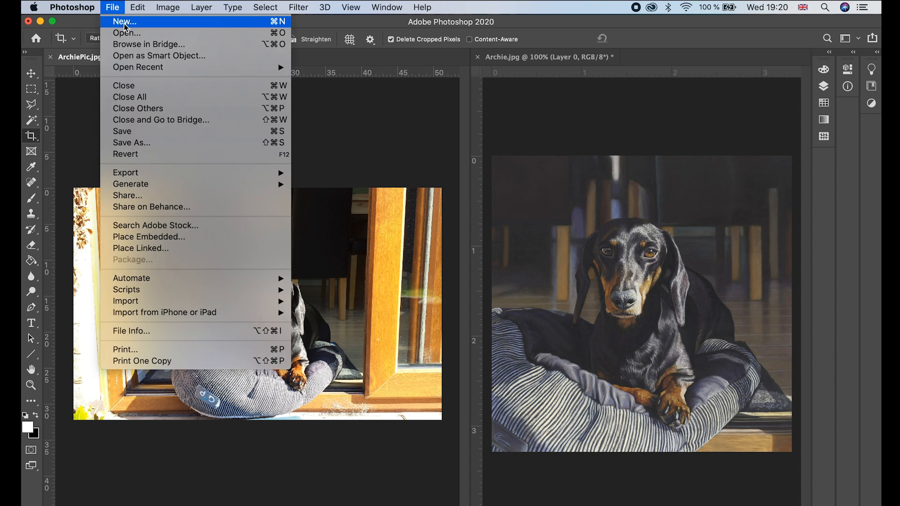
# Step: Create a 16 × 16 inch document, then switch to the dachshund photo and back
pyautogui.click(123, 21)
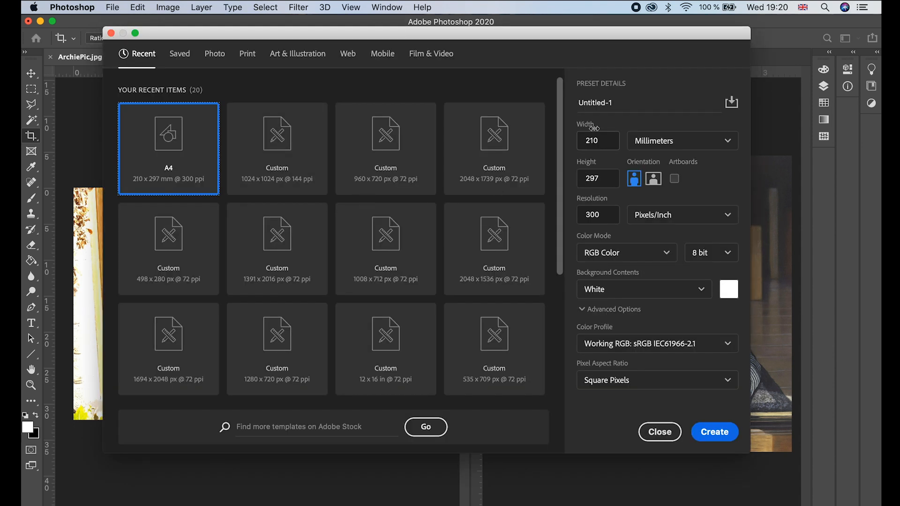
pyautogui.click(681, 140)
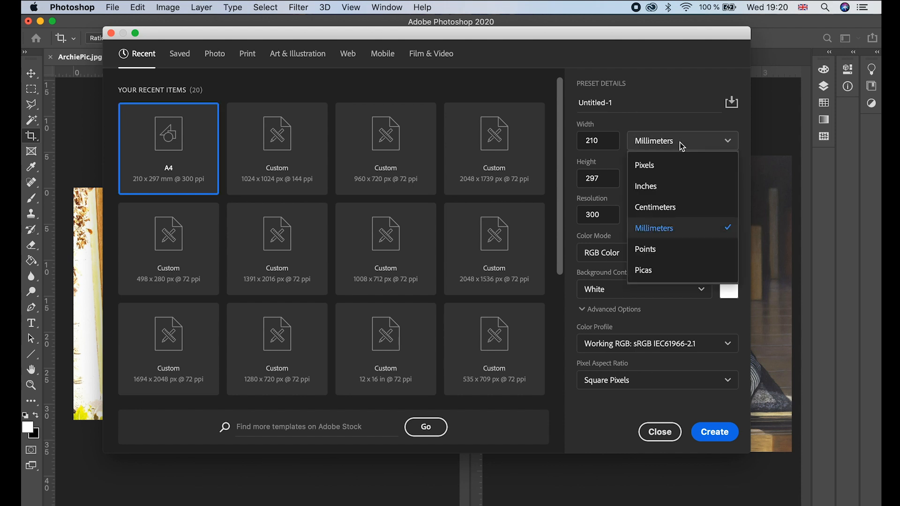
pyautogui.click(645, 186)
pyautogui.write('16')
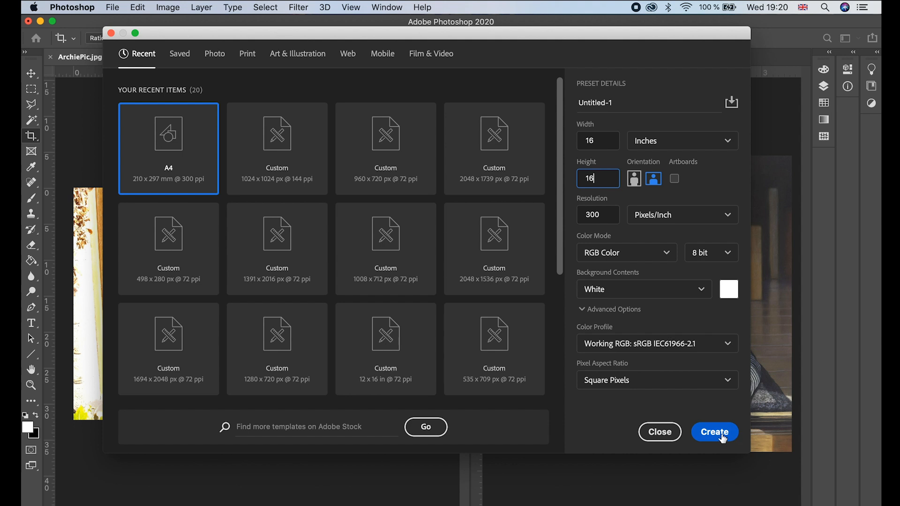
pyautogui.click(714, 432)
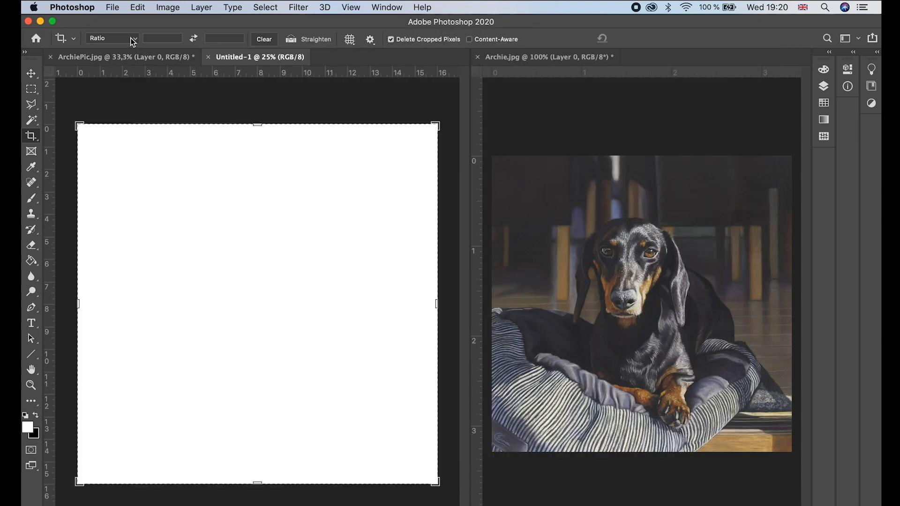
pyautogui.click(120, 57)
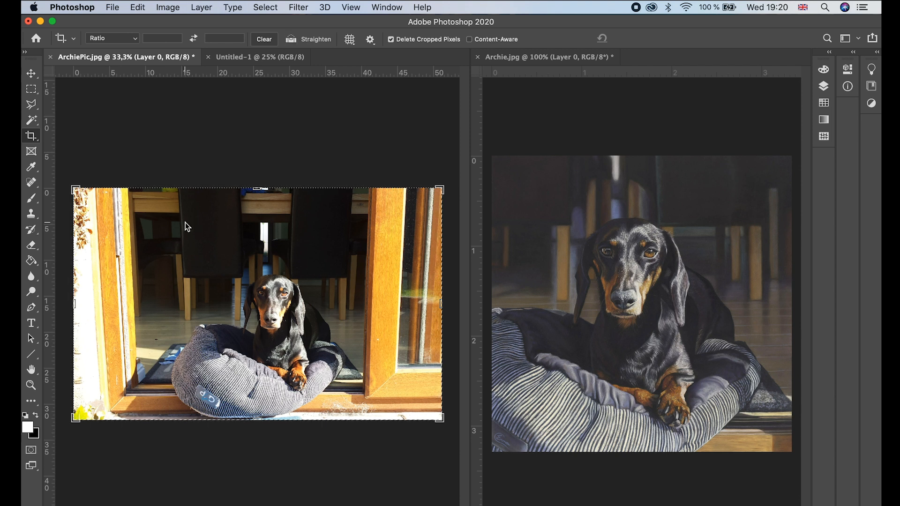
pyautogui.click(260, 56)
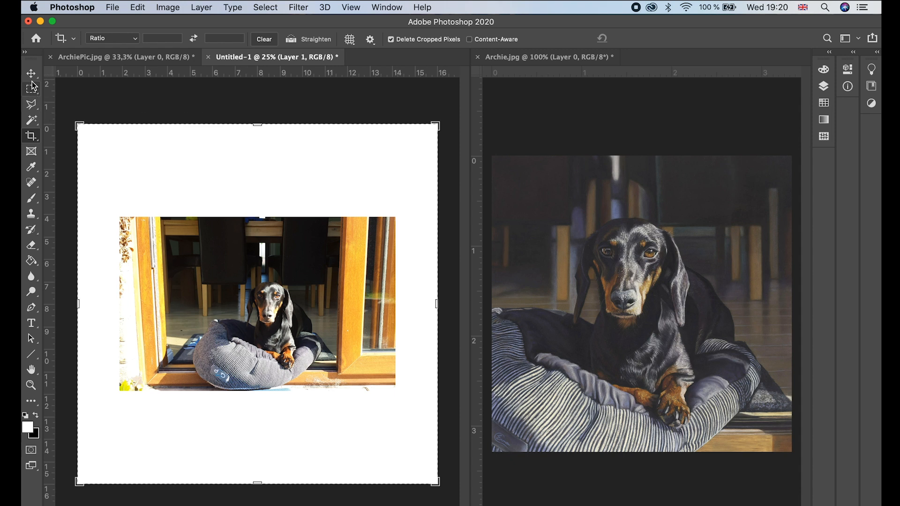
# Step: Select the Move tool and start Free Transform on the pasted dachshund photo
pyautogui.click(31, 73)
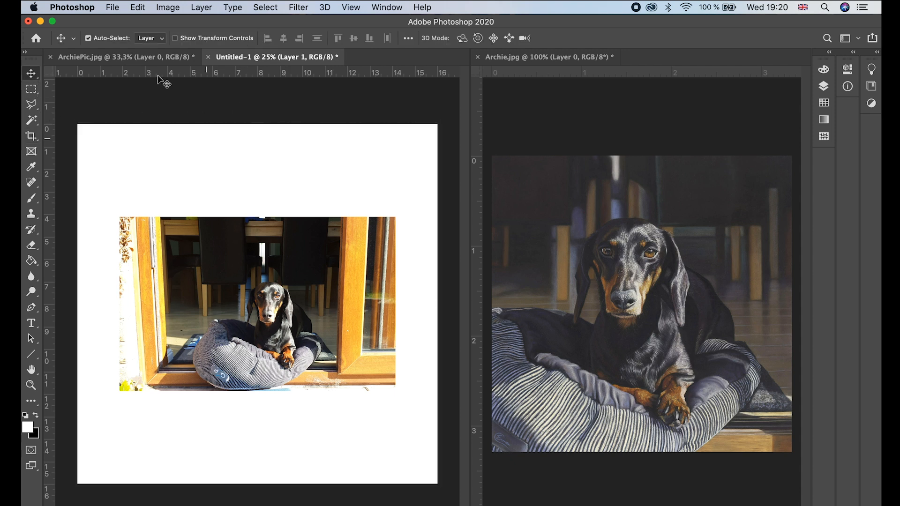
pyautogui.click(137, 8)
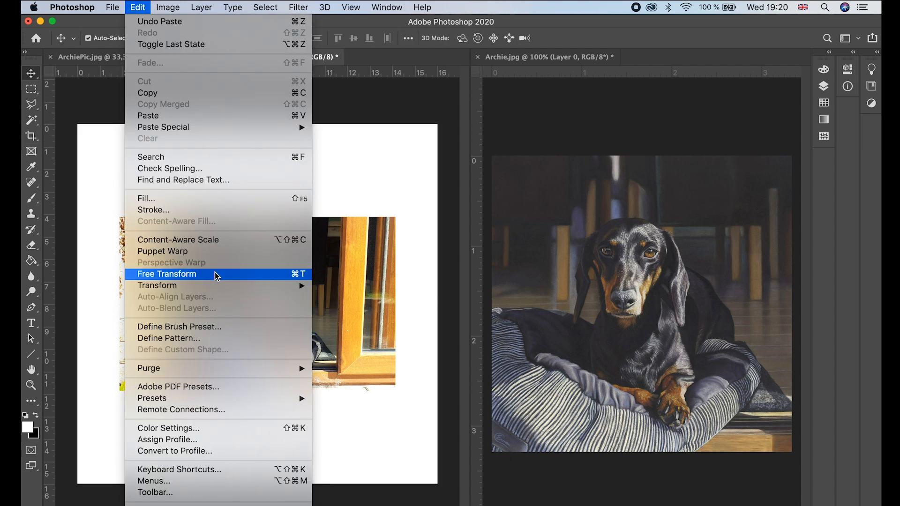
pyautogui.click(168, 274)
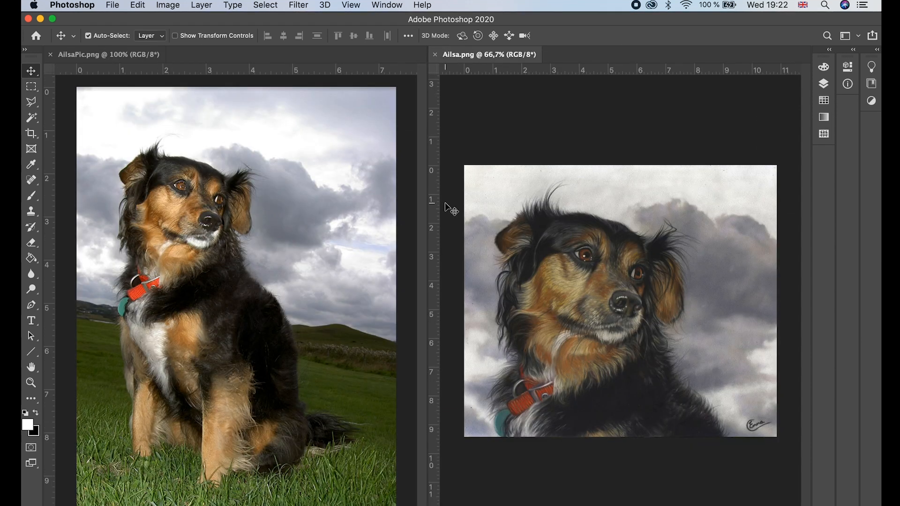
pyautogui.moveTo(304, 277)
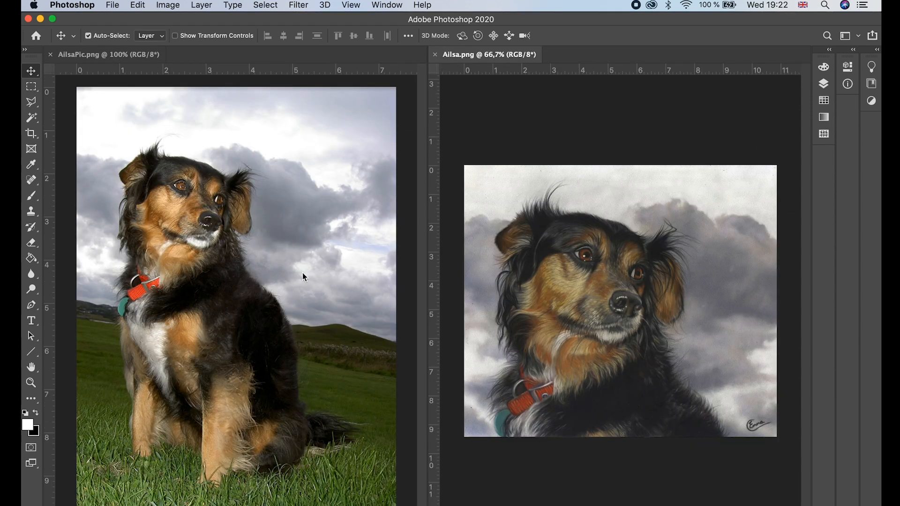
pyautogui.moveTo(194, 207)
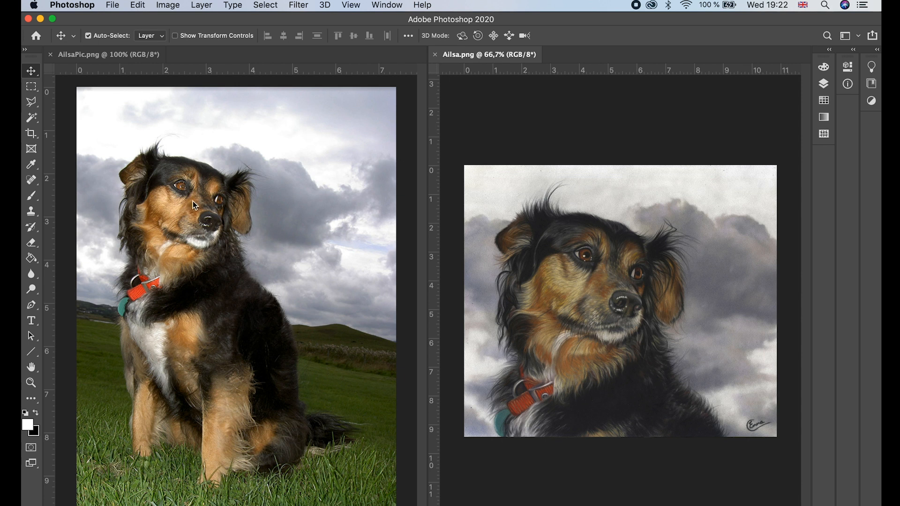
pyautogui.moveTo(155, 141)
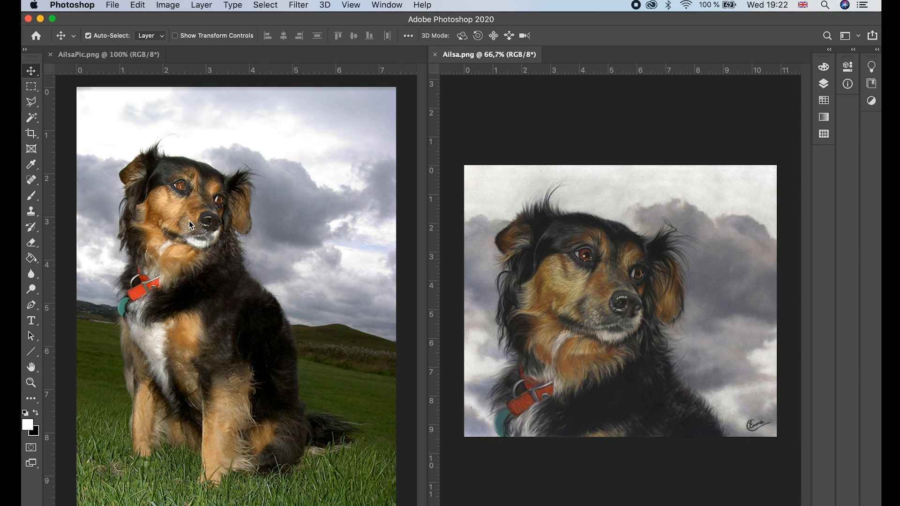
pyautogui.moveTo(356, 176)
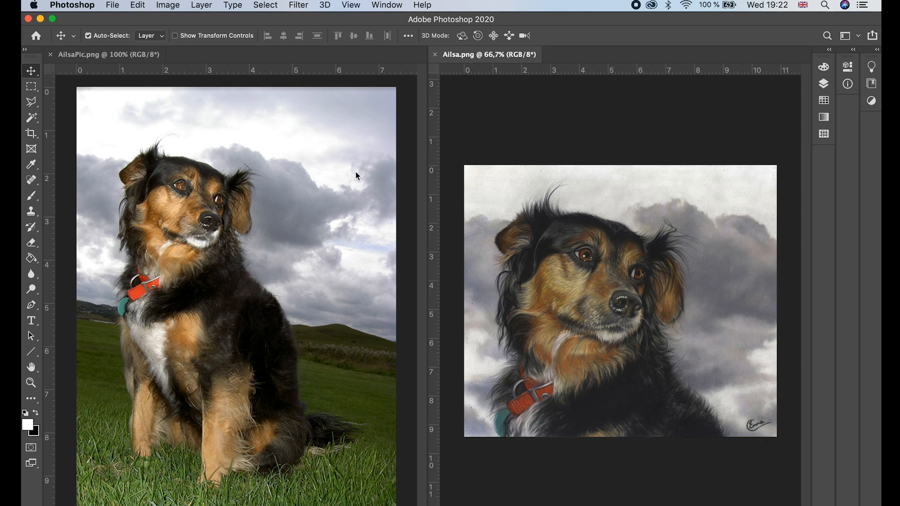
pyautogui.moveTo(234, 213)
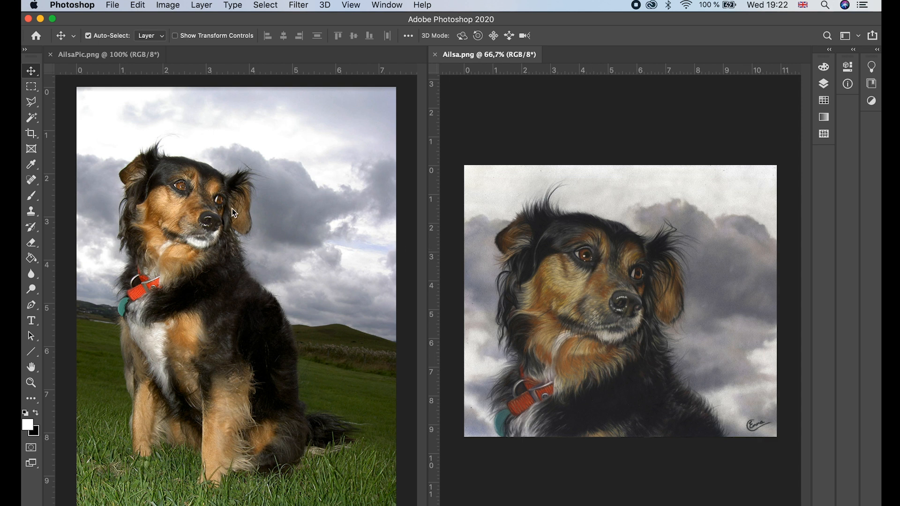
pyautogui.moveTo(203, 261)
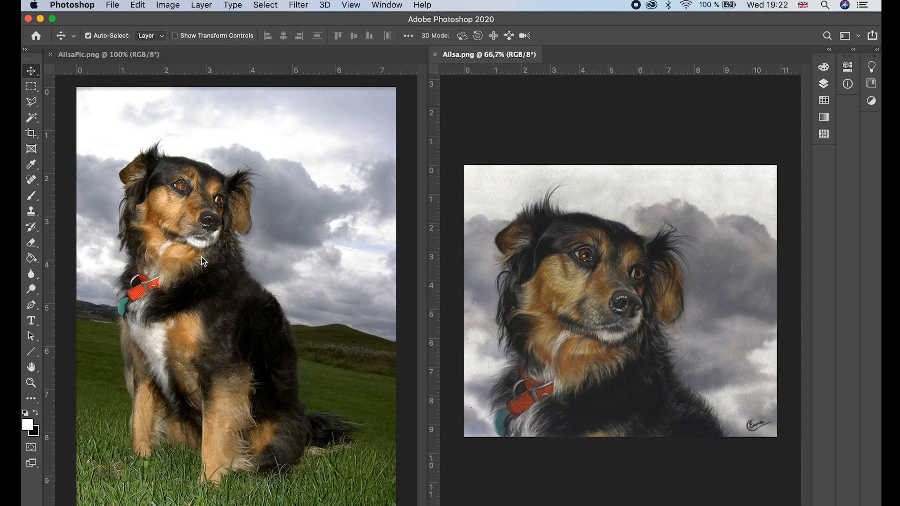
pyautogui.moveTo(213, 268)
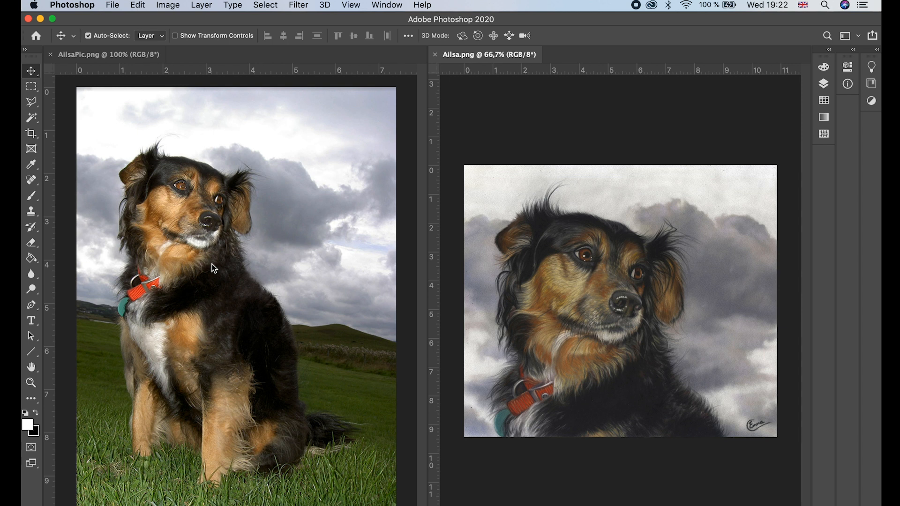
pyautogui.moveTo(260, 220)
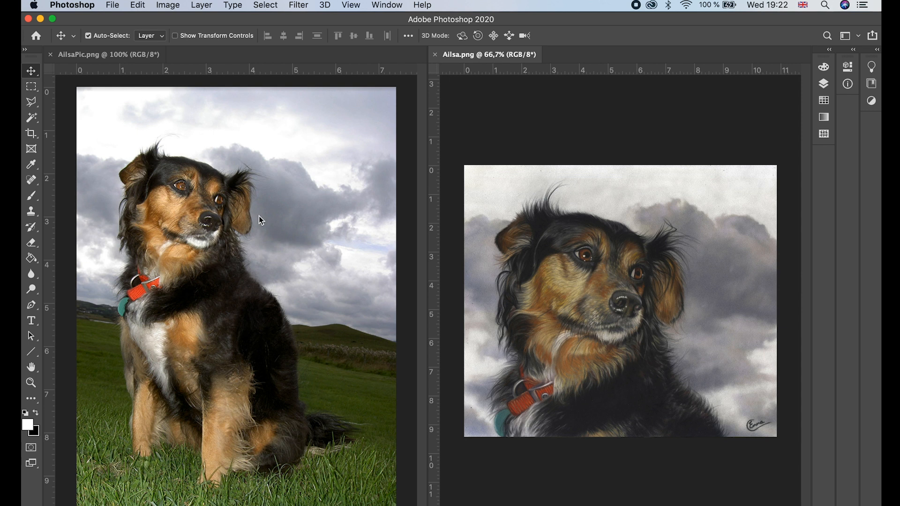
pyautogui.moveTo(266, 263)
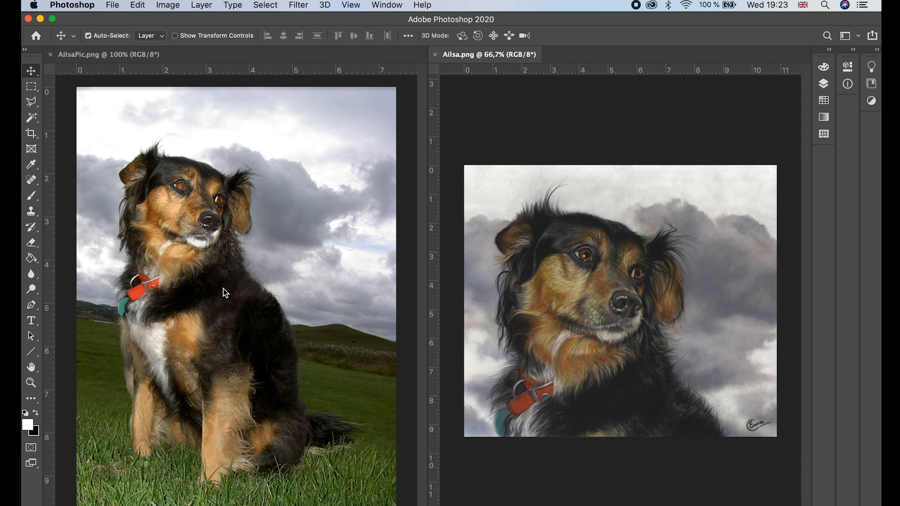
pyautogui.moveTo(251, 496)
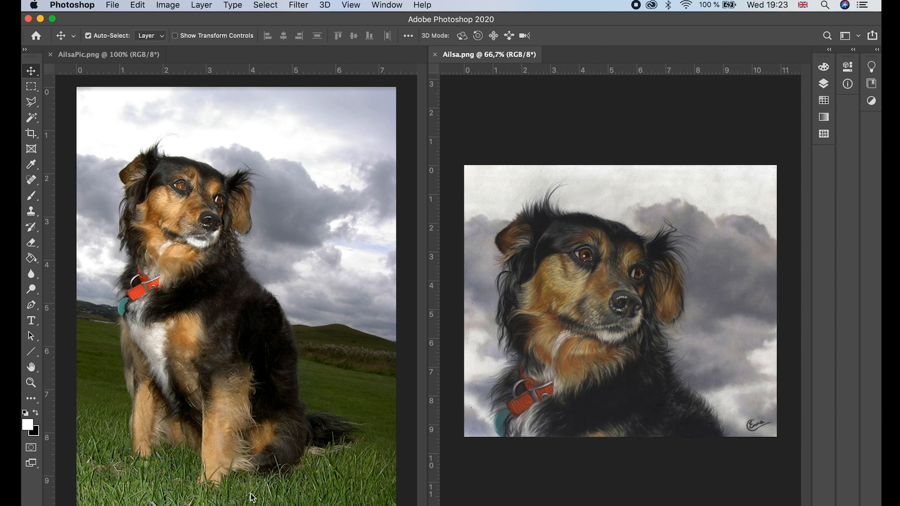
pyautogui.moveTo(307, 484)
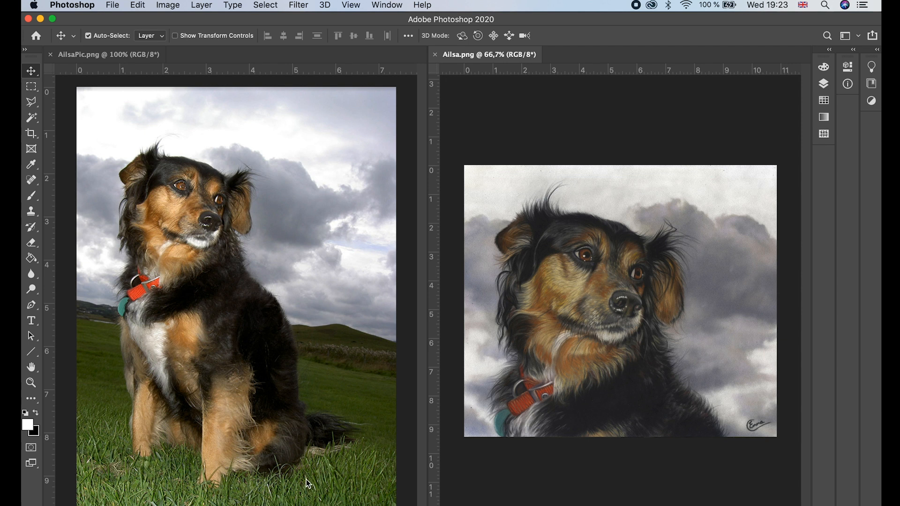
pyautogui.moveTo(258, 301)
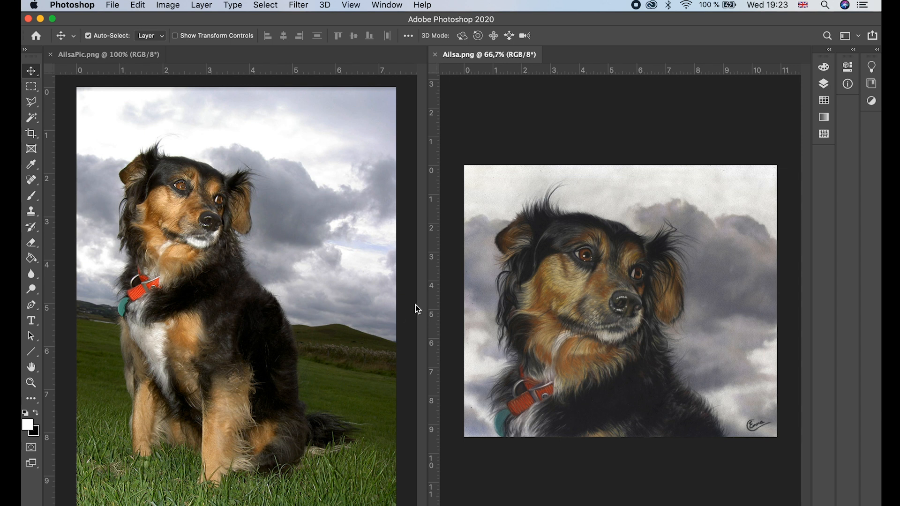
pyautogui.moveTo(567, 389)
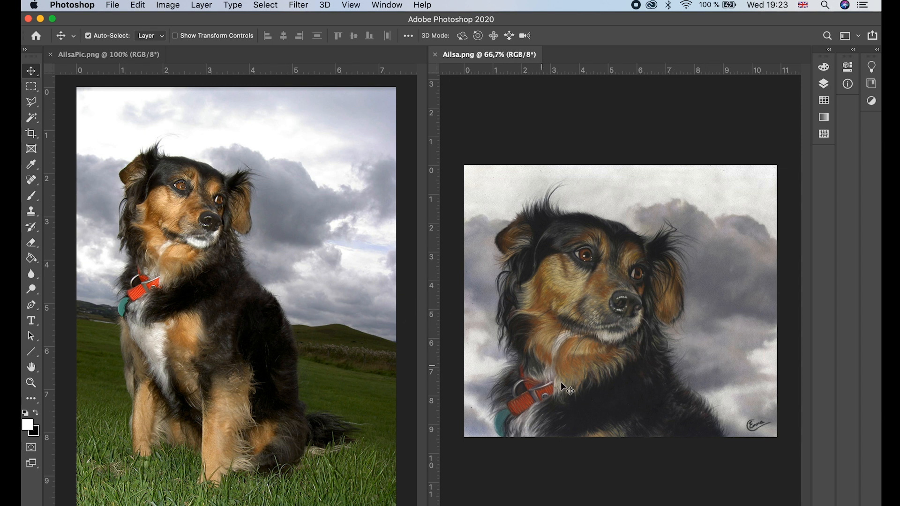
pyautogui.moveTo(613, 398)
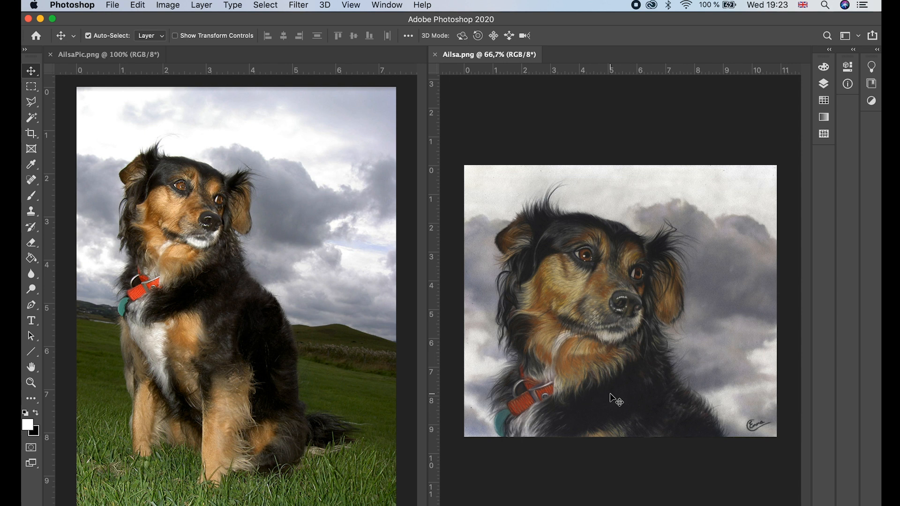
pyautogui.moveTo(179, 229)
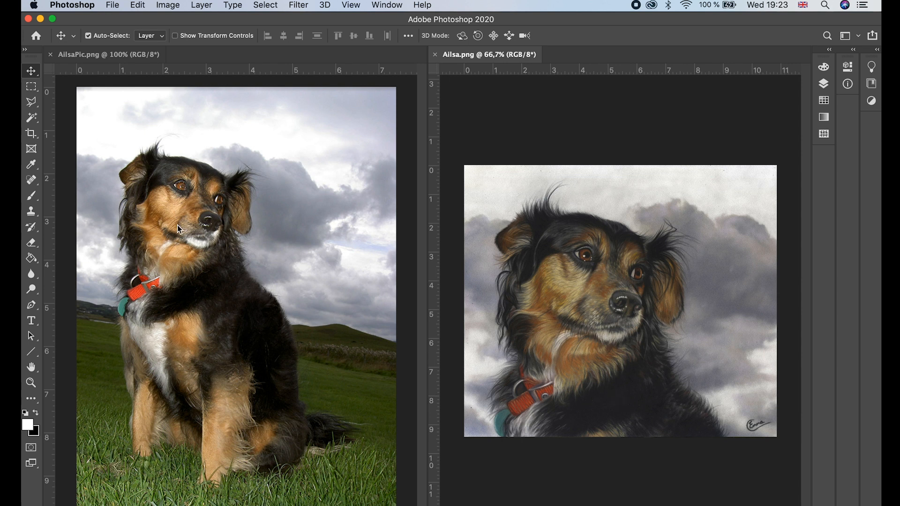
pyautogui.moveTo(270, 482)
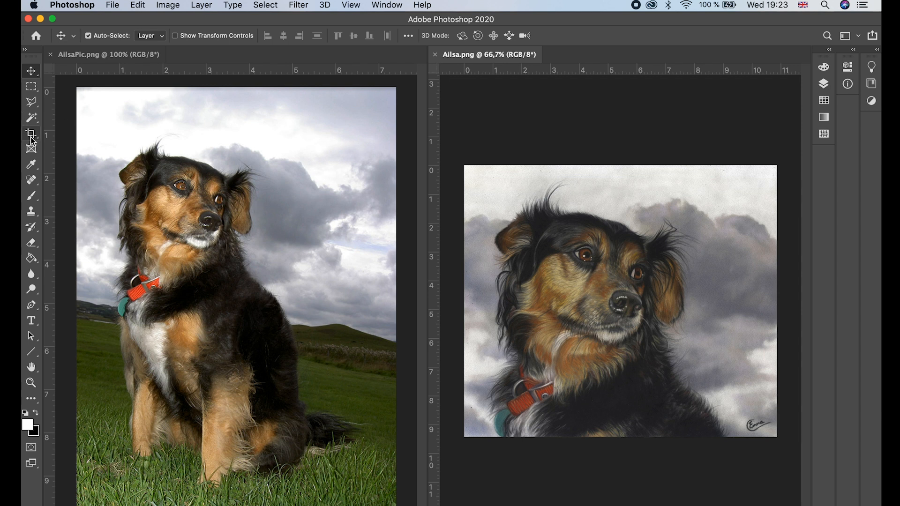
# Step: Crop the shaggy dog photo to a landscape frame around its head and collar
pyautogui.click(31, 136)
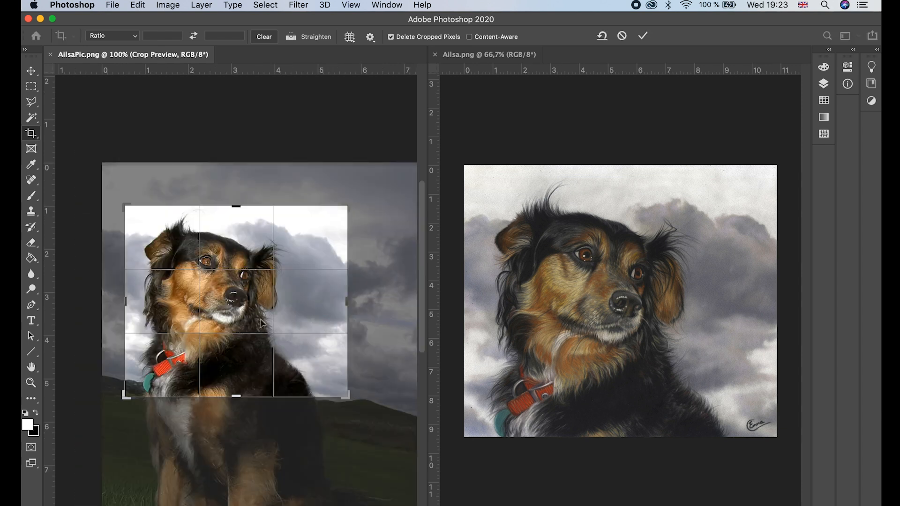
pyautogui.moveTo(240, 253)
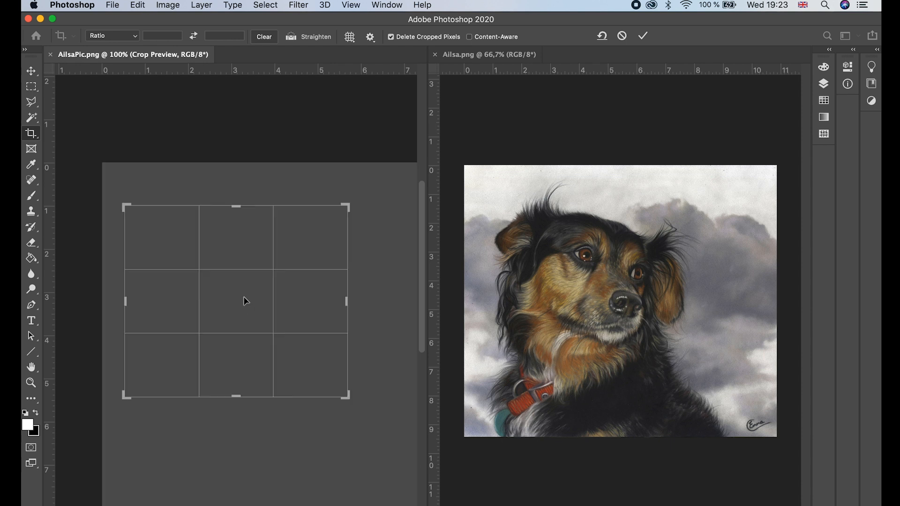
pyautogui.click(642, 36)
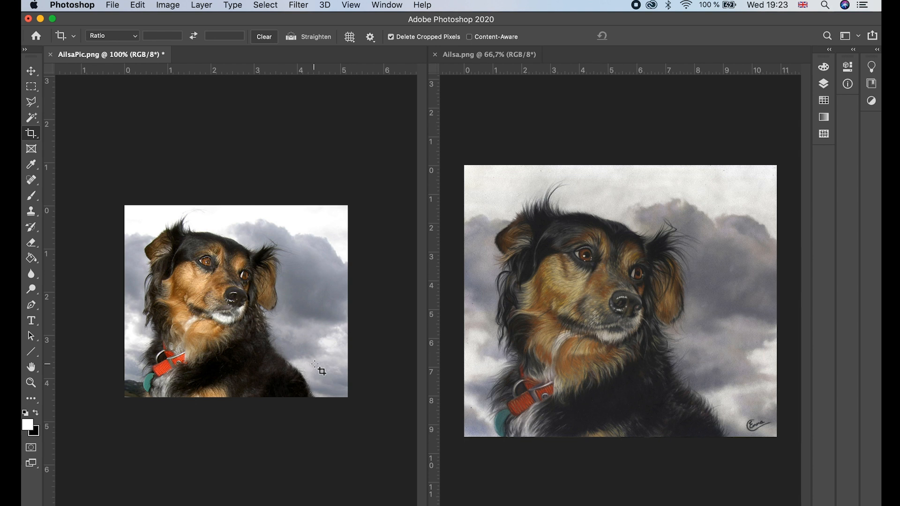
pyautogui.moveTo(242, 153)
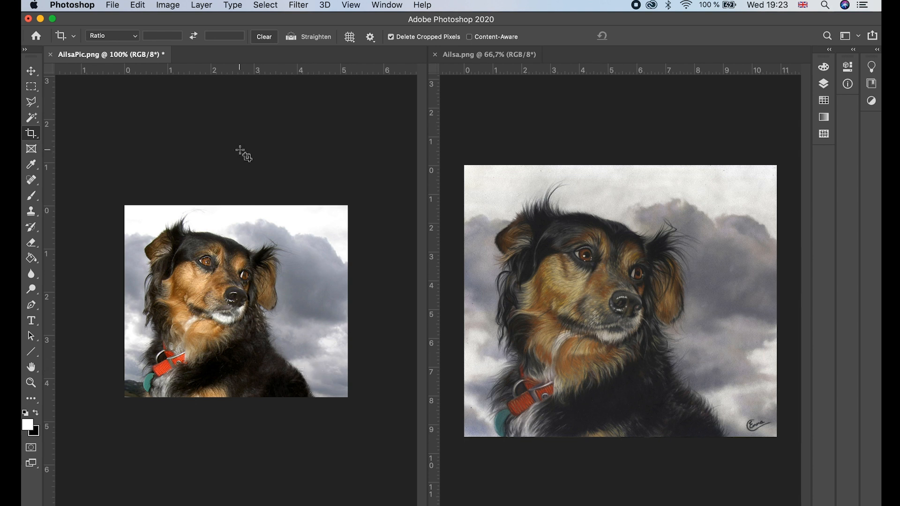
pyautogui.moveTo(223, 152)
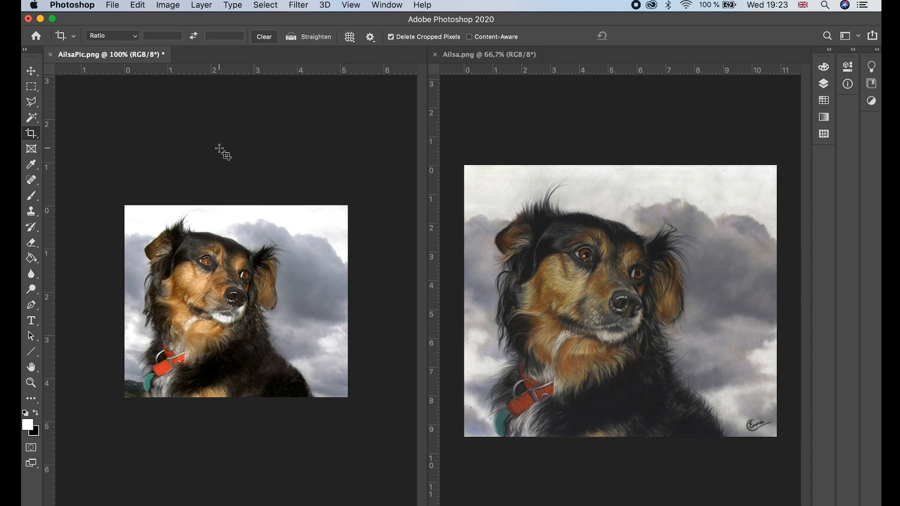
pyautogui.moveTo(220, 161)
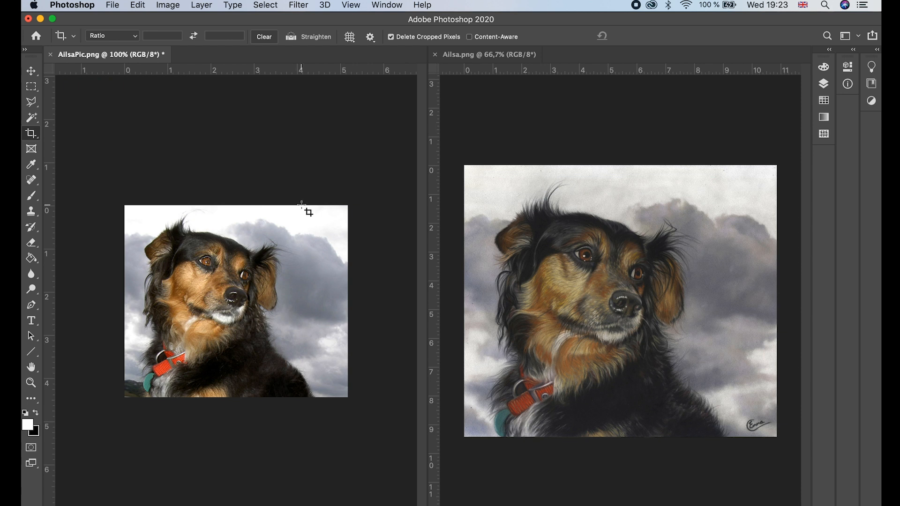
pyautogui.moveTo(210, 284)
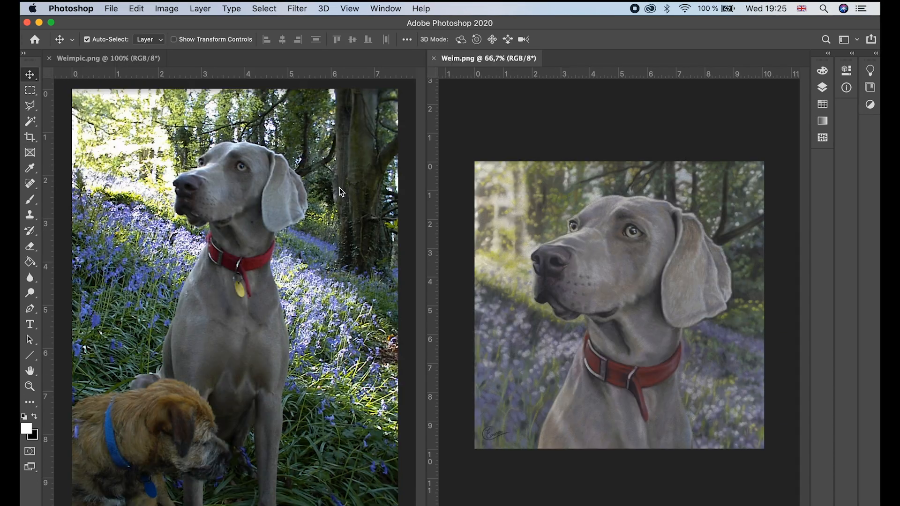
pyautogui.moveTo(381, 255)
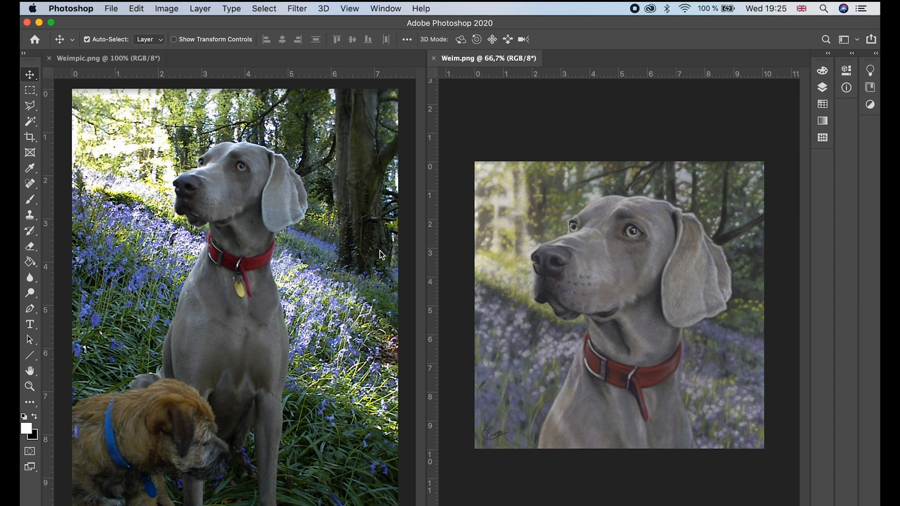
pyautogui.moveTo(414, 276)
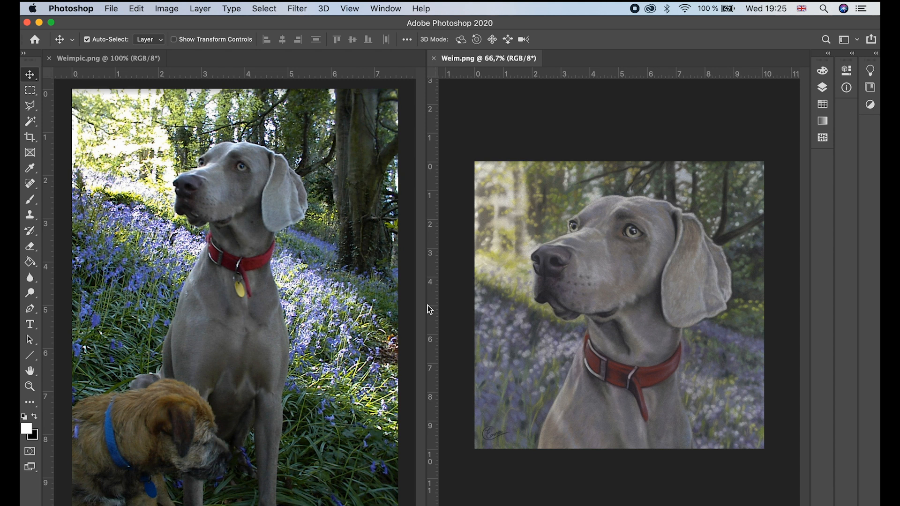
pyautogui.moveTo(294, 245)
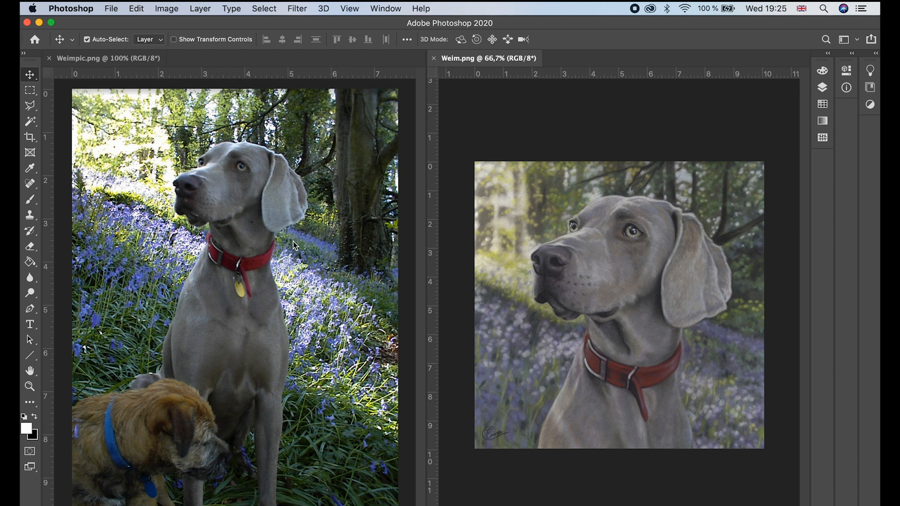
pyautogui.moveTo(294, 260)
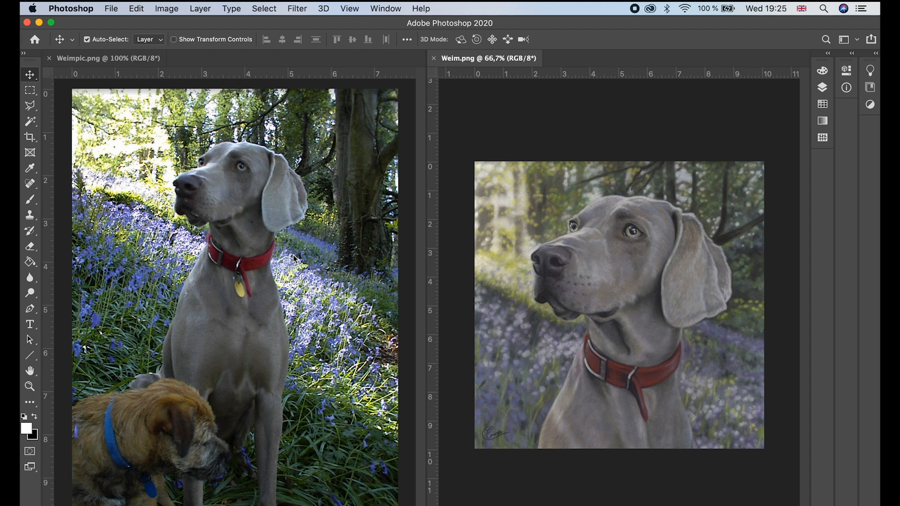
pyautogui.moveTo(400, 296)
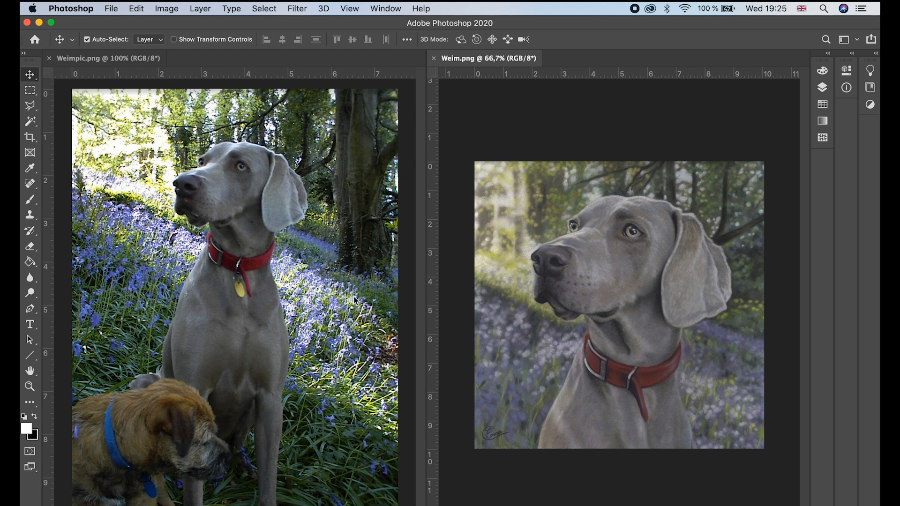
pyautogui.moveTo(384, 338)
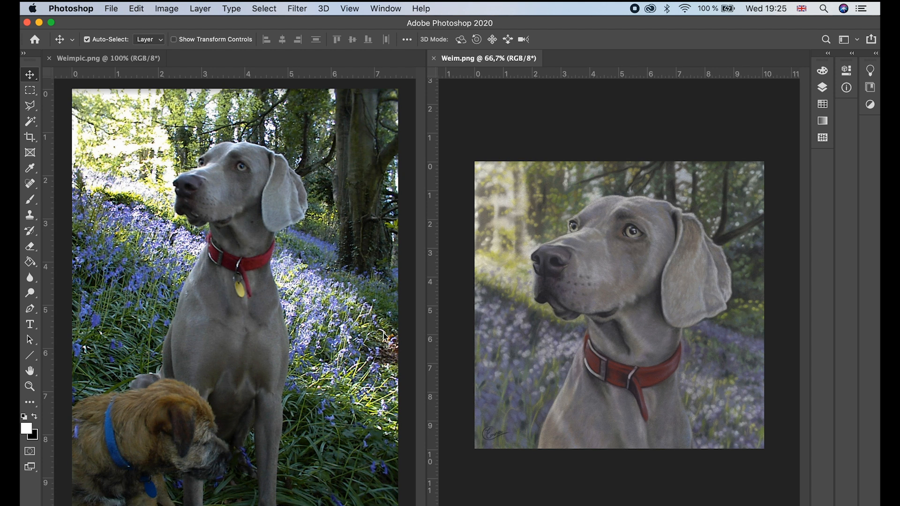
pyautogui.moveTo(159, 329)
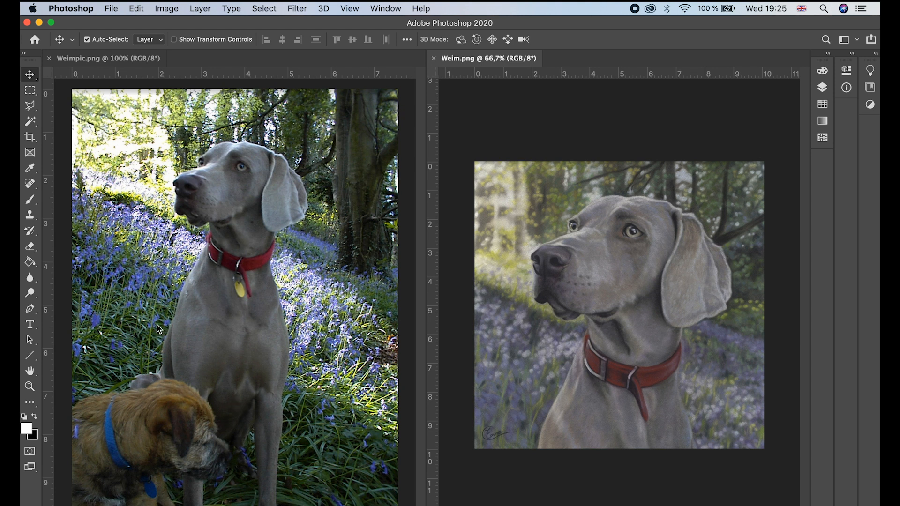
pyautogui.moveTo(183, 377)
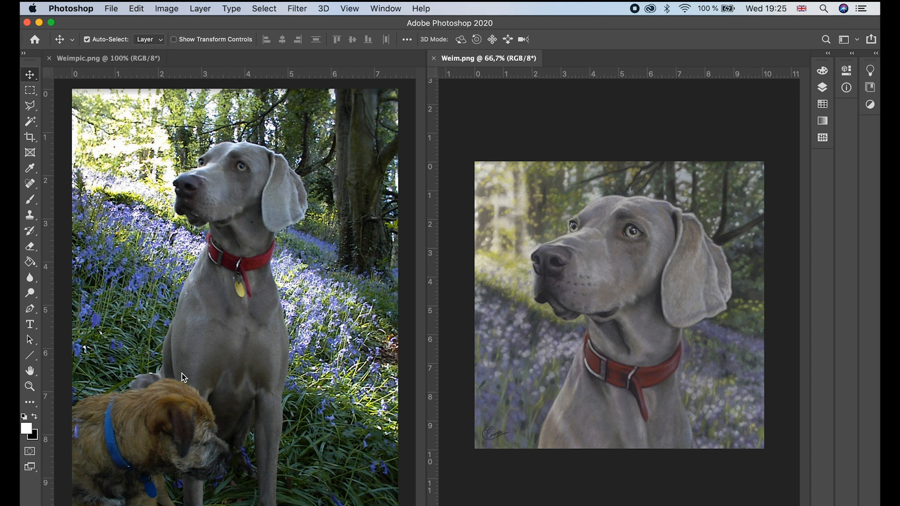
pyautogui.moveTo(30, 122)
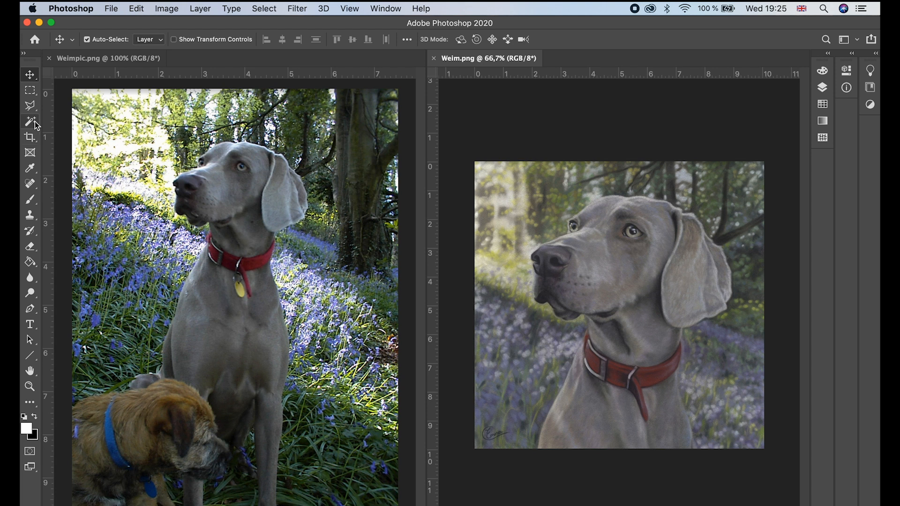
# Step: Drag a square crop box over the Weimaraner's head and red collar
pyautogui.click(29, 136)
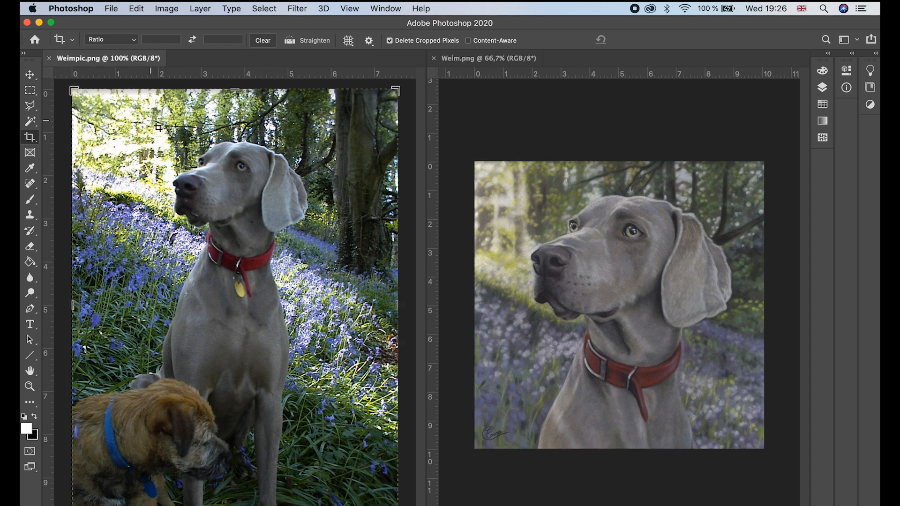
pyautogui.moveTo(158, 127); pyautogui.dragTo(234, 189)
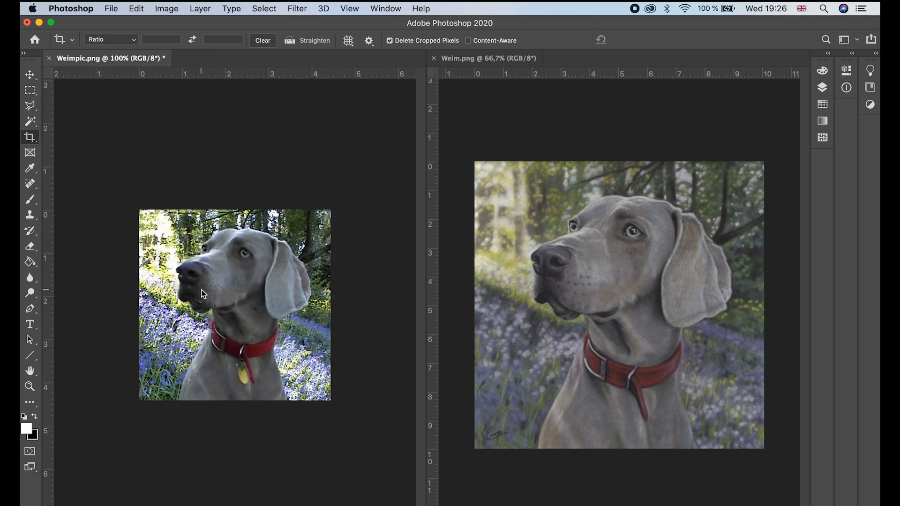
pyautogui.click(203, 294)
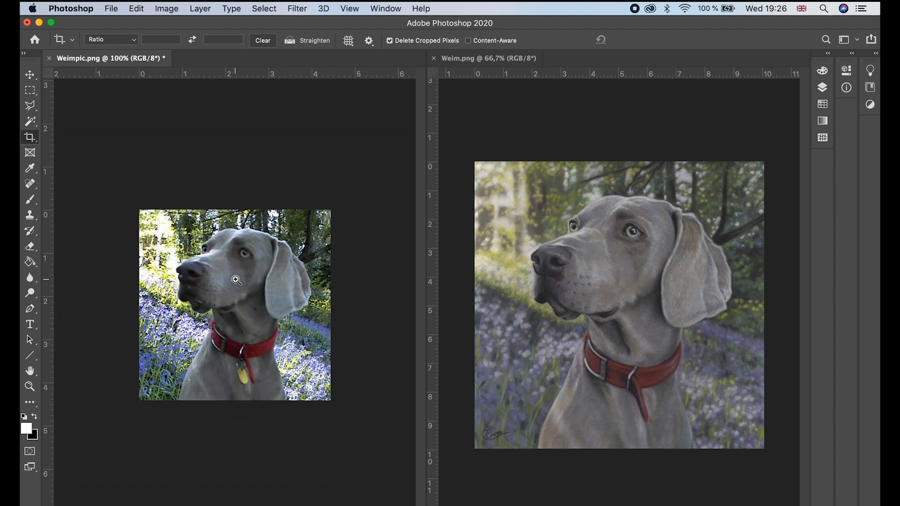
pyautogui.moveTo(303, 266)
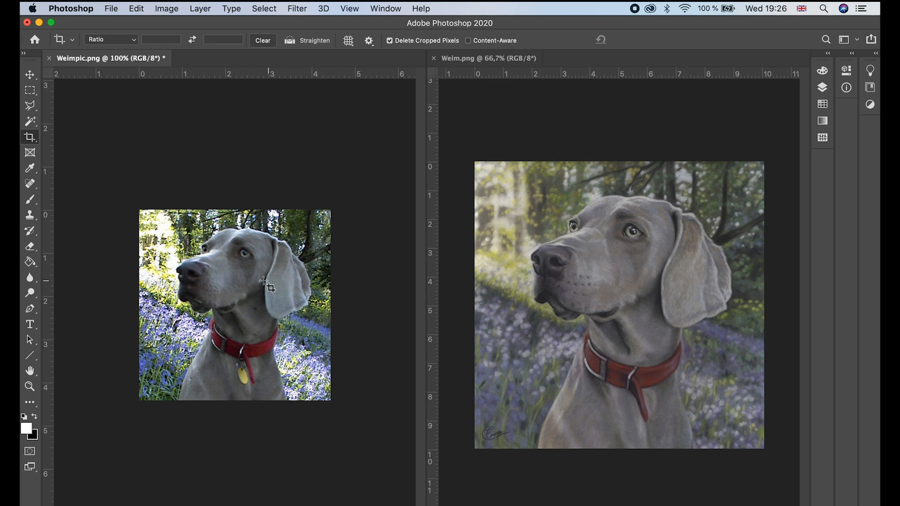
pyautogui.moveTo(143, 292)
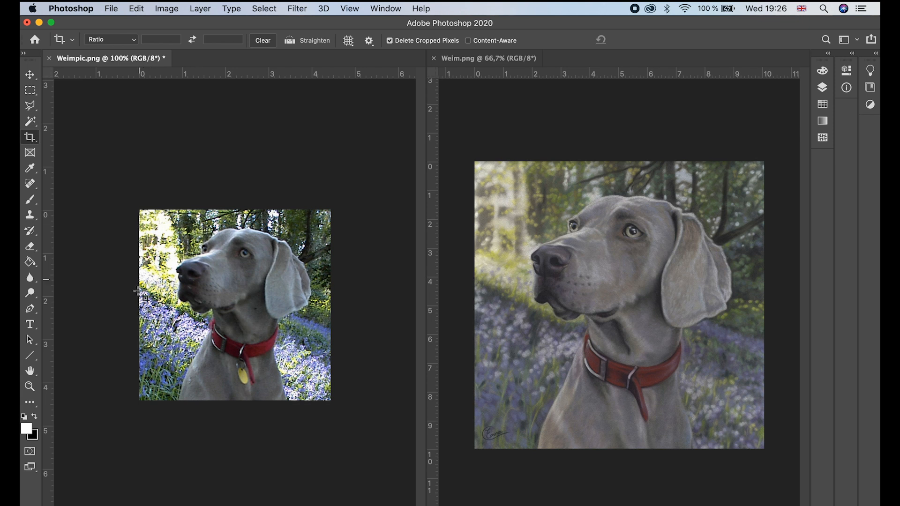
pyautogui.moveTo(258, 306)
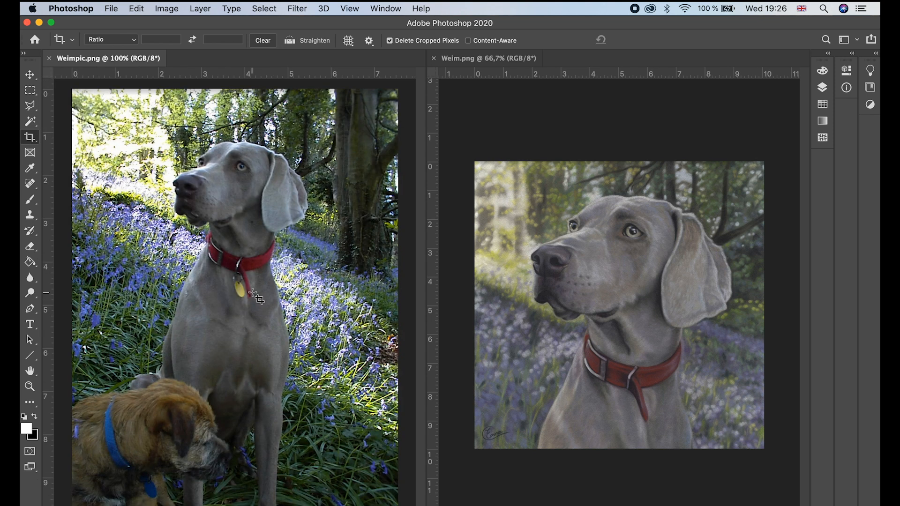
pyautogui.moveTo(213, 221)
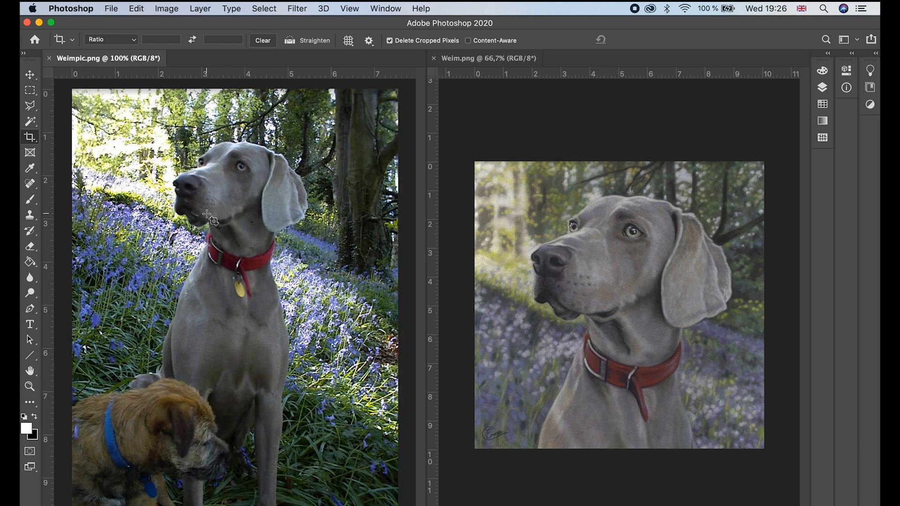
pyautogui.moveTo(261, 479)
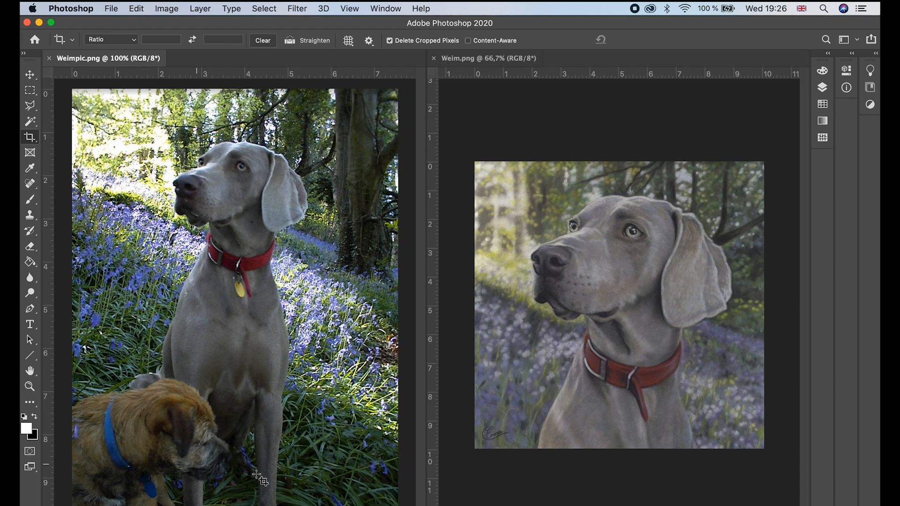
pyautogui.moveTo(236, 429)
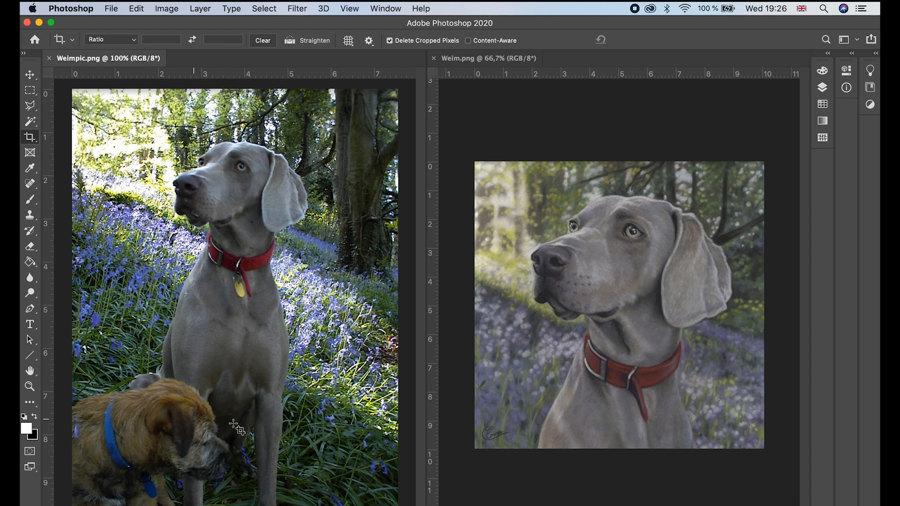
pyautogui.moveTo(228, 152)
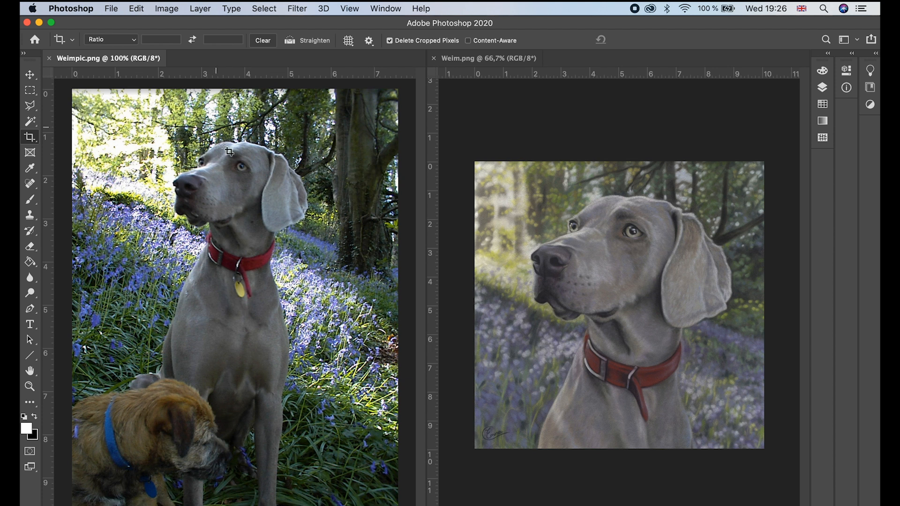
pyautogui.moveTo(214, 205)
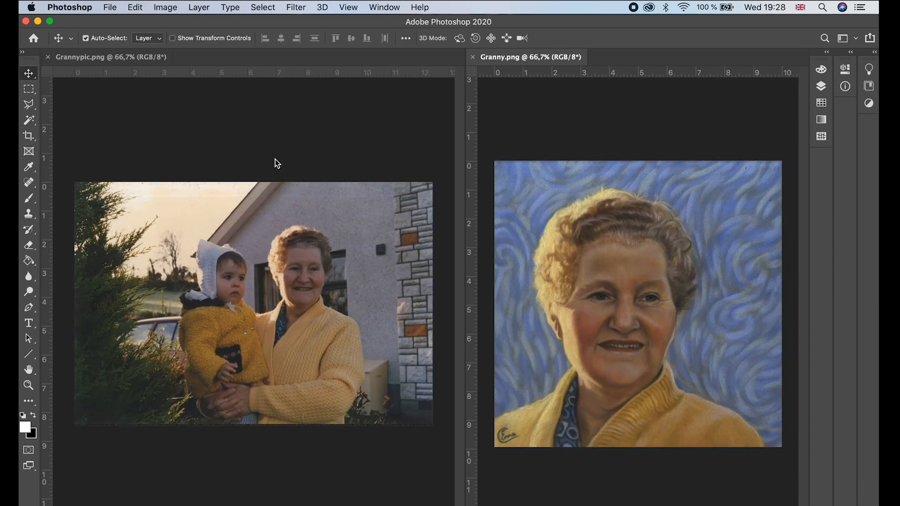
pyautogui.moveTo(336, 187)
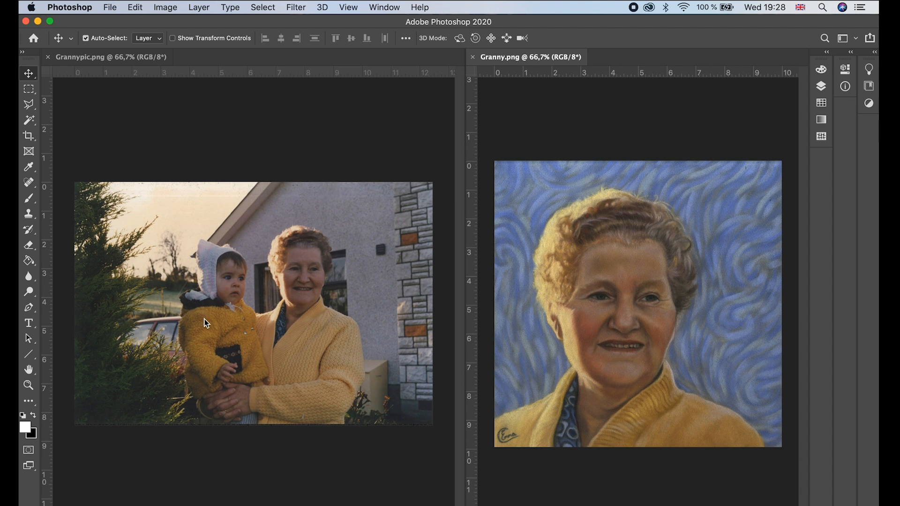
pyautogui.moveTo(256, 325)
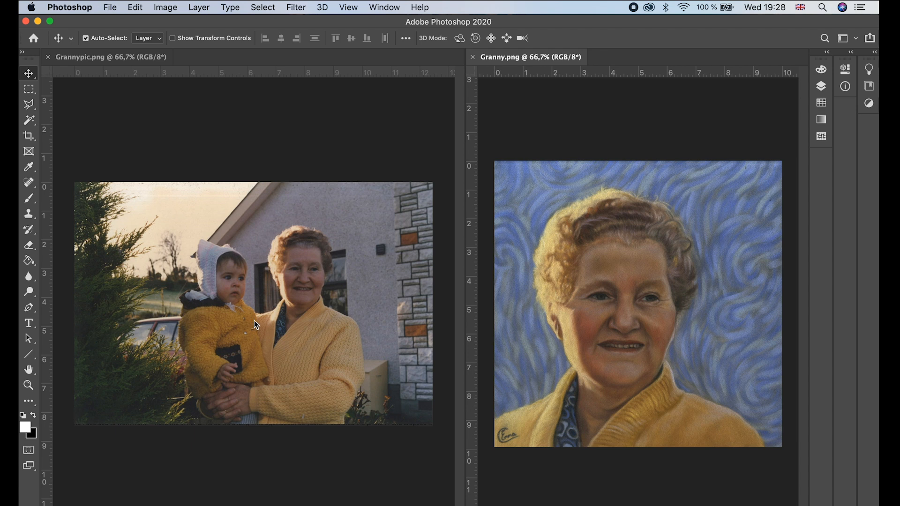
pyautogui.moveTo(285, 281)
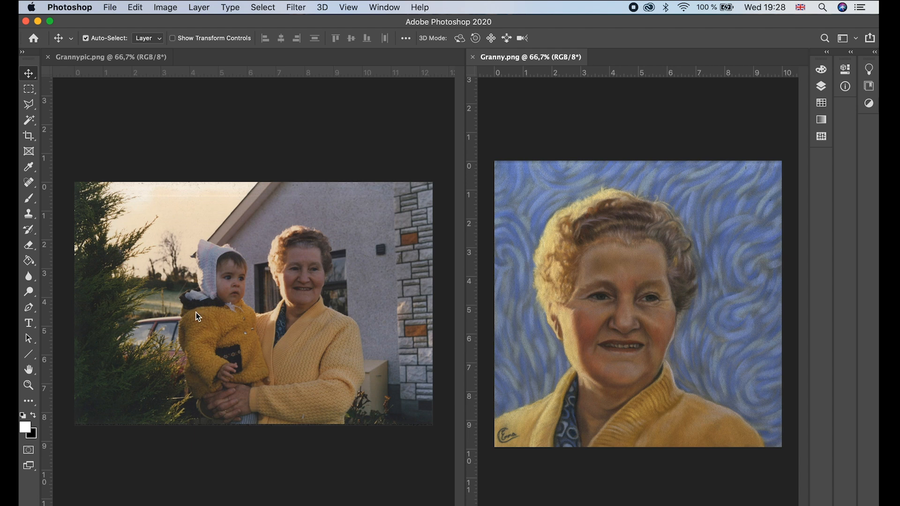
pyautogui.moveTo(356, 279)
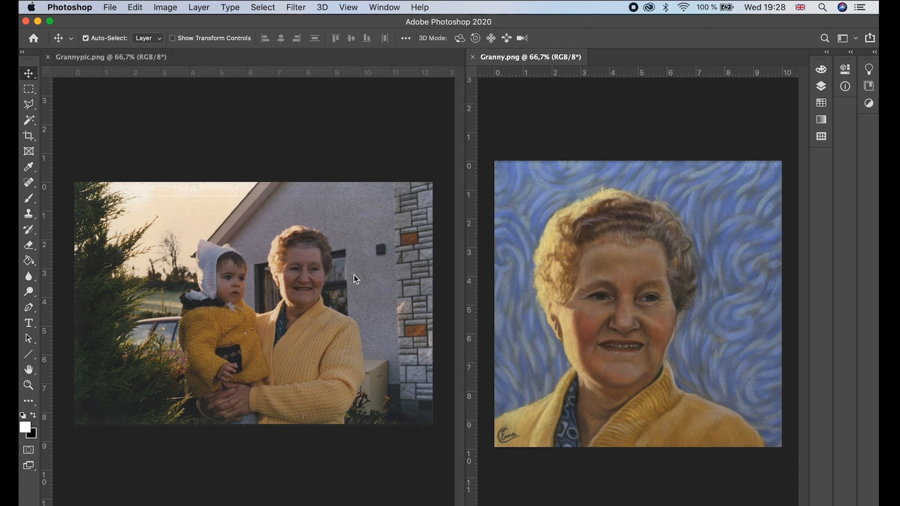
pyautogui.moveTo(352, 272)
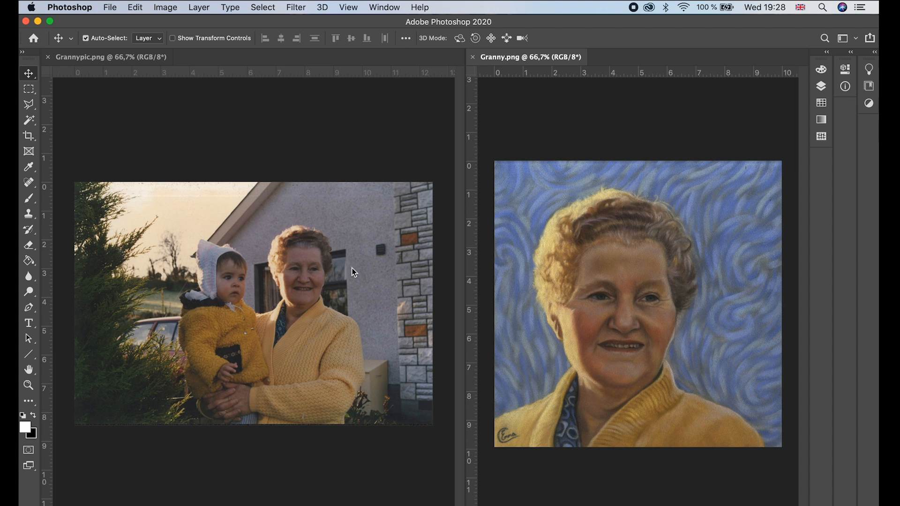
pyautogui.moveTo(264, 340)
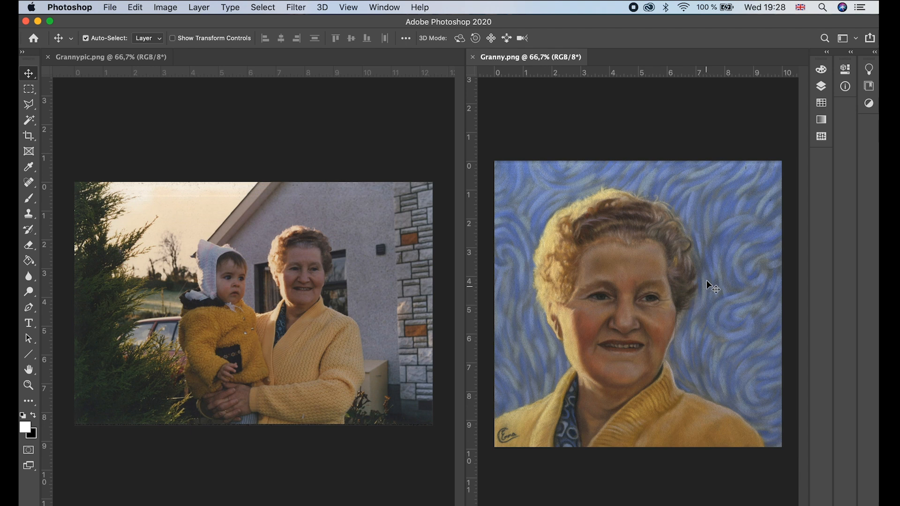
pyautogui.moveTo(691, 289)
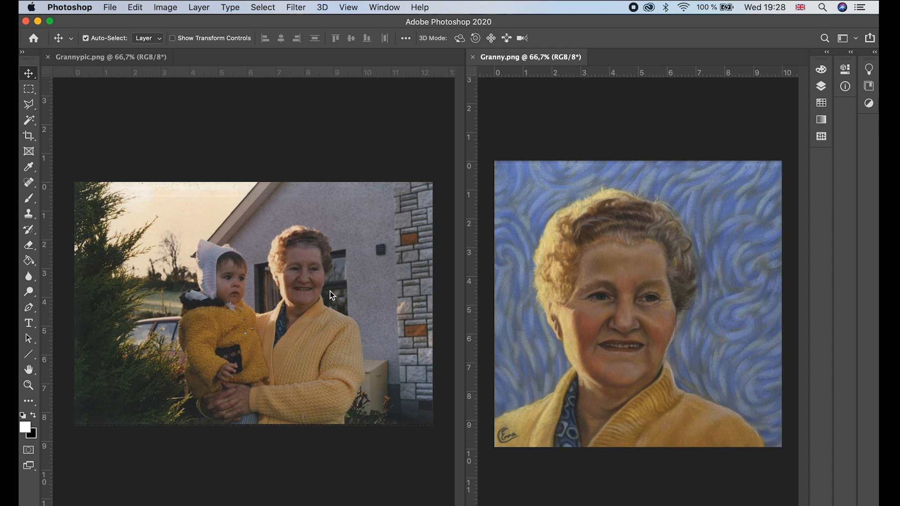
pyautogui.moveTo(328, 286)
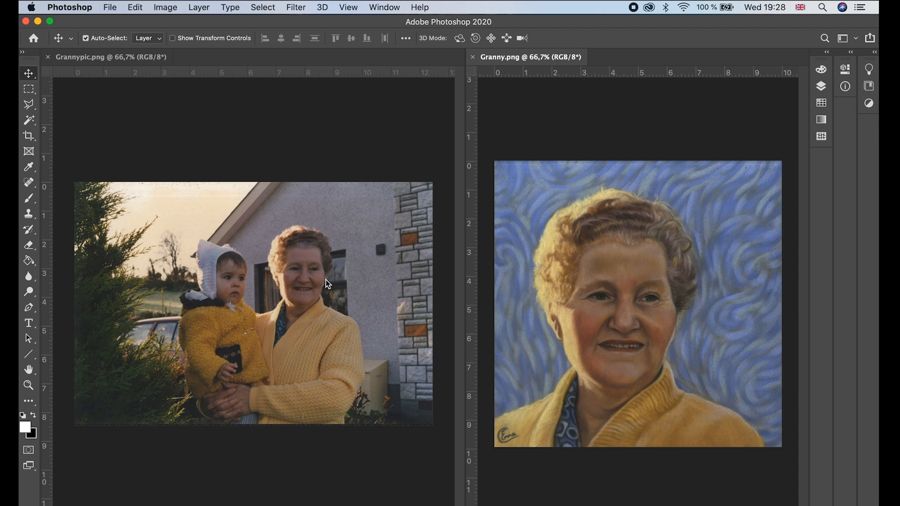
pyautogui.moveTo(28, 138)
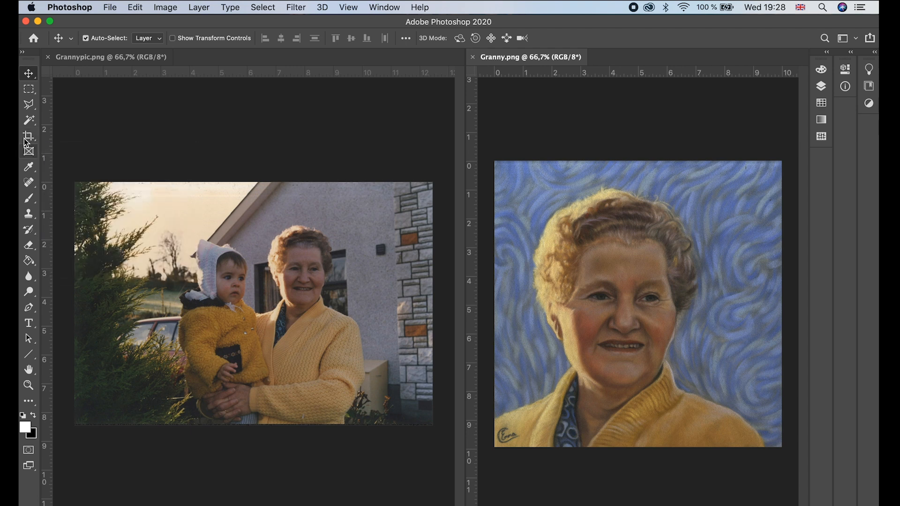
# Step: Select the Crop tool on the grandmother photo
pyautogui.click(28, 135)
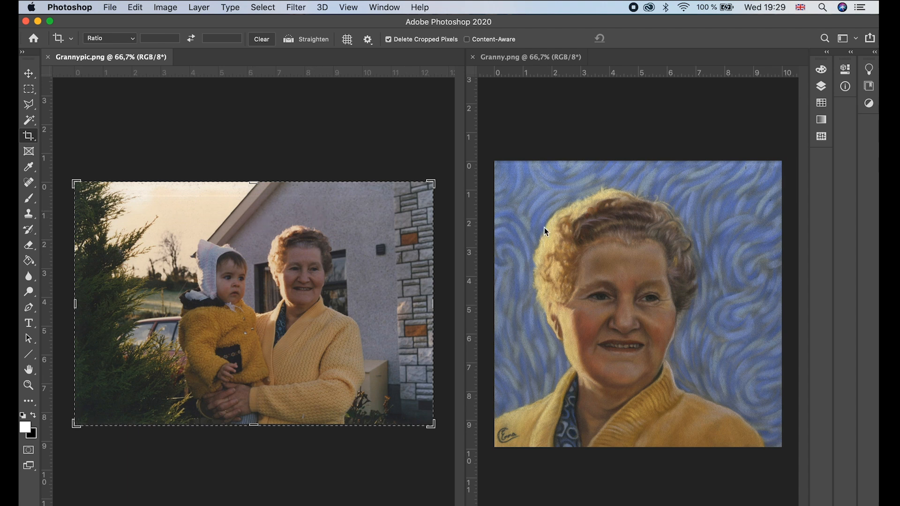
pyautogui.moveTo(456, 338)
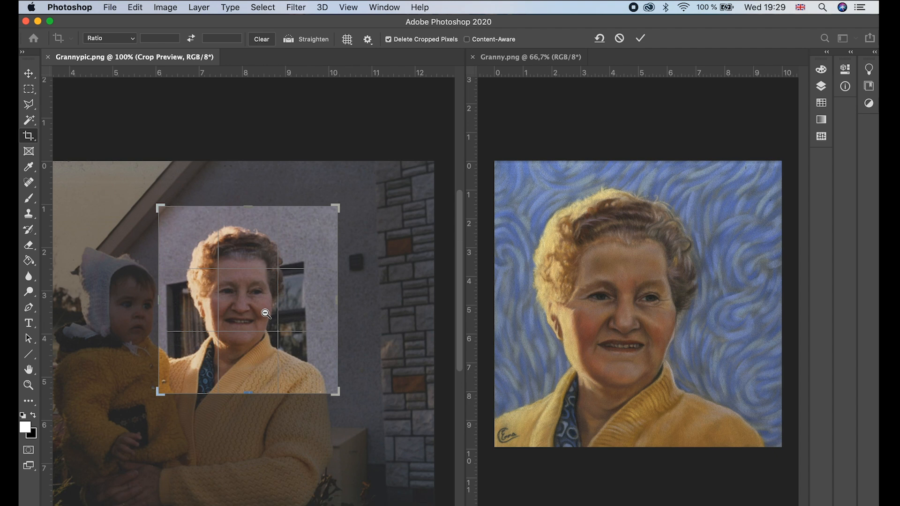
pyautogui.moveTo(288, 330)
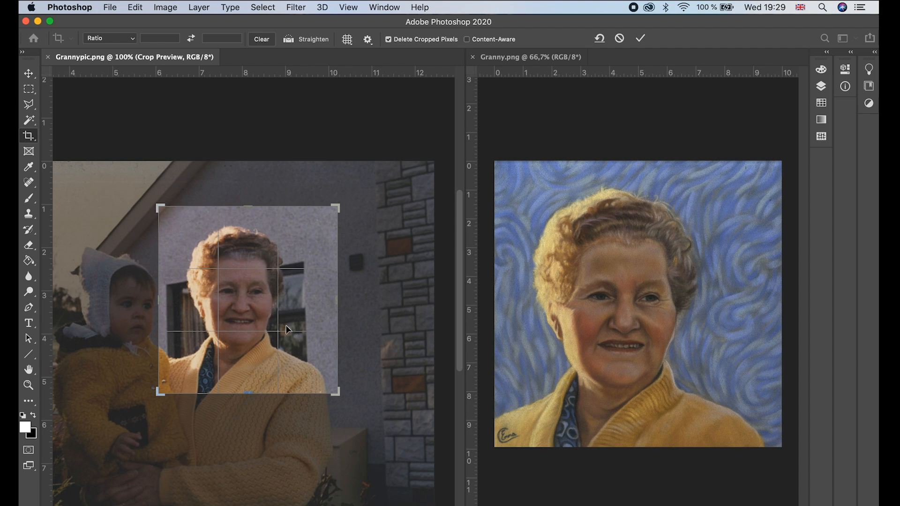
pyautogui.moveTo(277, 306)
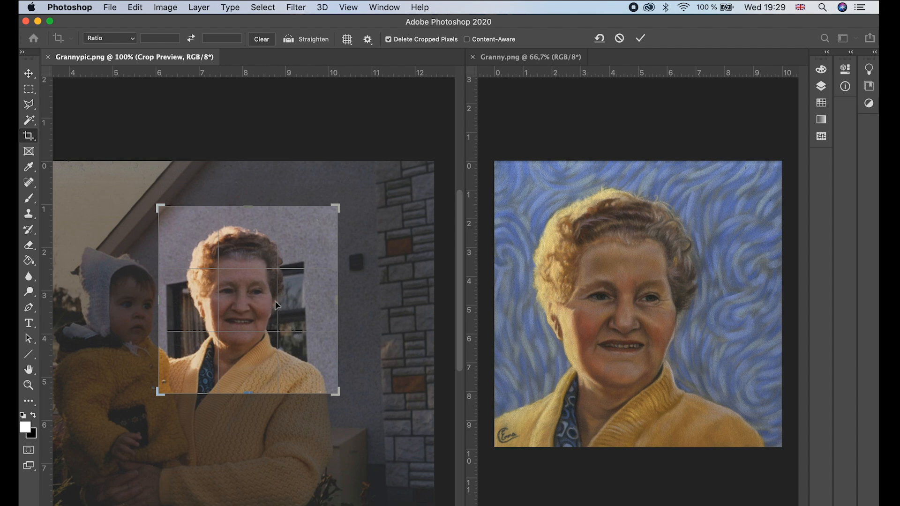
pyautogui.moveTo(222, 307)
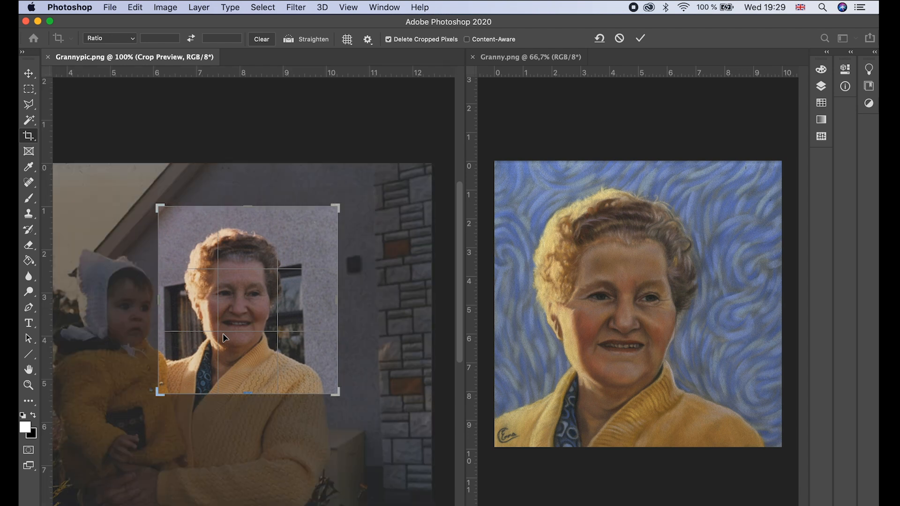
pyautogui.moveTo(336, 341)
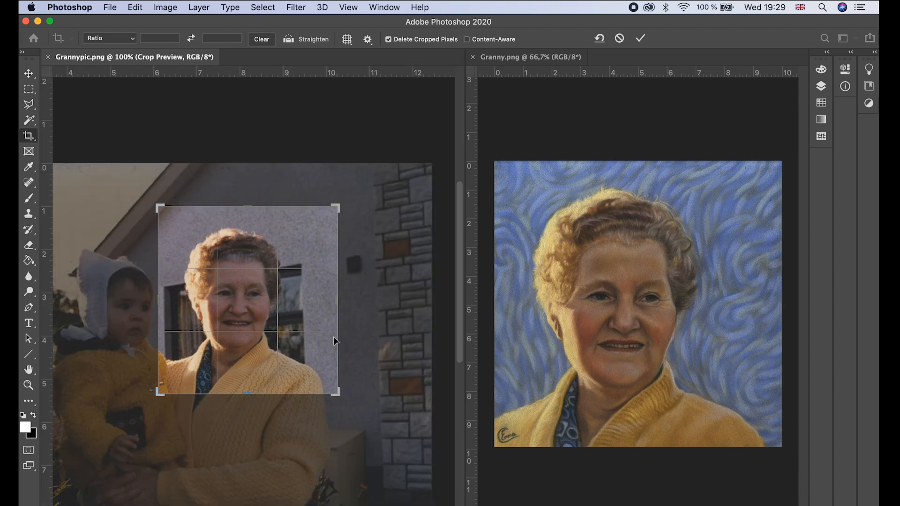
pyautogui.moveTo(260, 363)
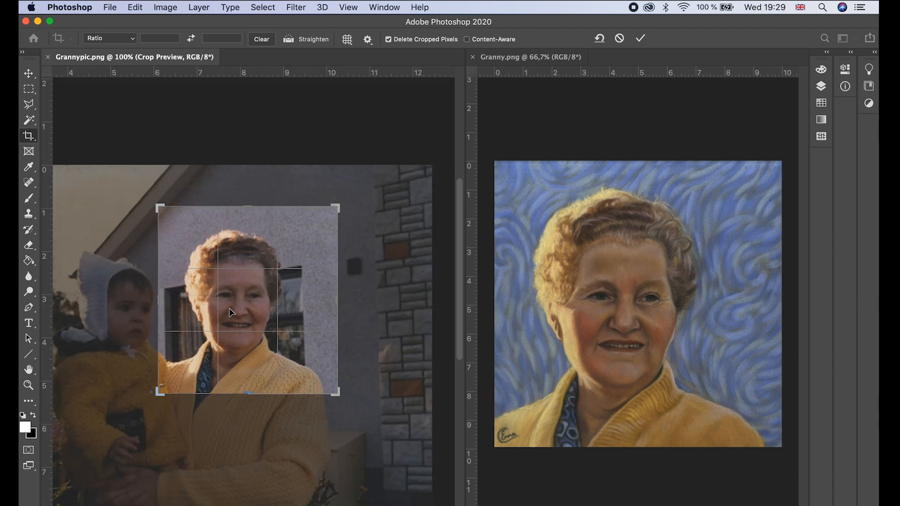
pyautogui.moveTo(222, 320)
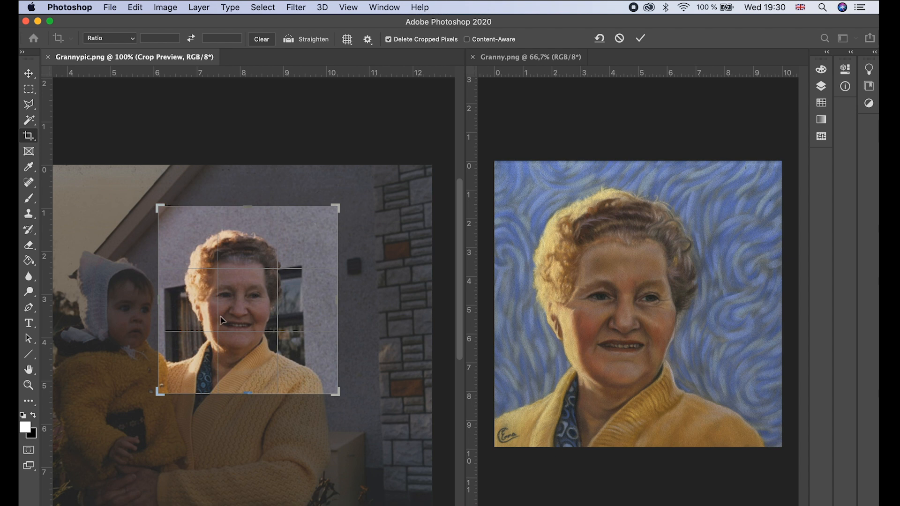
pyautogui.moveTo(260, 369)
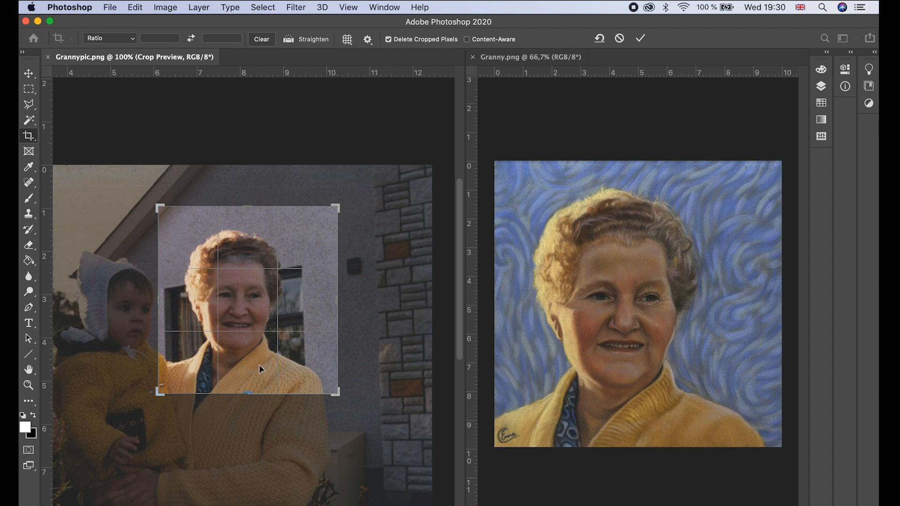
pyautogui.moveTo(259, 307)
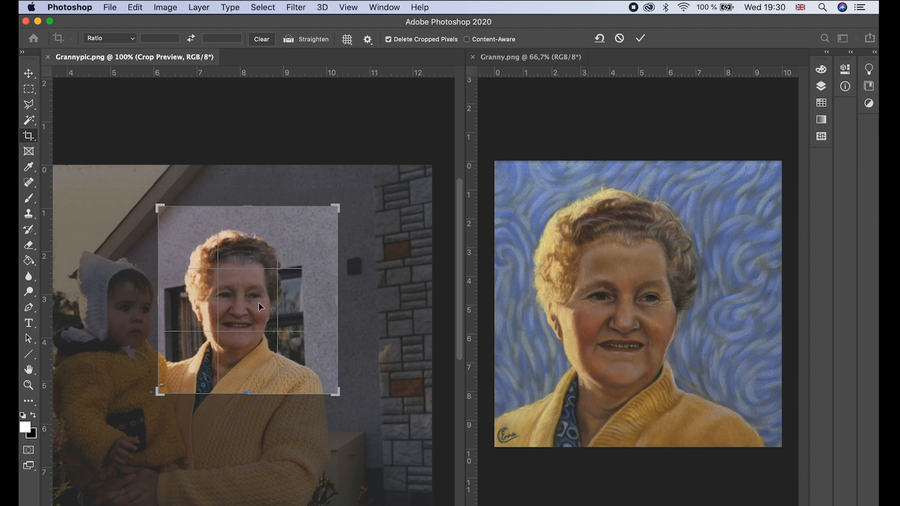
pyautogui.moveTo(259, 306)
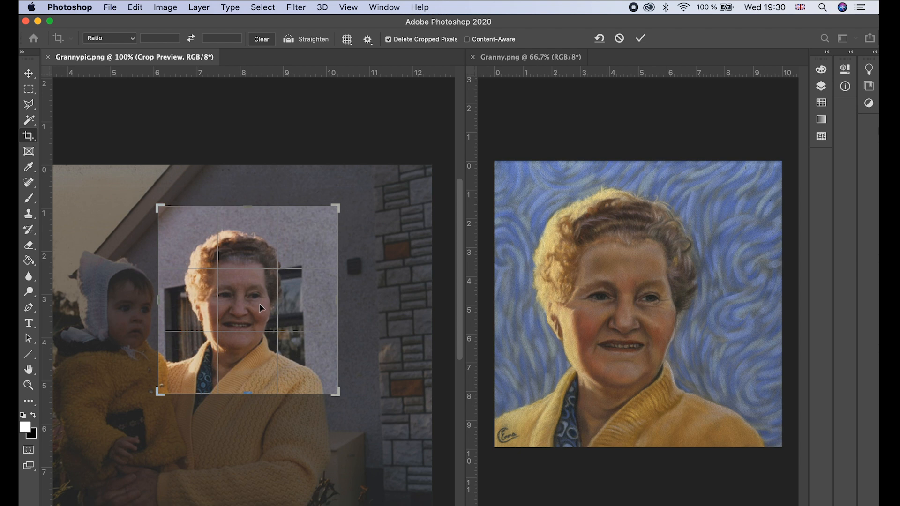
pyautogui.moveTo(260, 316)
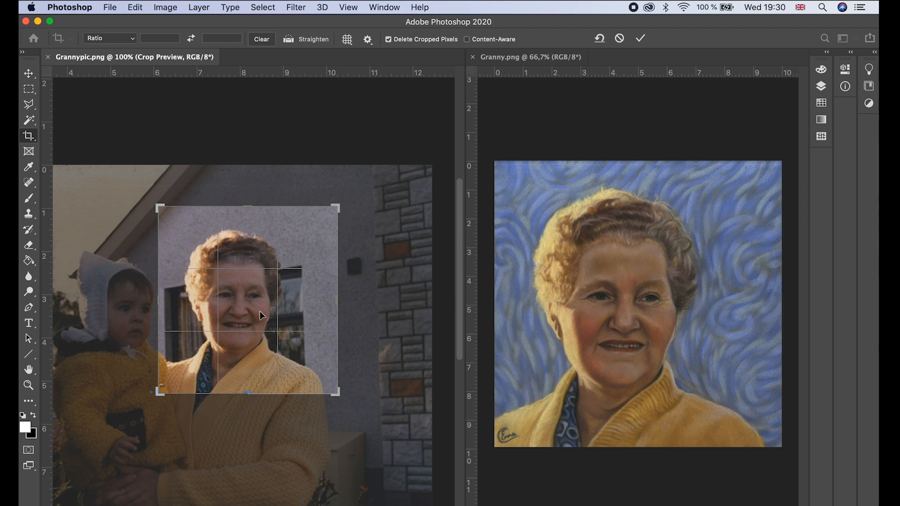
pyautogui.moveTo(234, 320)
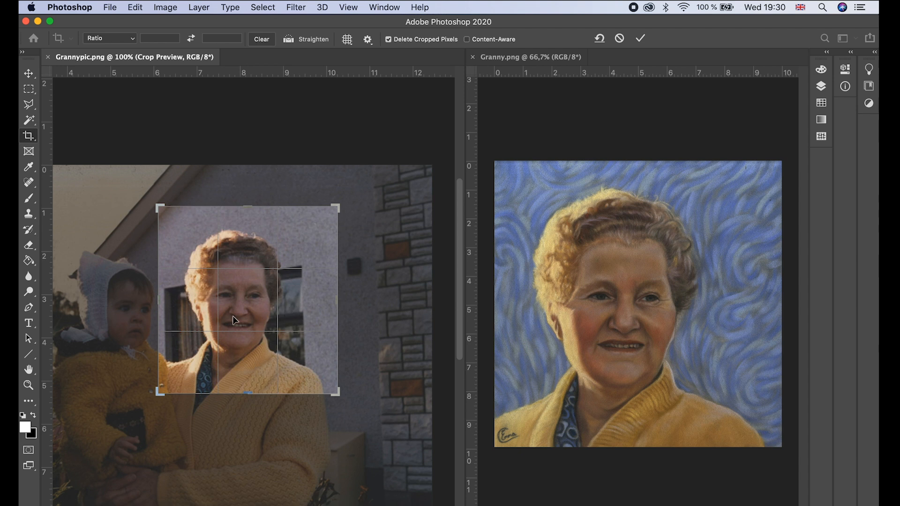
pyautogui.moveTo(261, 312)
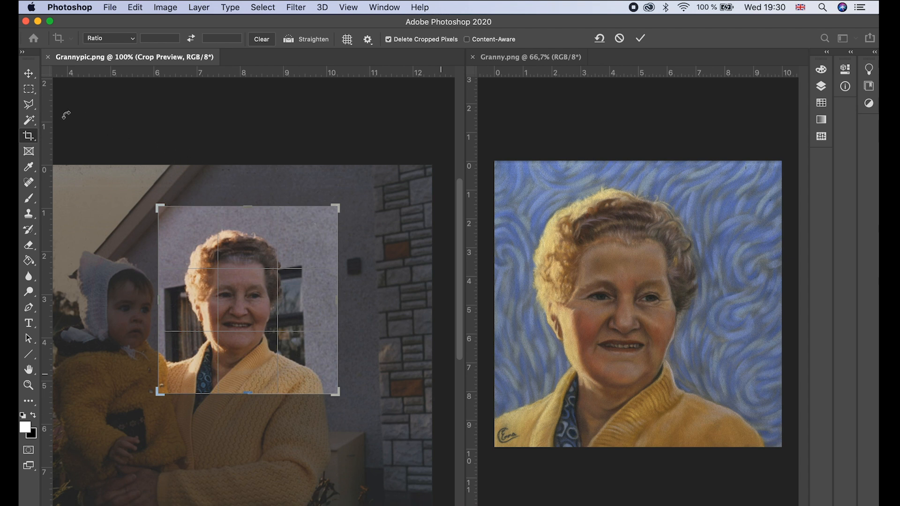
pyautogui.moveTo(29, 138)
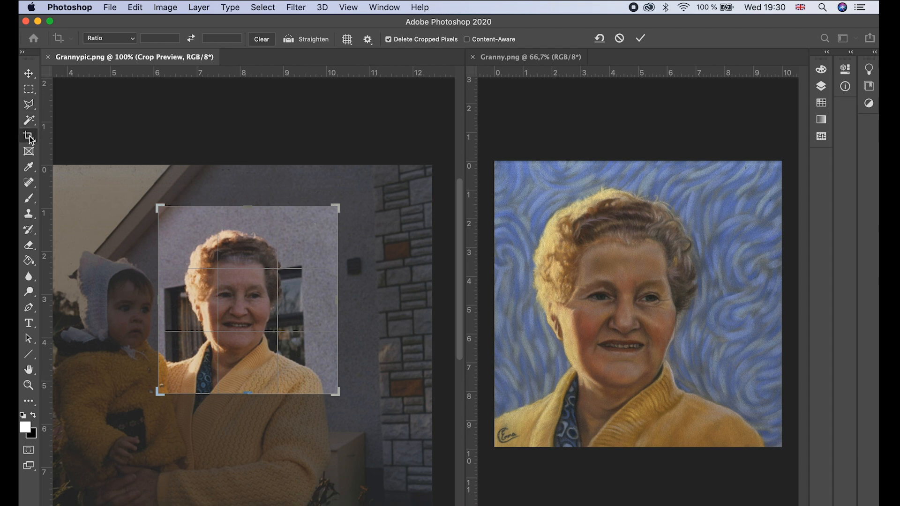
pyautogui.moveTo(29, 135)
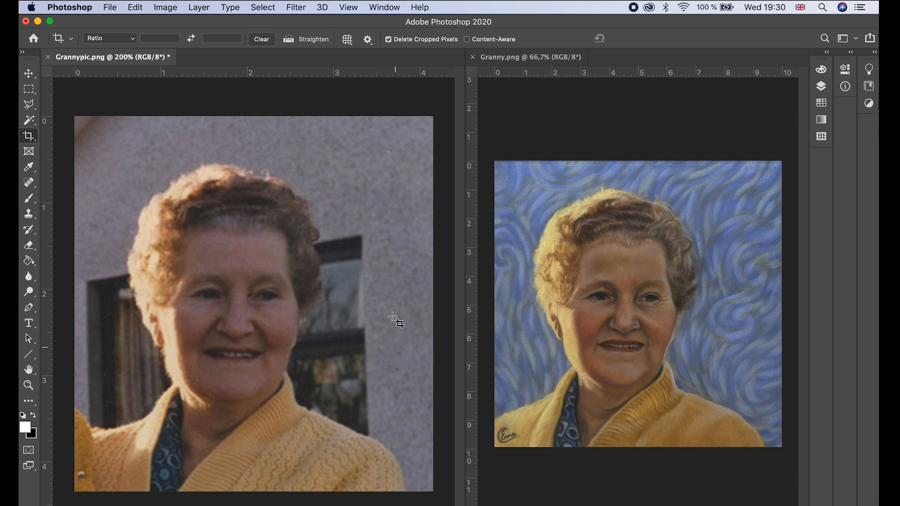
pyautogui.moveTo(503, 288)
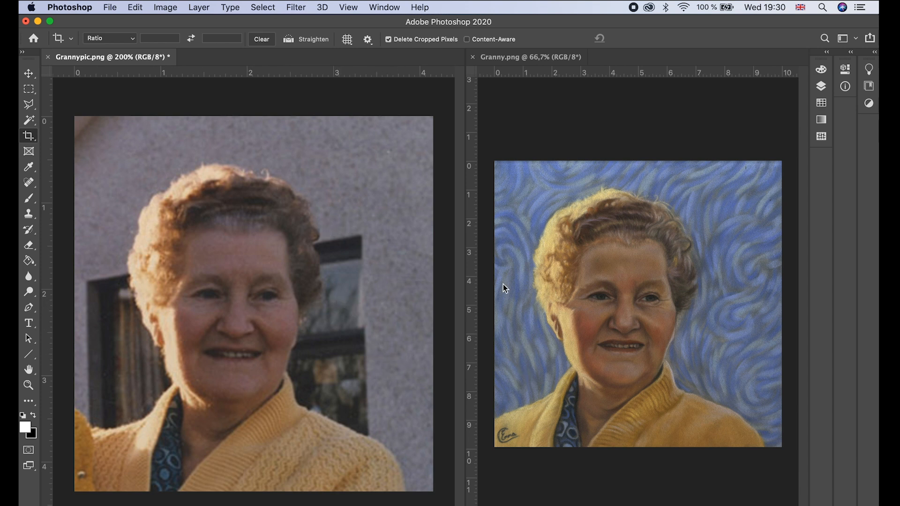
pyautogui.moveTo(523, 268)
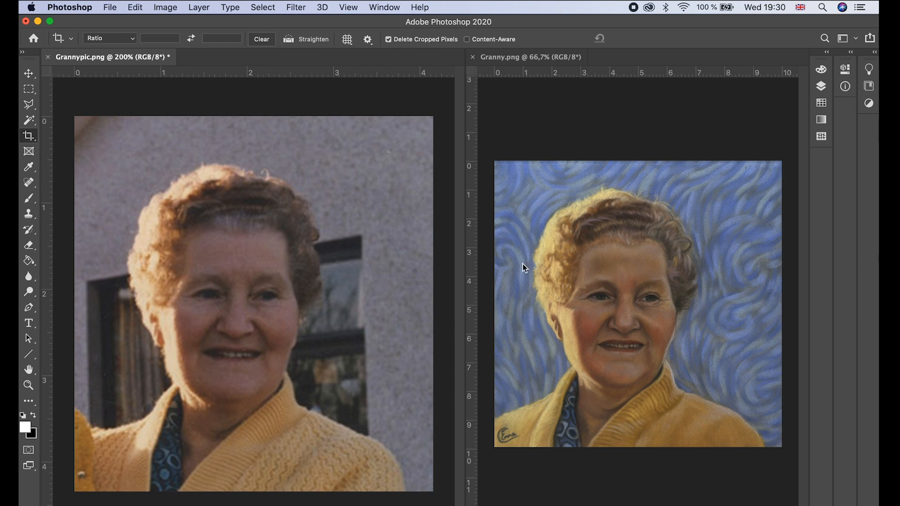
pyautogui.moveTo(518, 276)
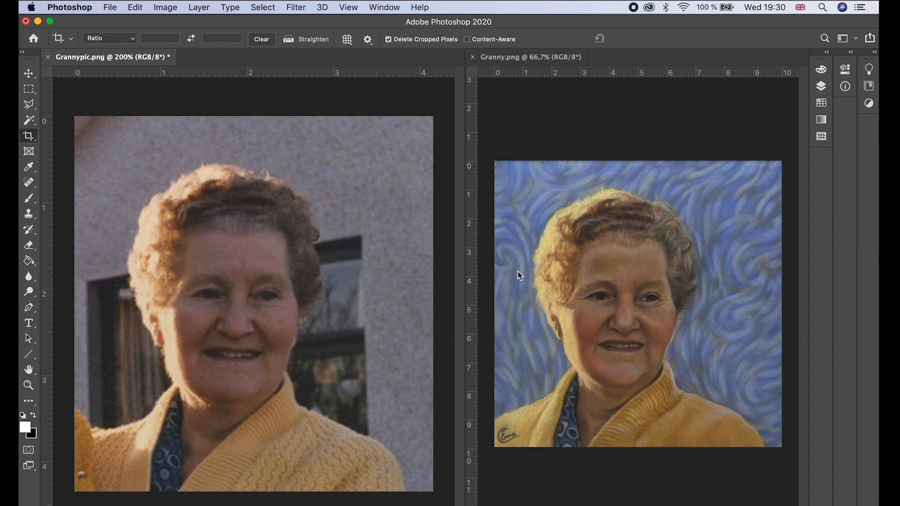
pyautogui.moveTo(743, 361)
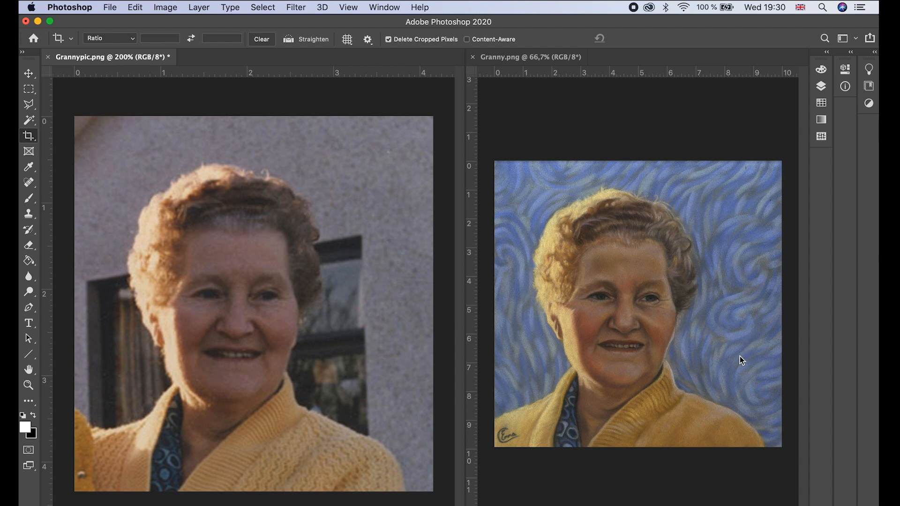
pyautogui.moveTo(578, 251)
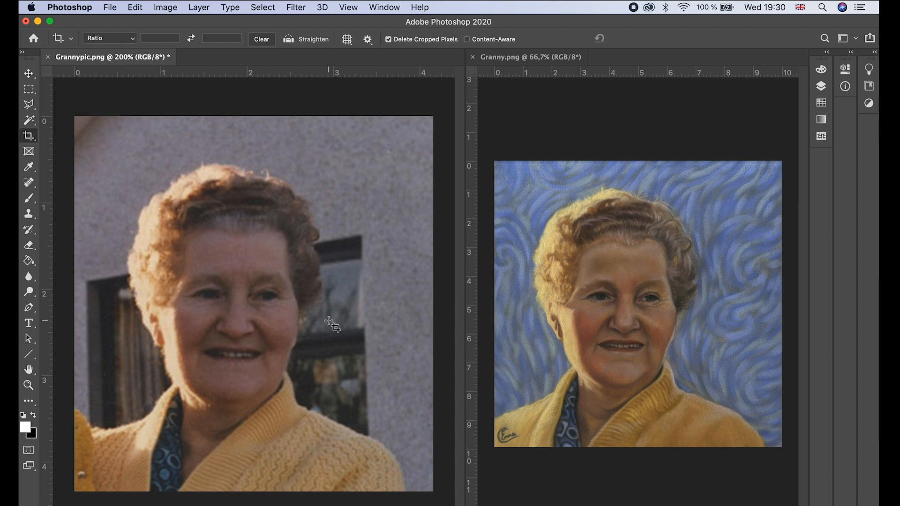
pyautogui.moveTo(324, 319)
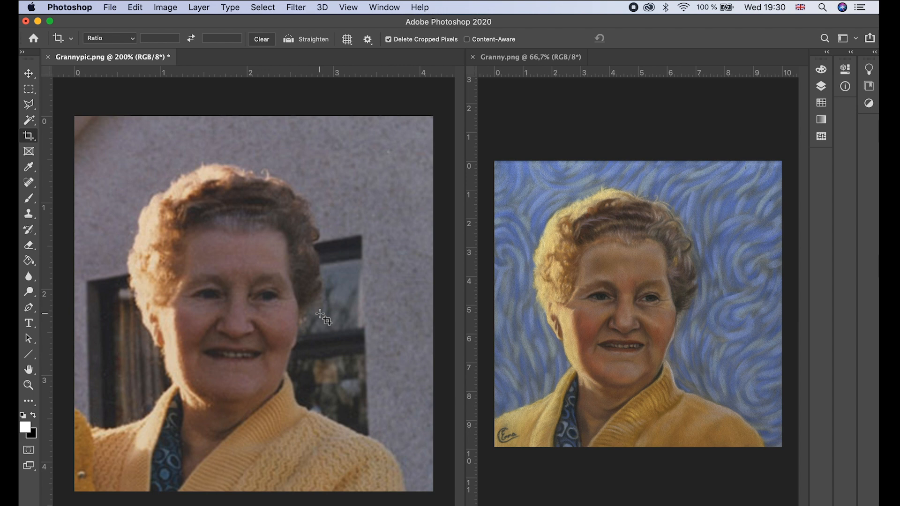
pyautogui.moveTo(322, 322)
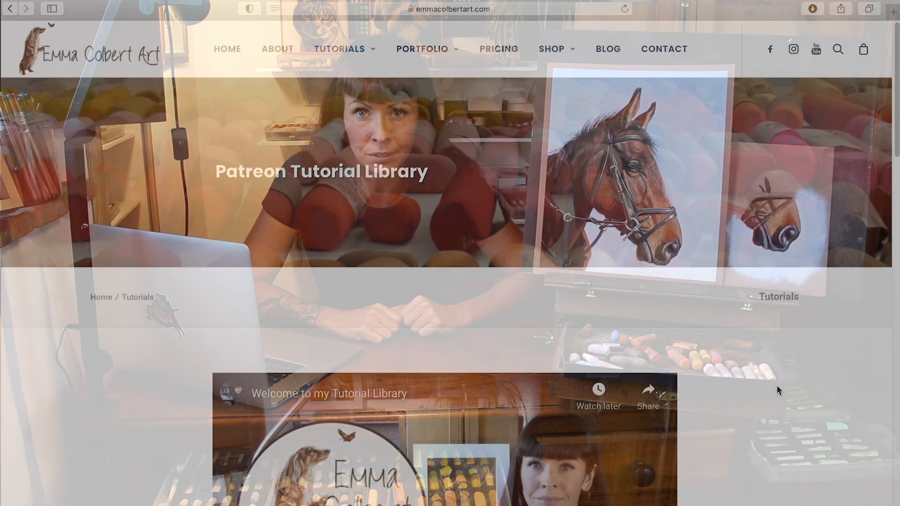
# Step: Open the Dogs category in the Tutorial Library and scroll through its dog painting tutorials
pyautogui.scroll(-3)
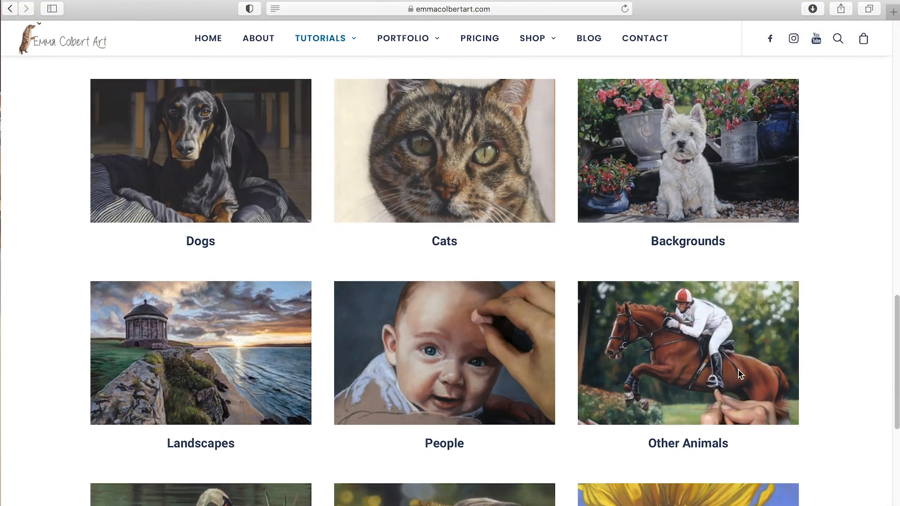
pyautogui.scroll(3)
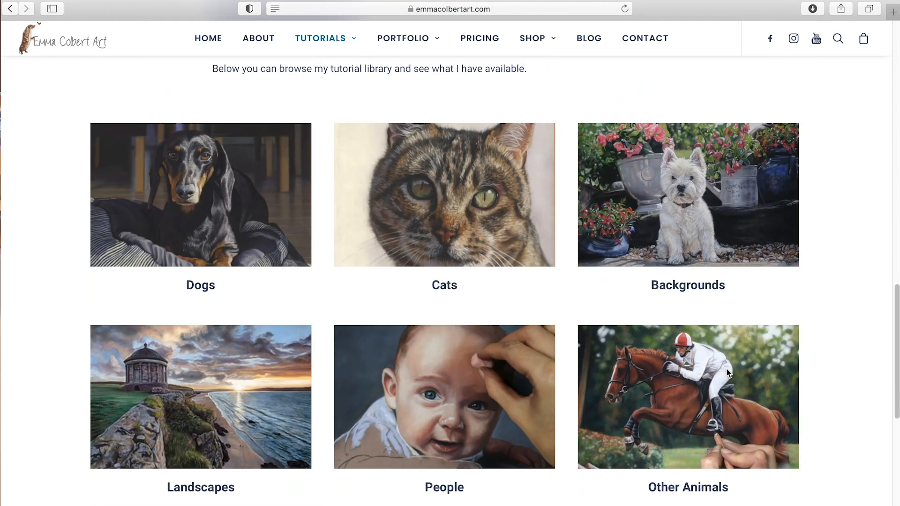
pyautogui.click(200, 194)
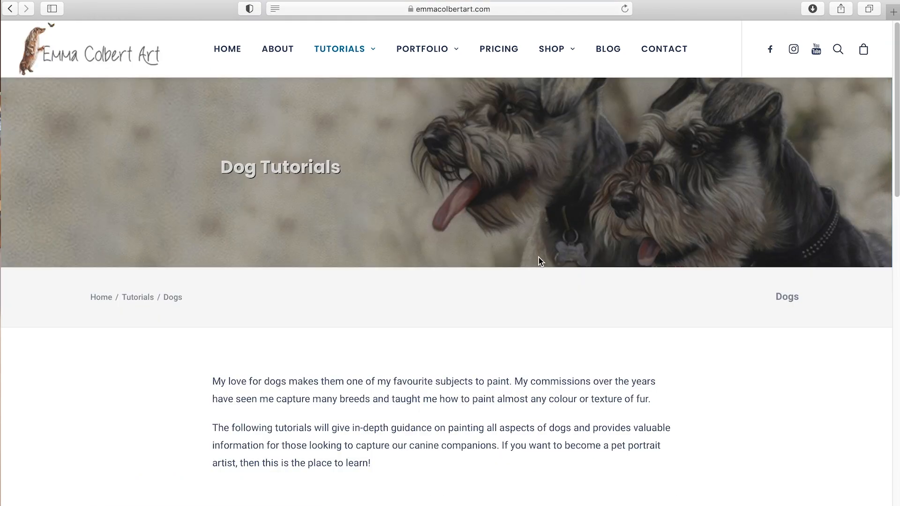
pyautogui.scroll(-3)
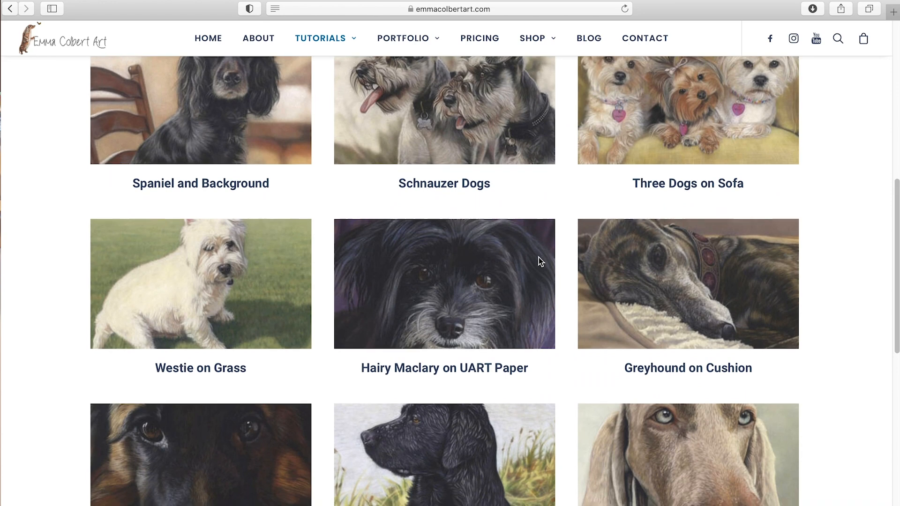
pyautogui.scroll(-3)
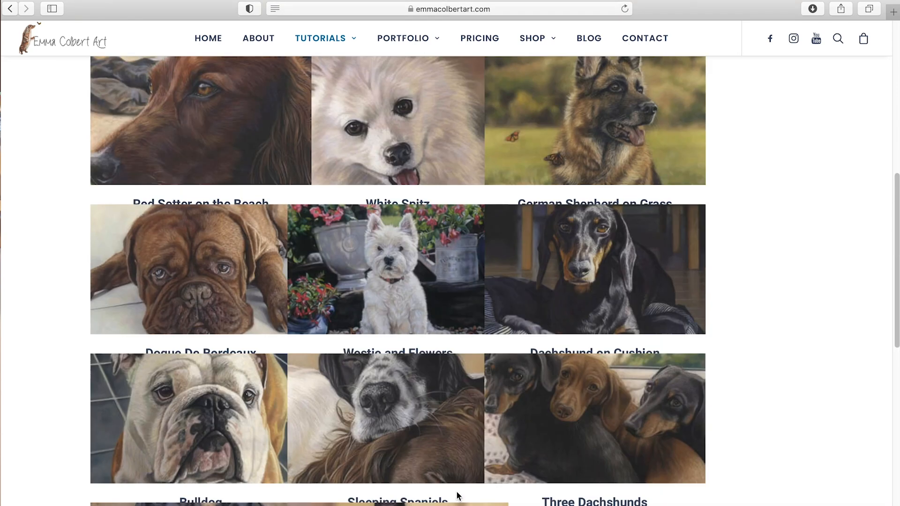